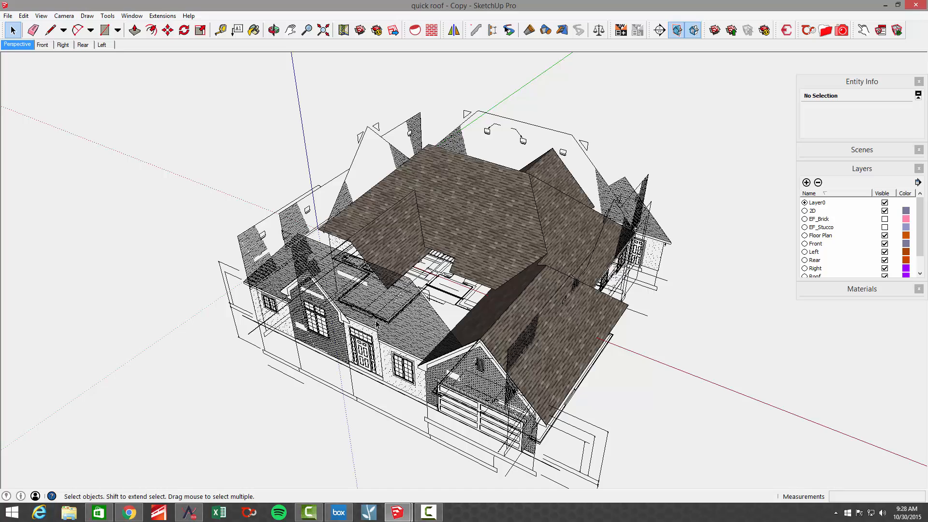
{"action": "mouse_move", "coordinate": [556, 215]}
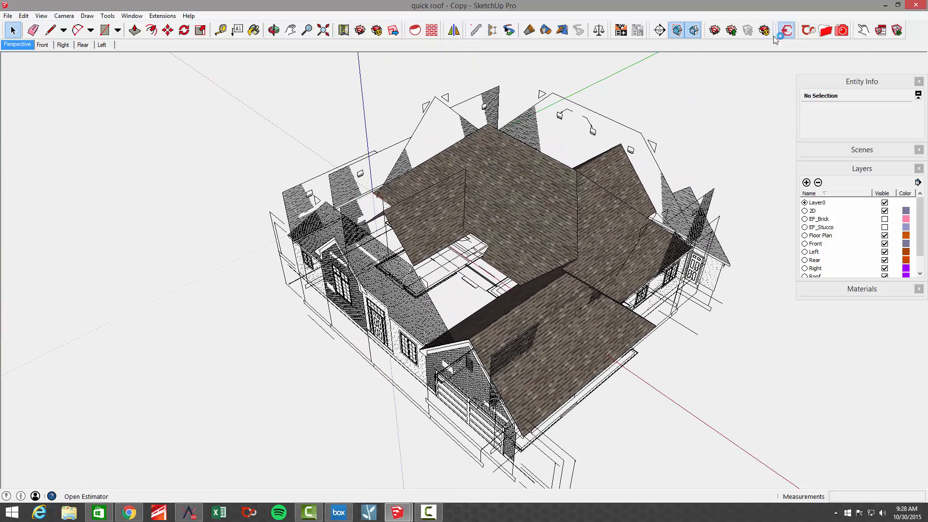
- Open and close the Estimator, then orbit the model to view another side
{"action": "left_click", "coordinate": [786, 30]}
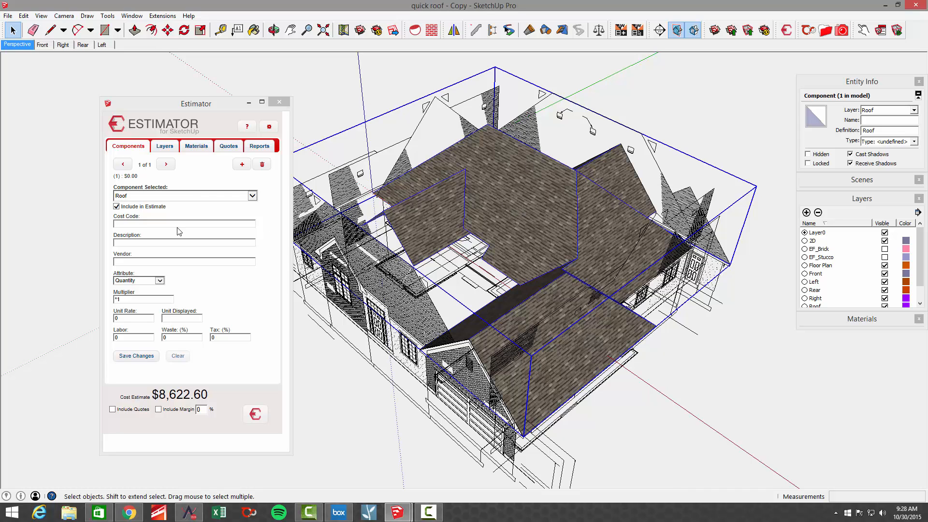
{"action": "mouse_move", "coordinate": [146, 396]}
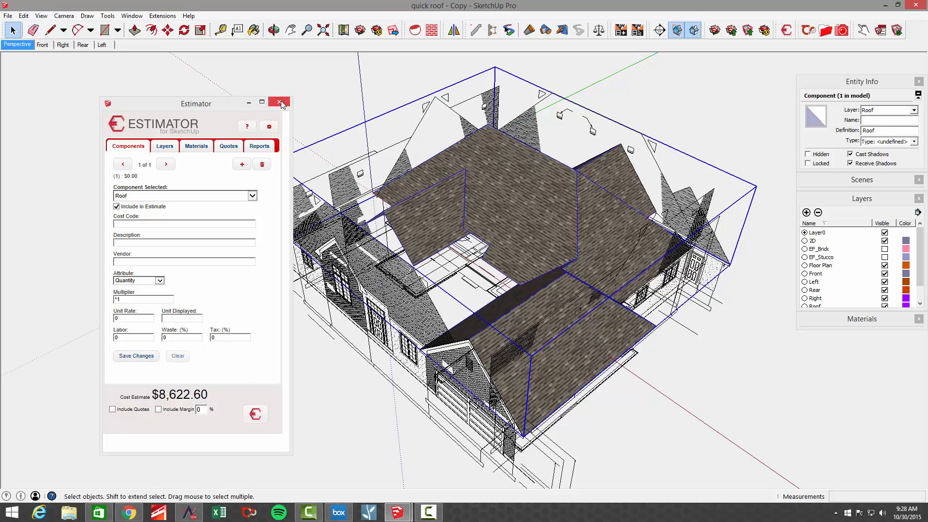
{"action": "left_click", "coordinate": [278, 102]}
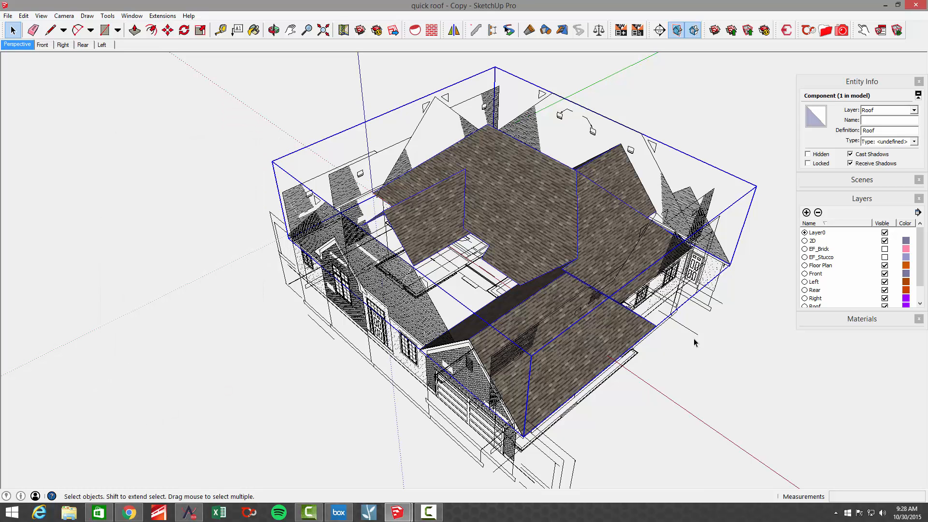
{"action": "mouse_move", "coordinate": [721, 363]}
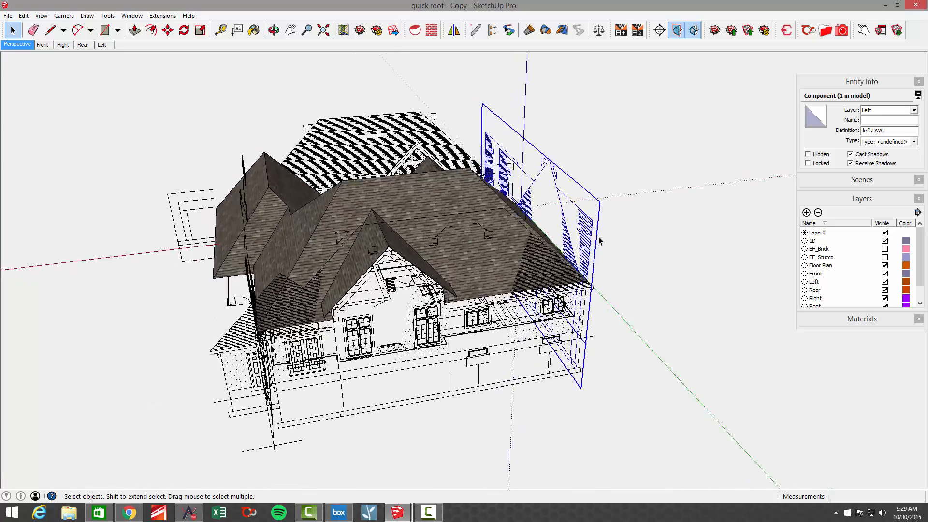
{"action": "left_click_drag", "start_coordinate": [598, 240], "coordinate": [656, 240]}
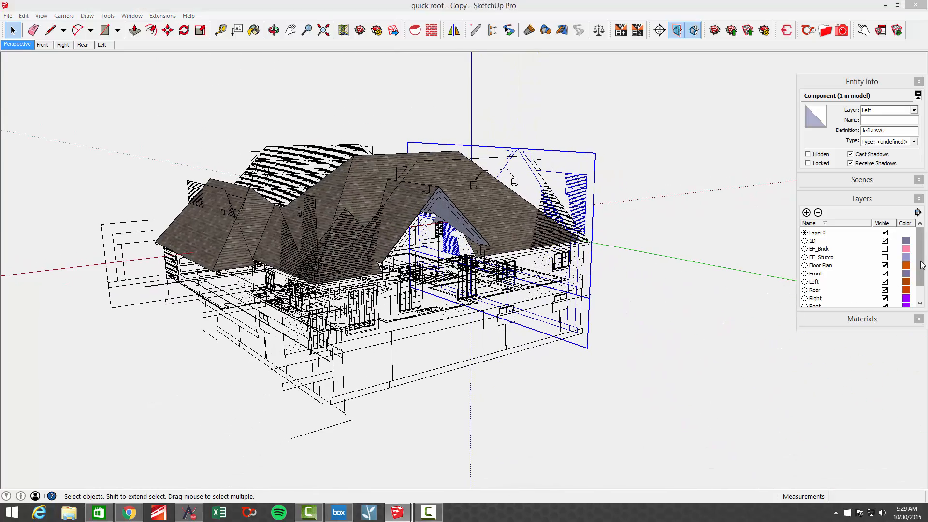
{"action": "scroll", "scroll_direction": "down", "scroll_amount": 3}
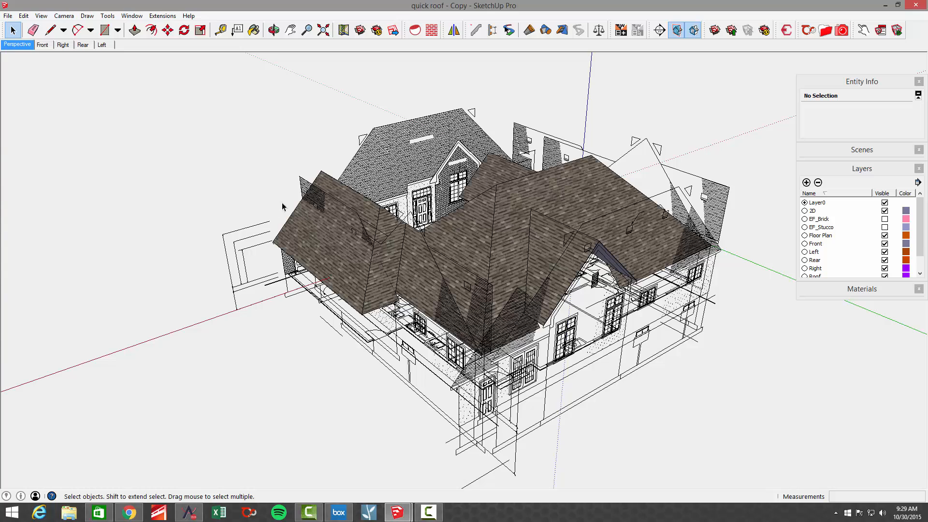
{"action": "mouse_move", "coordinate": [41, 52]}
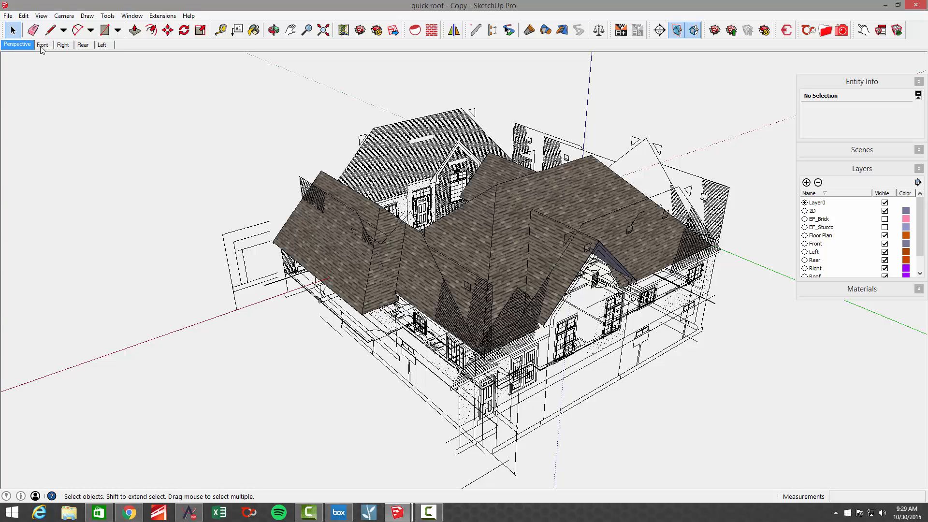
{"action": "mouse_move", "coordinate": [43, 44]}
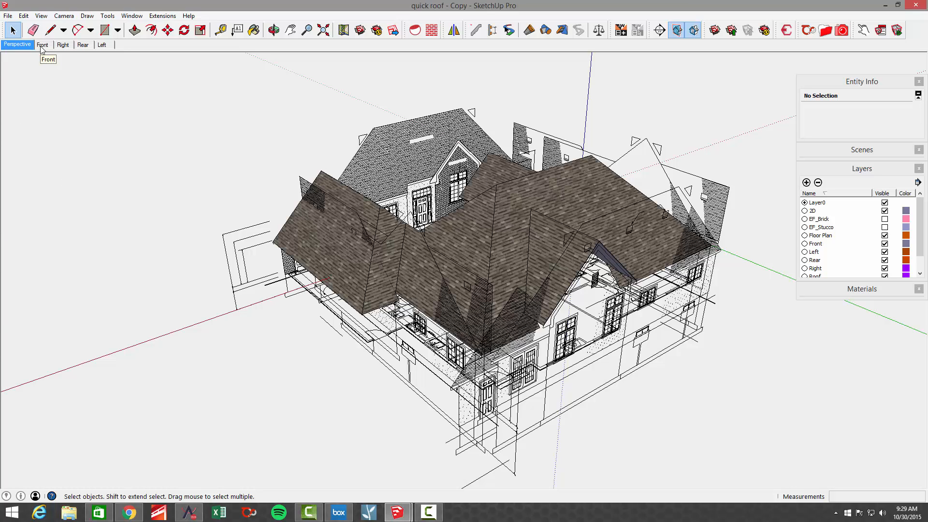
- Cycle through the Front, Rear and Left scenes, return to Front, and hide the Roof layer
{"action": "left_click", "coordinate": [44, 45]}
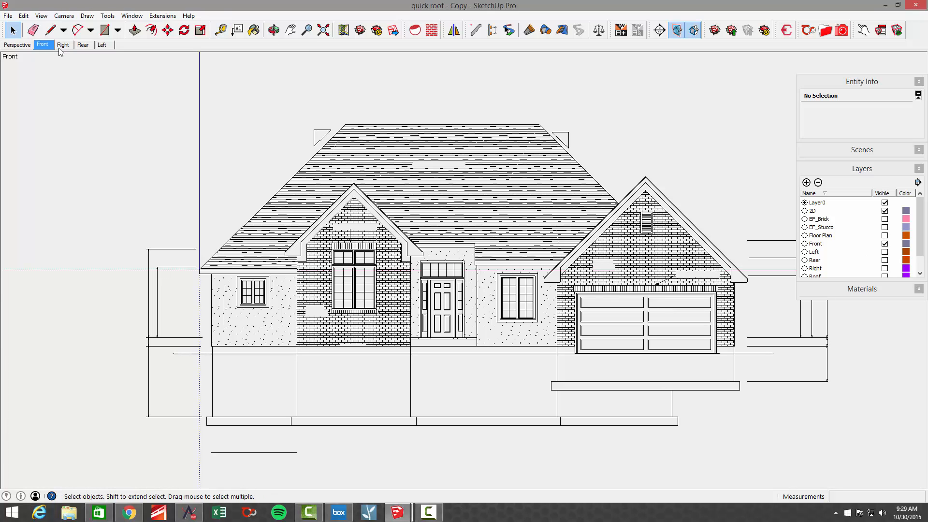
{"action": "left_click", "coordinate": [83, 45]}
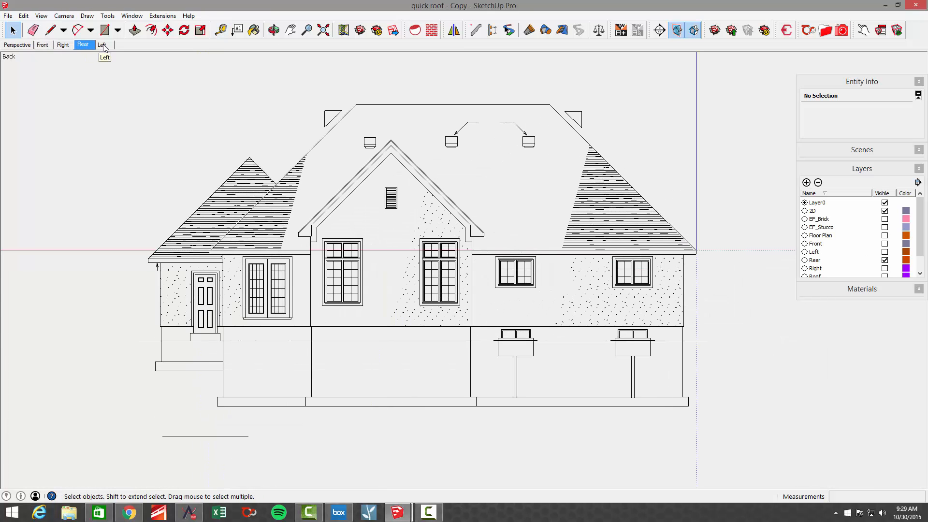
{"action": "left_click", "coordinate": [102, 45]}
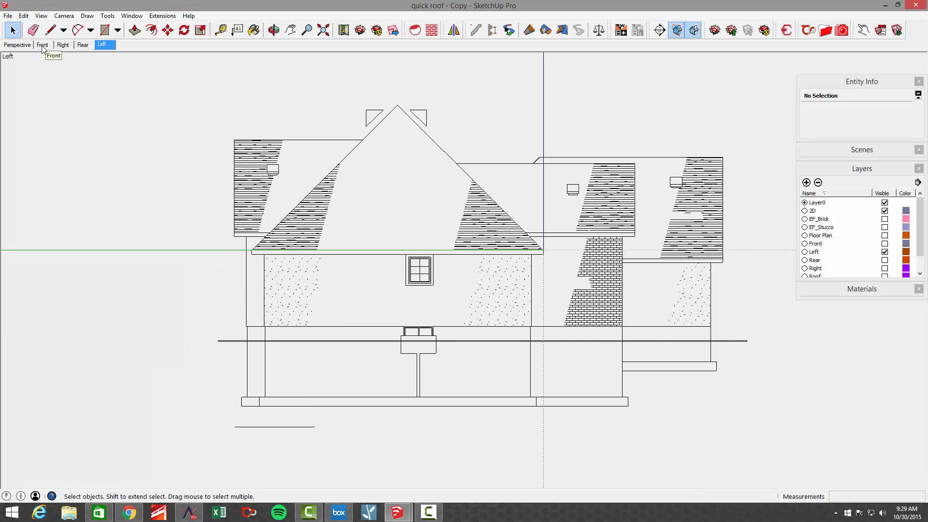
{"action": "left_click", "coordinate": [43, 45]}
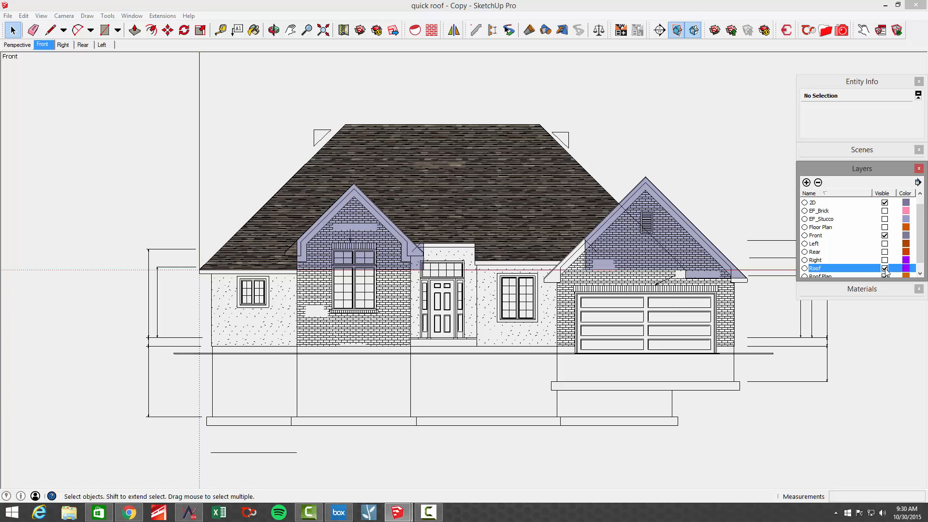
{"action": "left_click", "coordinate": [885, 203]}
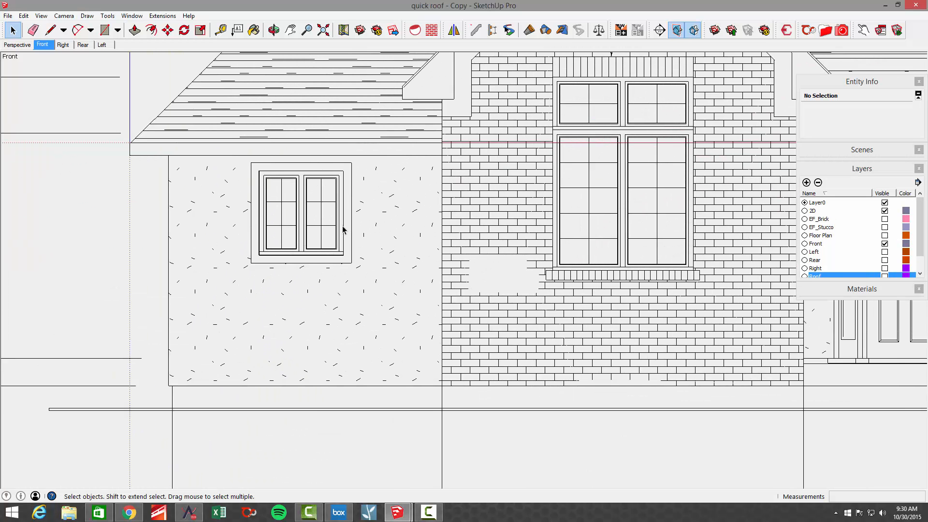
{"action": "mouse_move", "coordinate": [222, 201]}
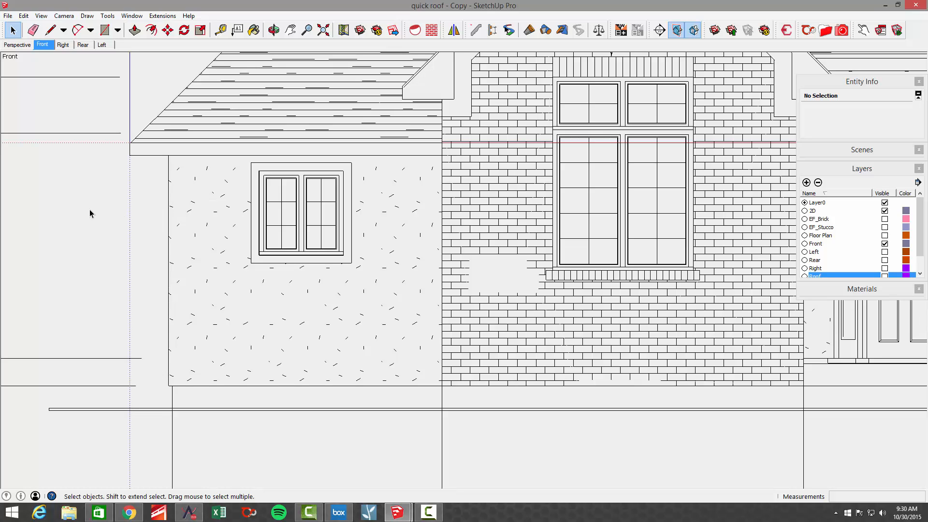
- Trace the stucco wall as a rectangle face from its top-left to bottom-right corner
{"action": "left_click", "coordinate": [108, 29]}
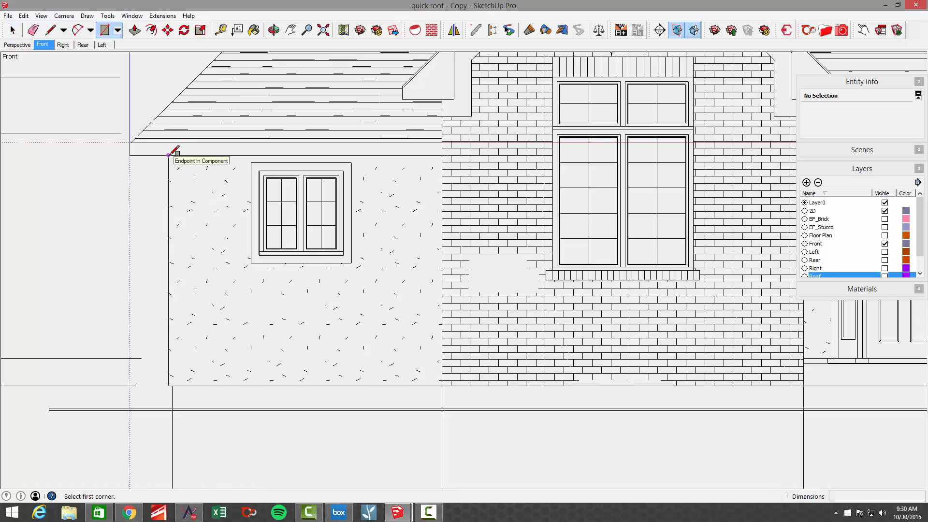
{"action": "left_click", "coordinate": [168, 155]}
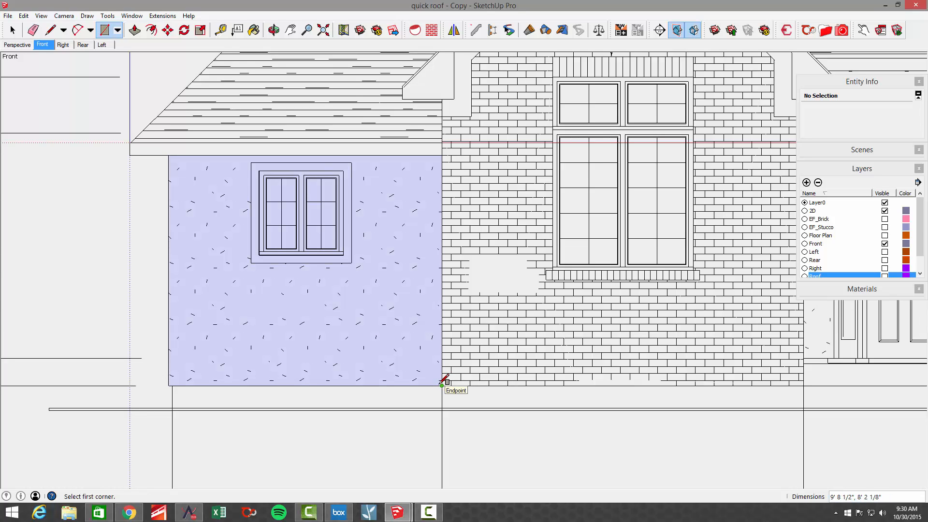
{"action": "mouse_move", "coordinate": [442, 380]}
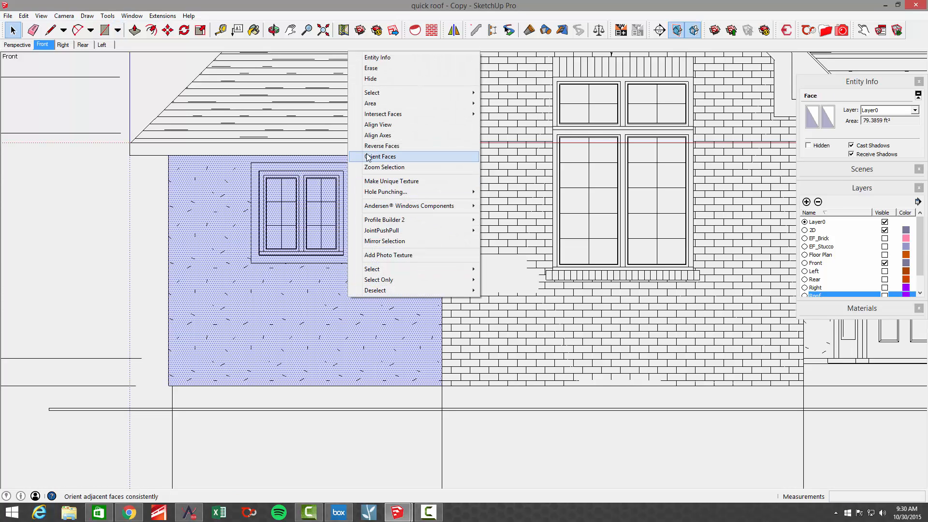
{"action": "left_click", "coordinate": [381, 156]}
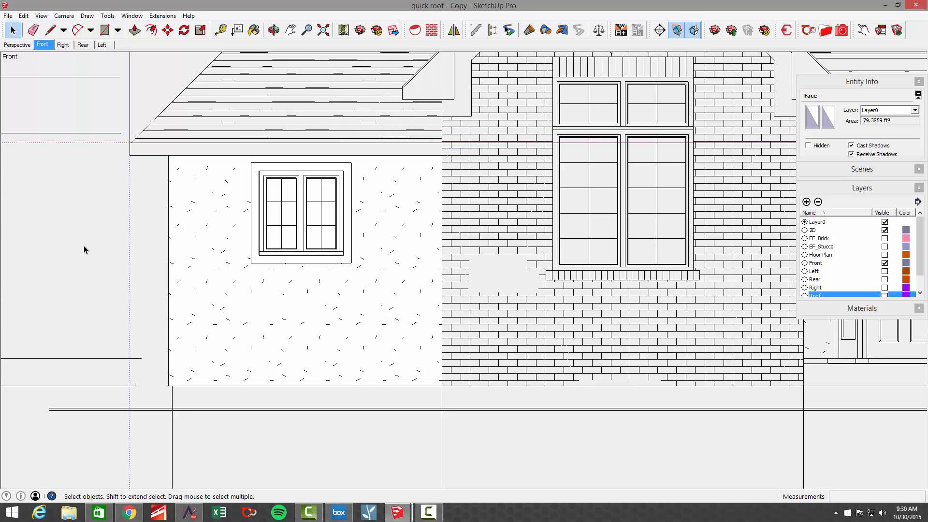
{"action": "left_click", "coordinate": [344, 323]}
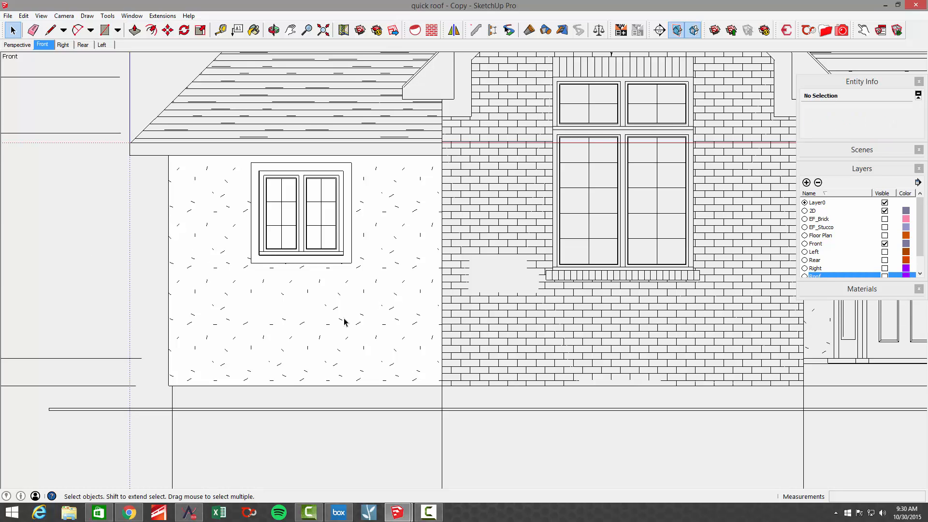
{"action": "mouse_move", "coordinate": [346, 321]}
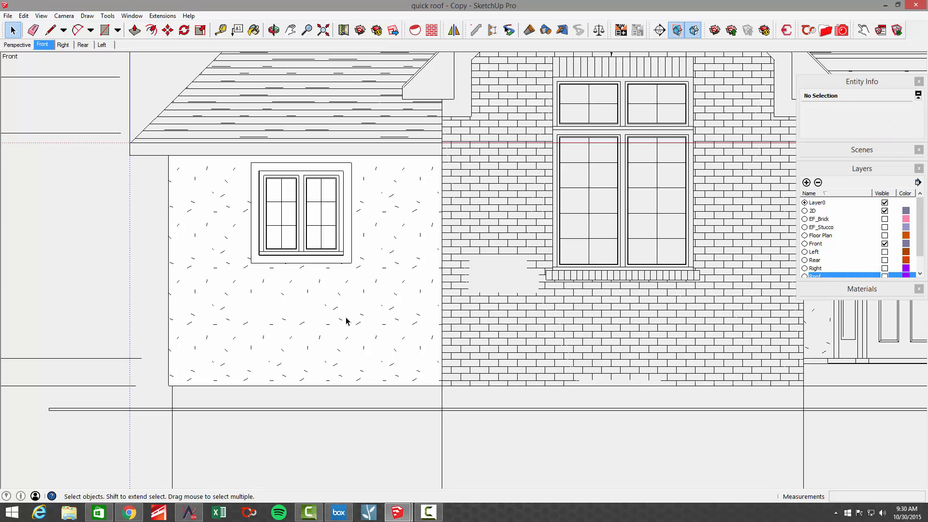
{"action": "mouse_move", "coordinate": [361, 317]}
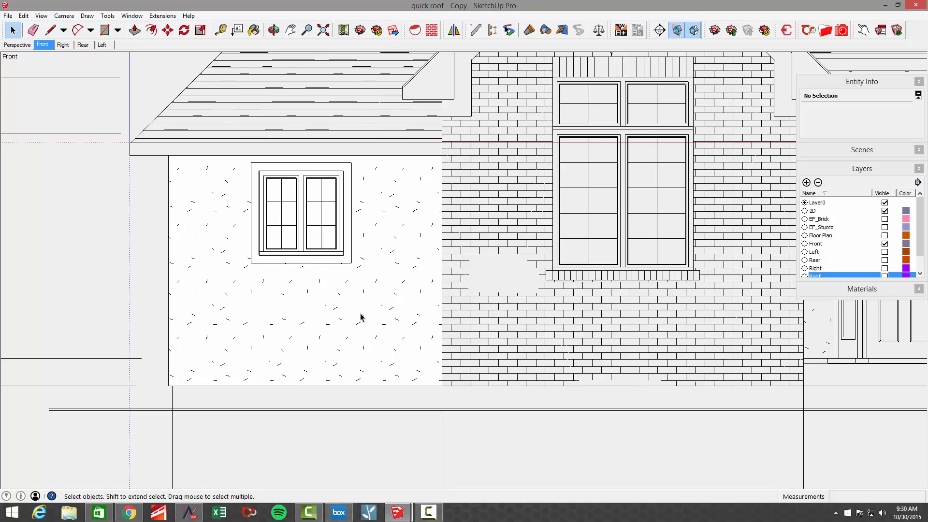
{"action": "mouse_move", "coordinate": [332, 299]}
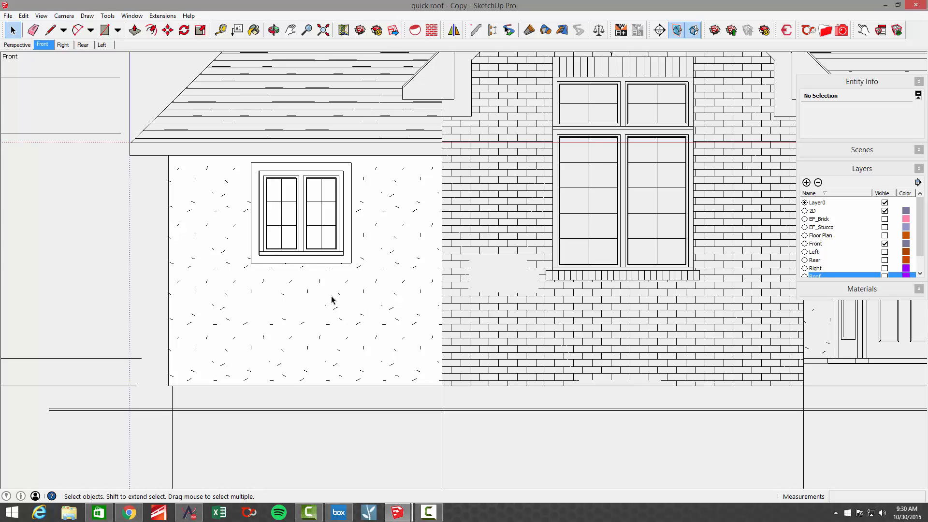
{"action": "mouse_move", "coordinate": [285, 280]}
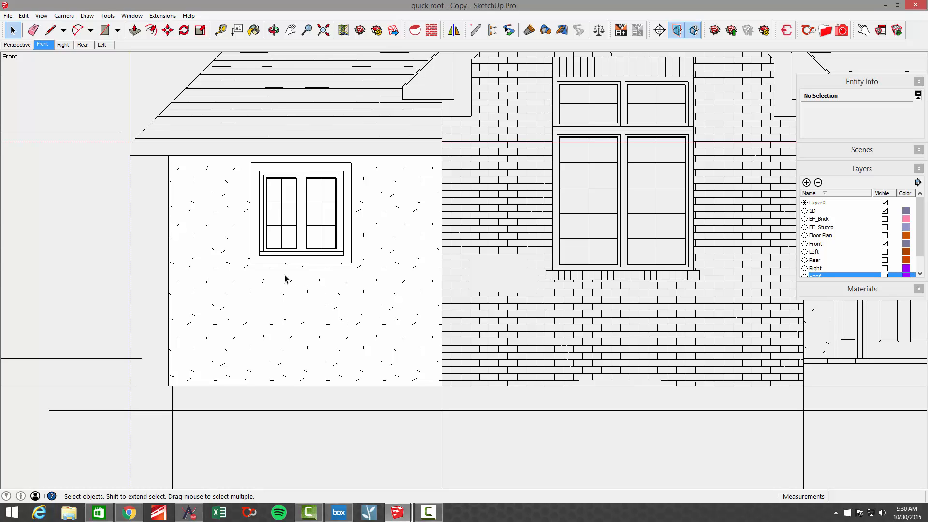
- Draw a rectangle around the small window and select its surrounding face
{"action": "left_click", "coordinate": [109, 30]}
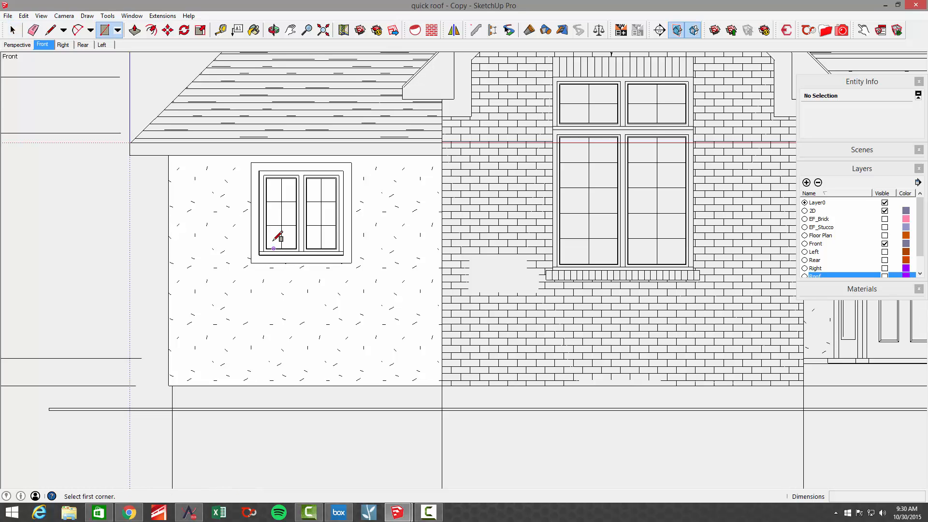
{"action": "mouse_move", "coordinate": [359, 255]}
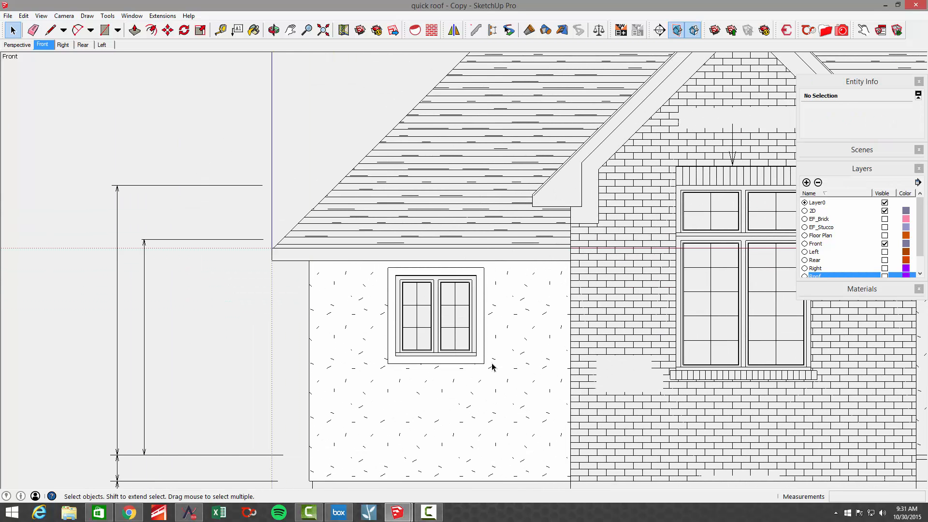
{"action": "left_click", "coordinate": [493, 366]}
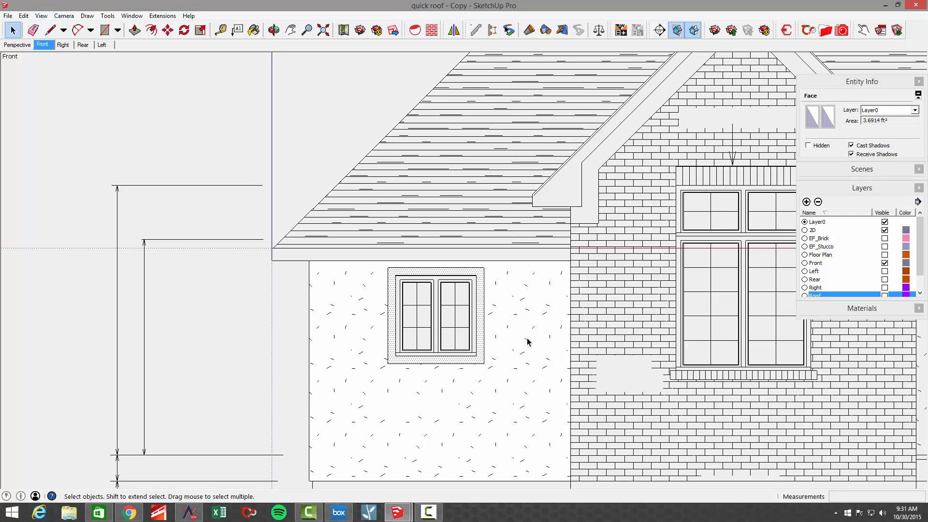
{"action": "left_click", "coordinate": [885, 295]}
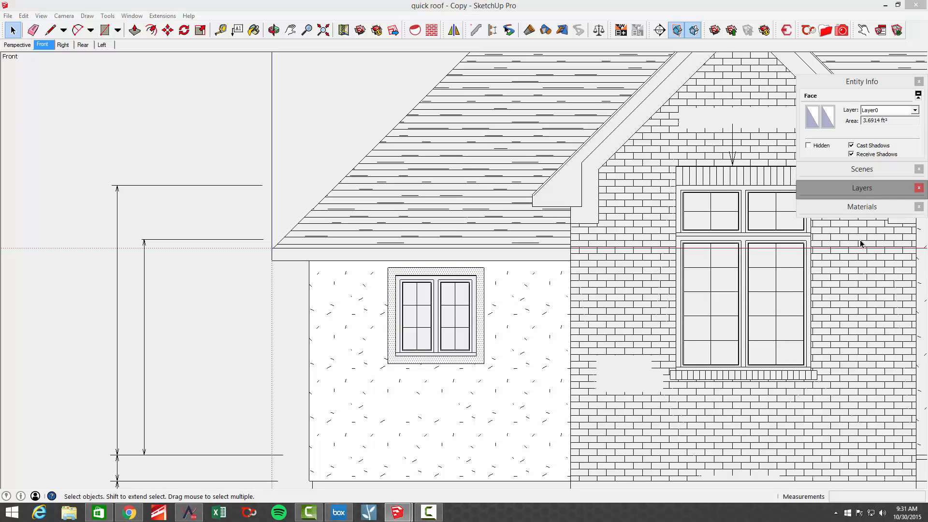
- Paint the wall face with tan Stucco and the window surround with white stucco
{"action": "left_click", "coordinate": [862, 207]}
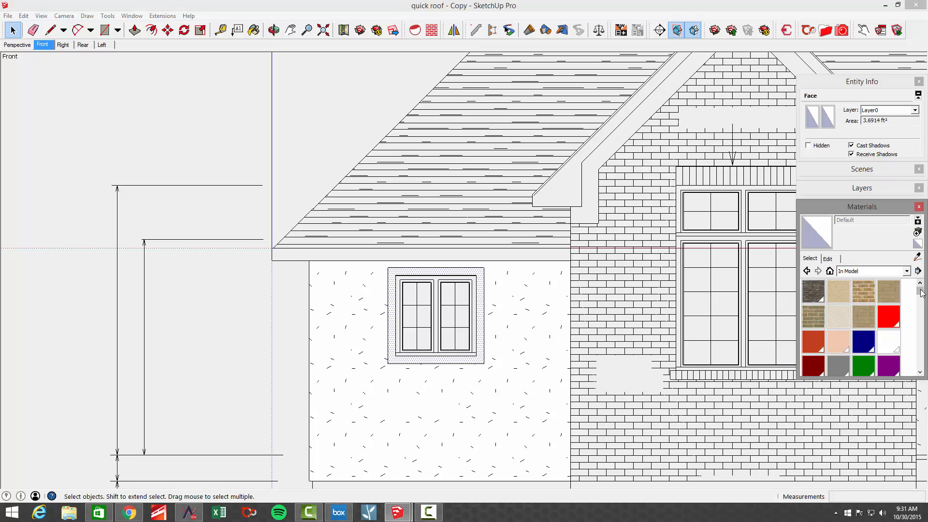
{"action": "scroll", "scroll_direction": "down", "scroll_amount": 3}
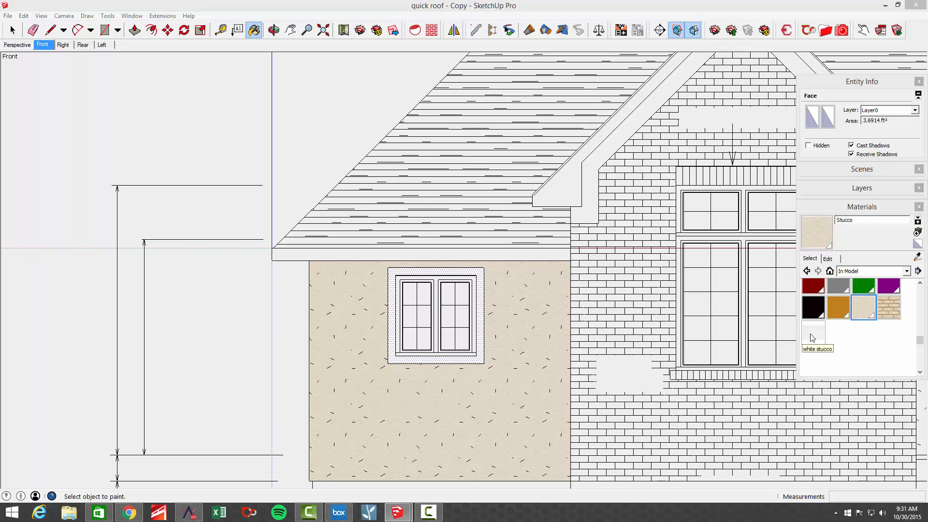
{"action": "left_click", "coordinate": [813, 333]}
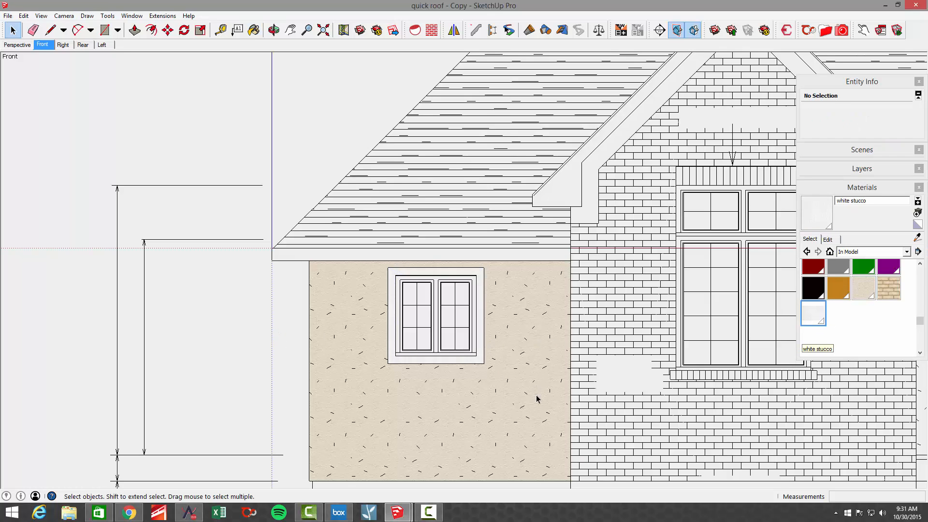
{"action": "mouse_move", "coordinate": [512, 348]}
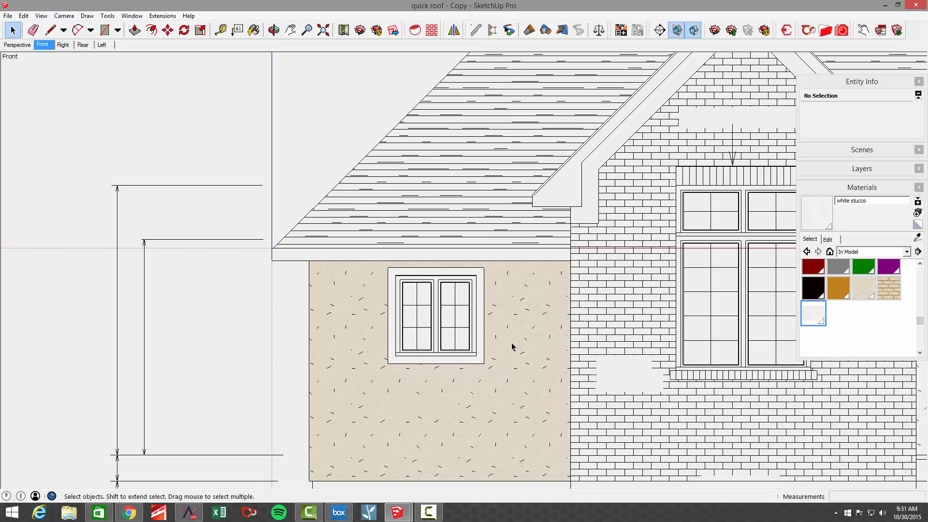
{"action": "mouse_move", "coordinate": [398, 261]}
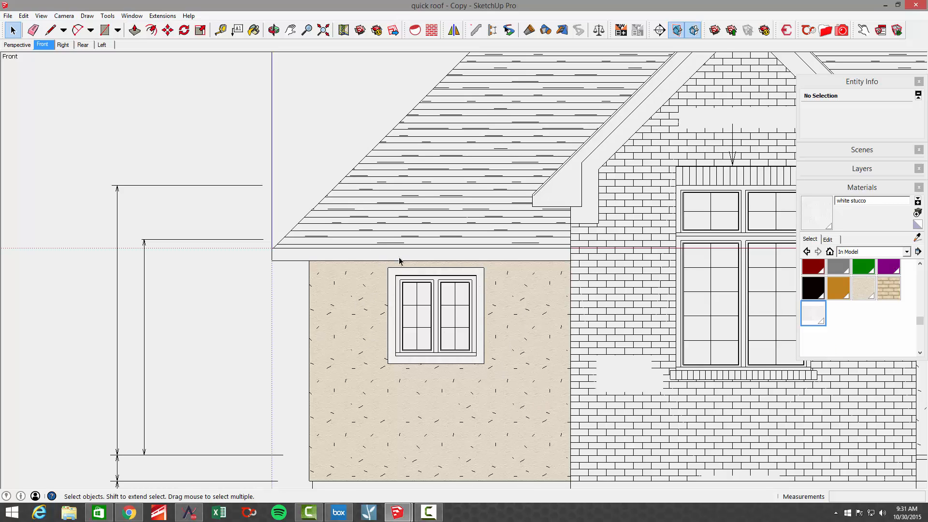
{"action": "mouse_move", "coordinate": [673, 372]}
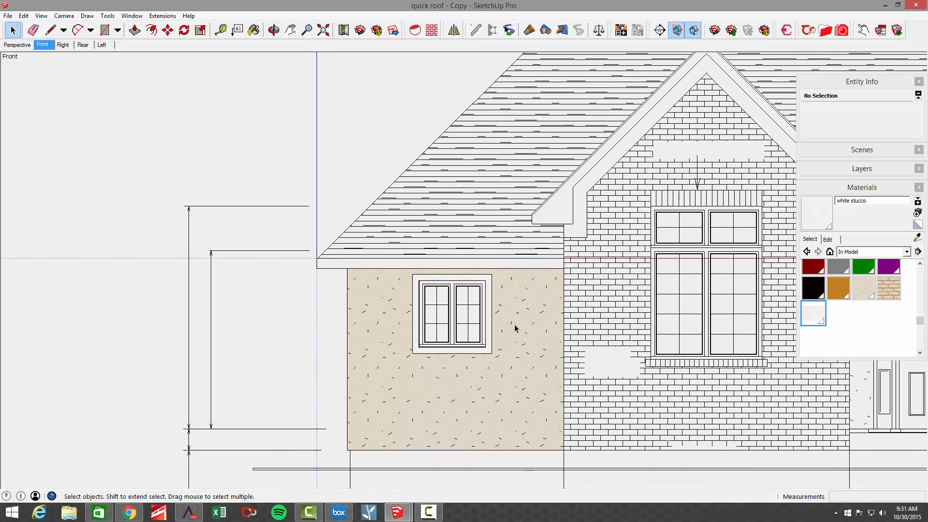
- Make a group from the stucco wall face and its window surround
{"action": "left_click", "coordinate": [516, 329]}
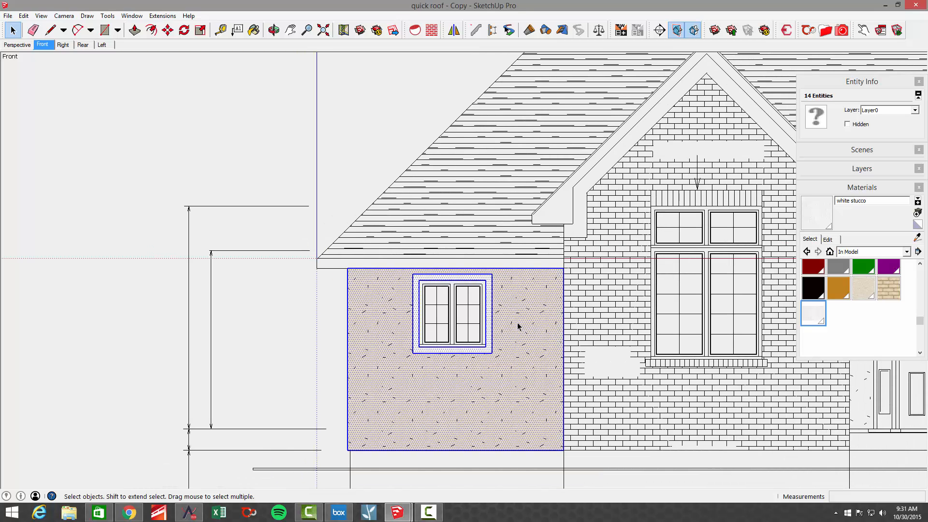
{"action": "mouse_move", "coordinate": [474, 431]}
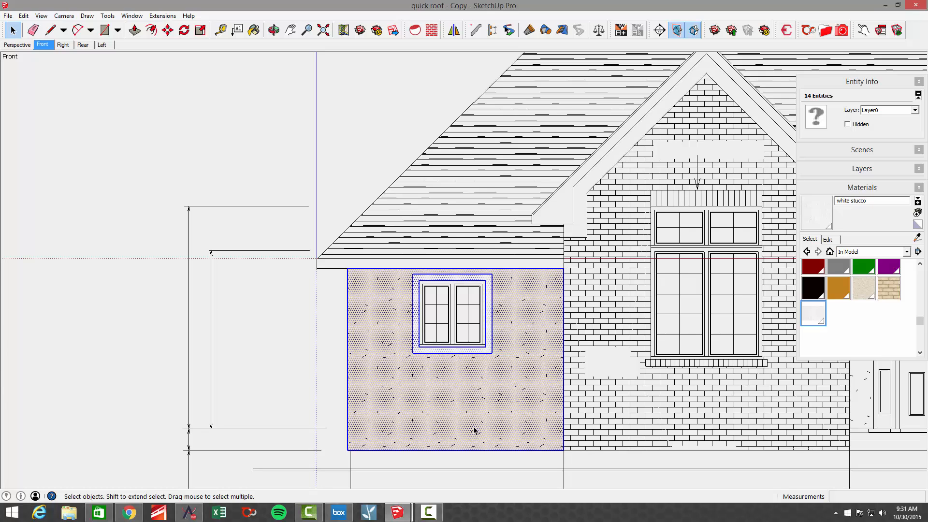
{"action": "right_click", "coordinate": [475, 430]}
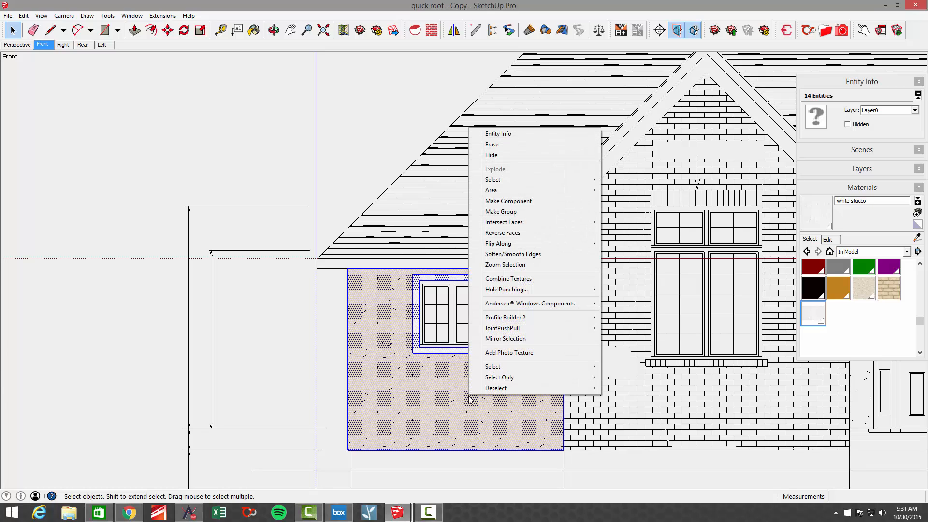
{"action": "mouse_move", "coordinate": [500, 212]}
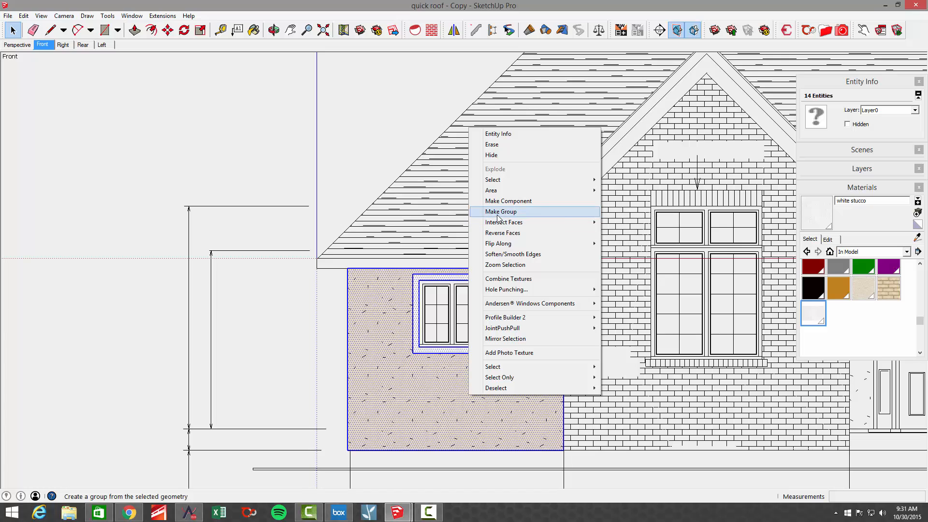
{"action": "left_click", "coordinate": [501, 211]}
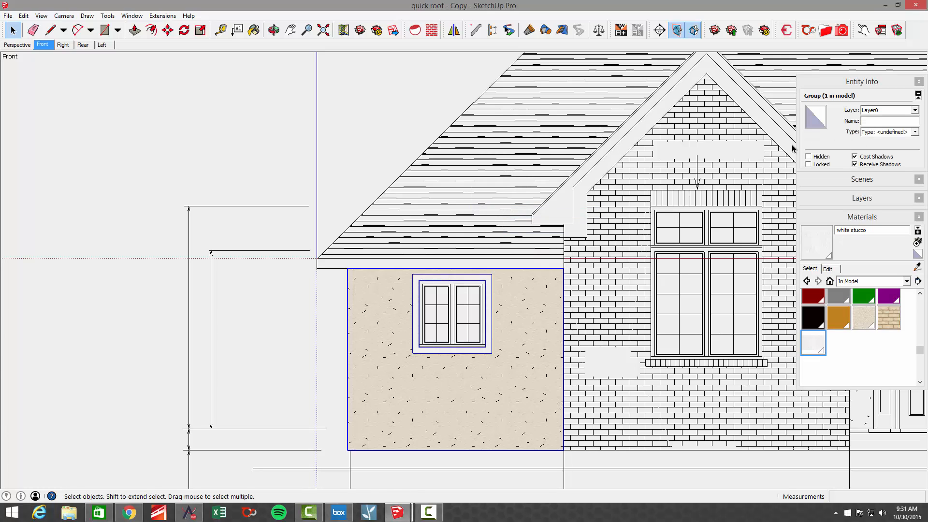
- Put the group on the EF_Stucco layer and make that layer visible
{"action": "left_click", "coordinate": [911, 110]}
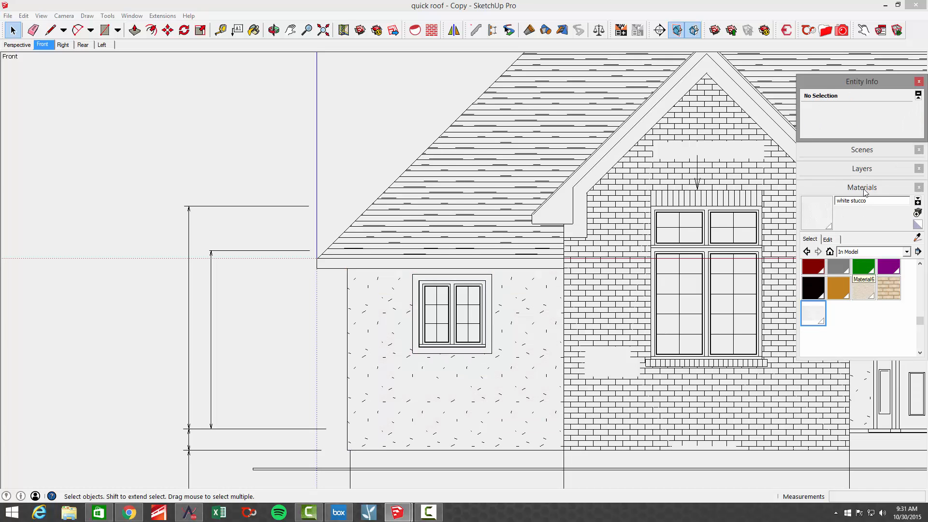
{"action": "left_click", "coordinate": [862, 168]}
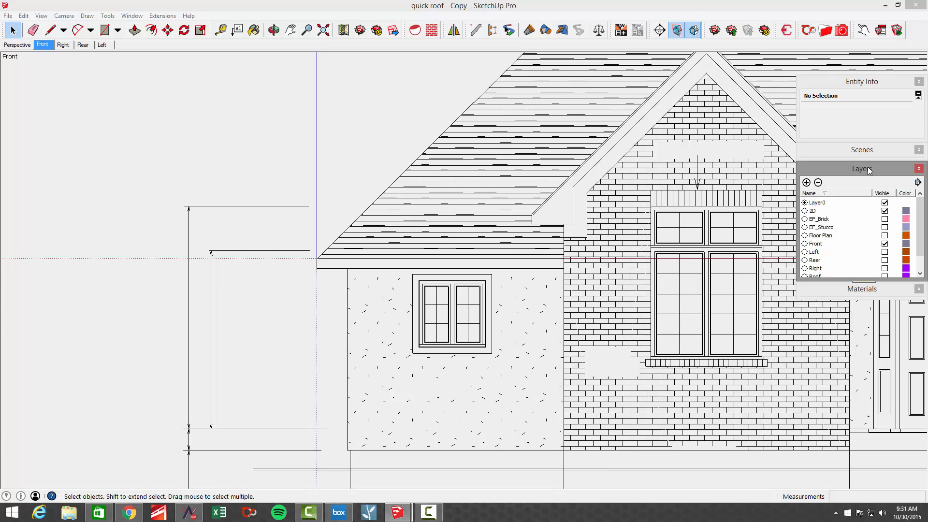
{"action": "scroll", "scroll_direction": "down", "scroll_amount": 3}
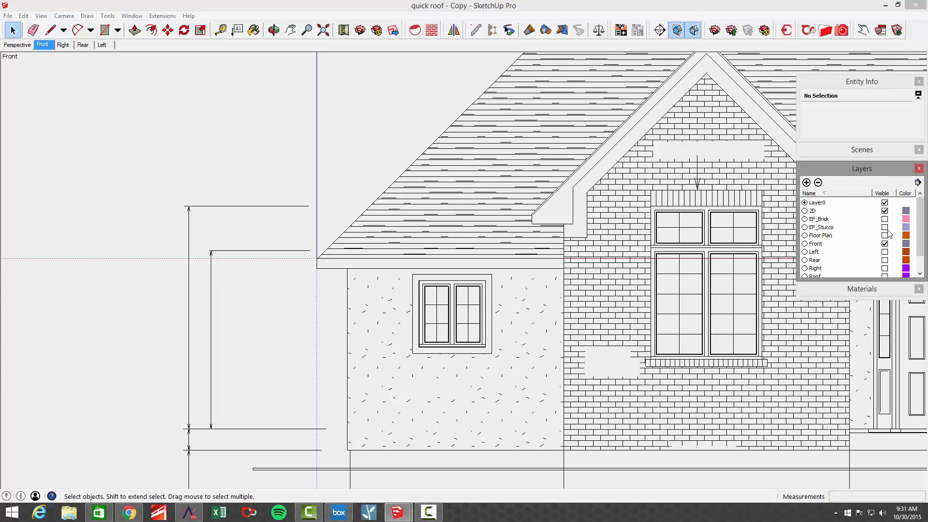
{"action": "left_click", "coordinate": [862, 168]}
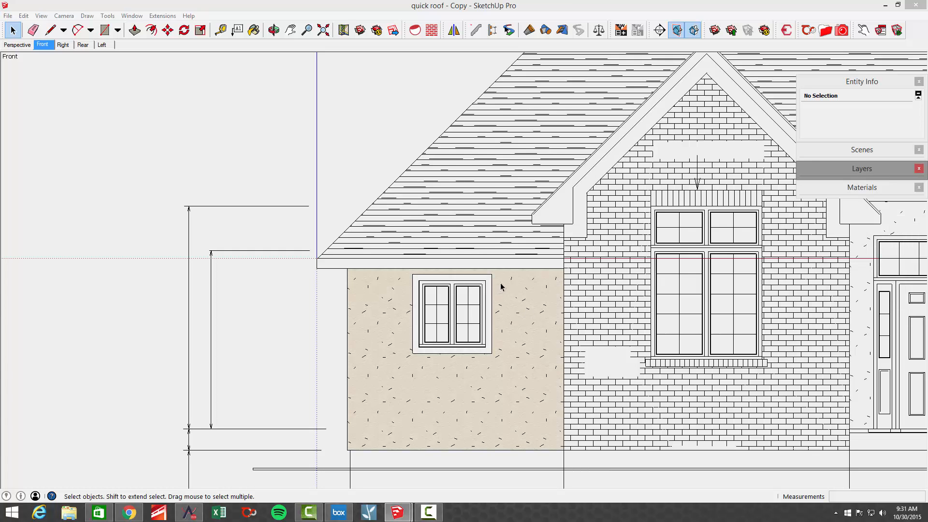
- In the Estimator's material costs, assign Stucco the Stucco - Turnkey cost code
{"action": "left_click", "coordinate": [786, 30]}
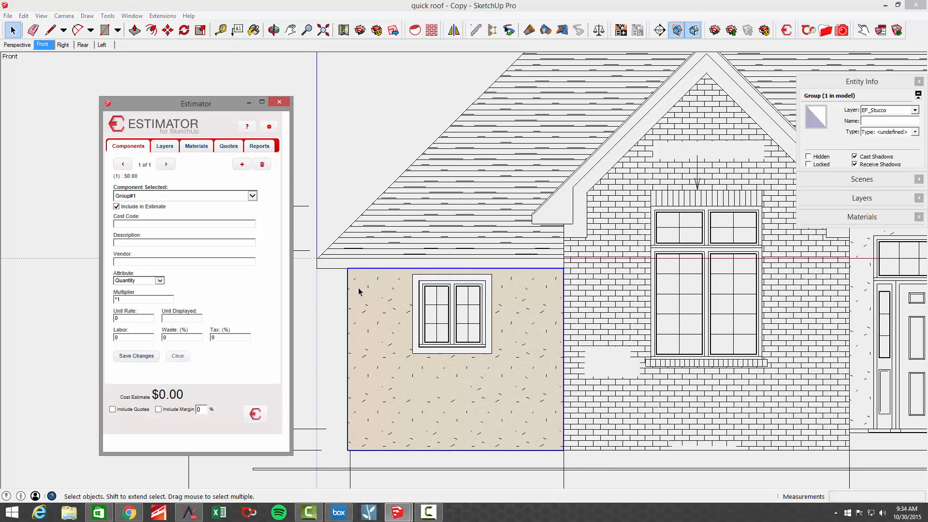
{"action": "mouse_move", "coordinate": [205, 154]}
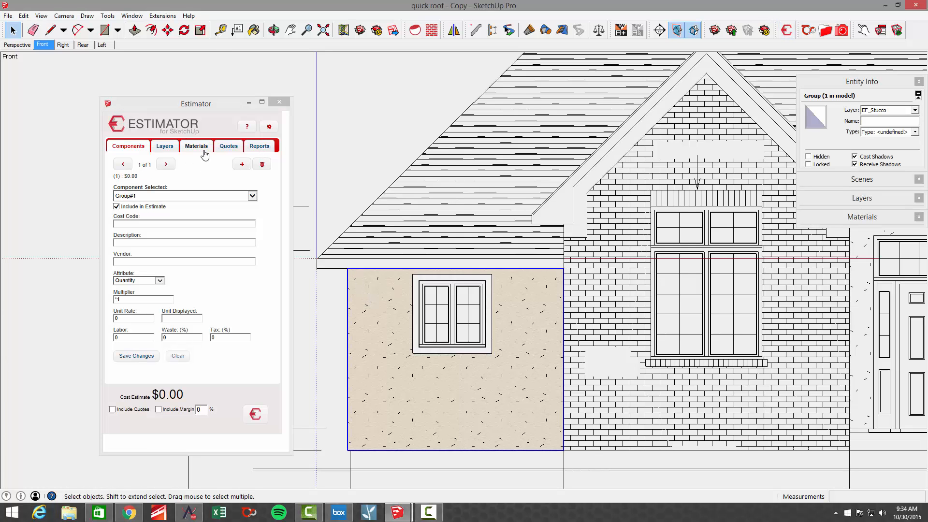
{"action": "left_click", "coordinate": [195, 146]}
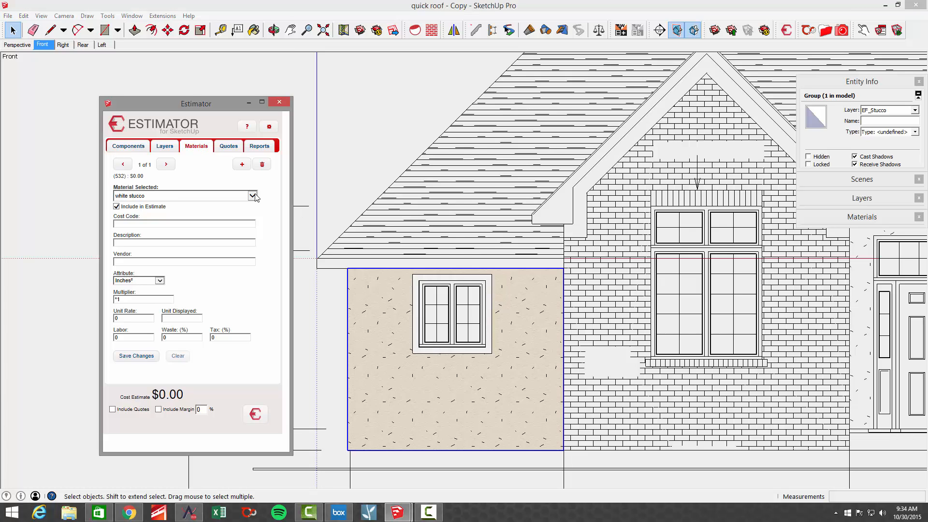
{"action": "left_click", "coordinate": [252, 196]}
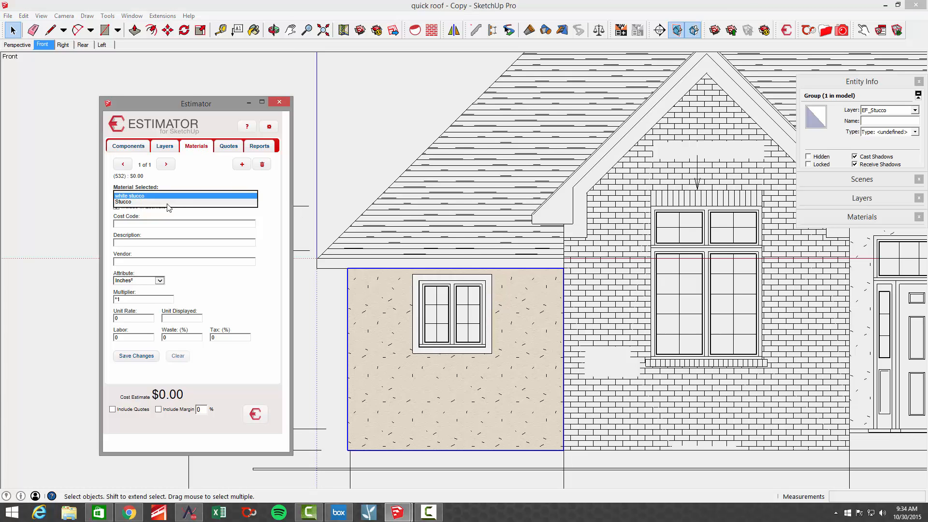
{"action": "left_click", "coordinate": [123, 202]}
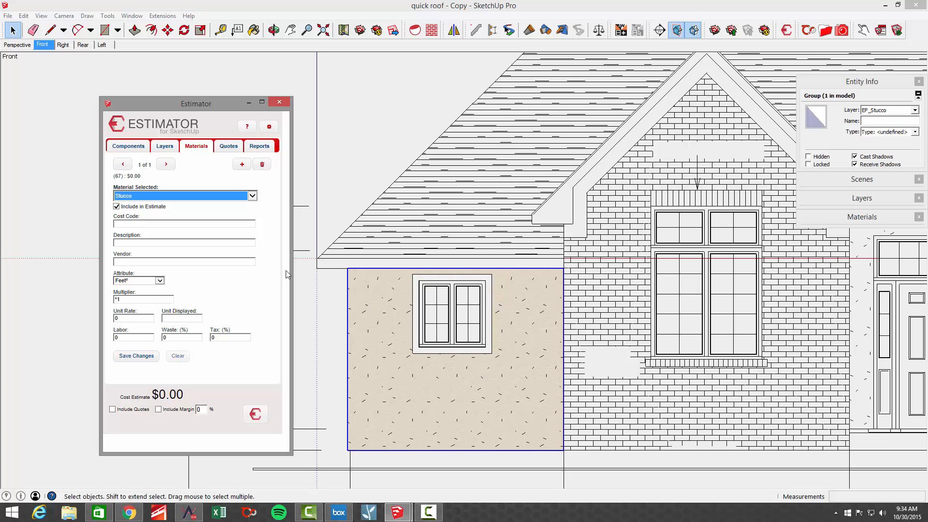
{"action": "left_click", "coordinate": [178, 224]}
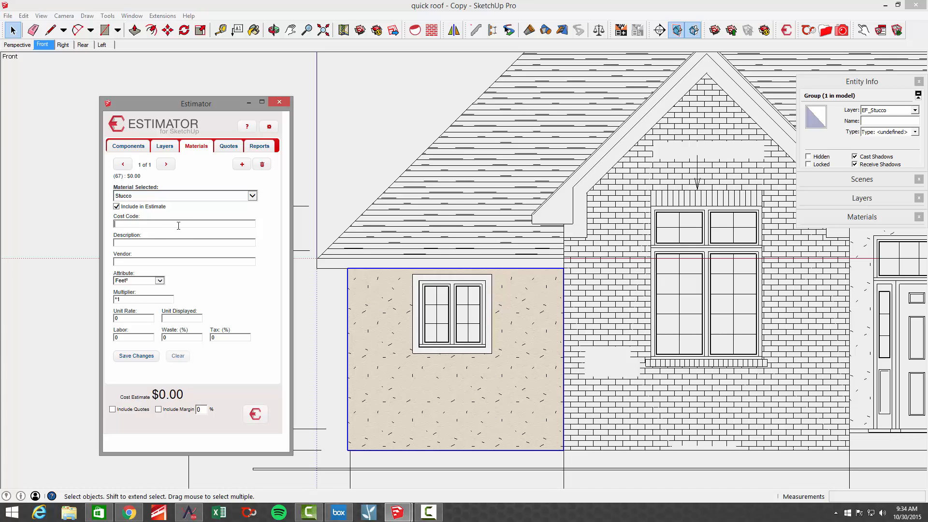
{"action": "type", "text": "stuc"}
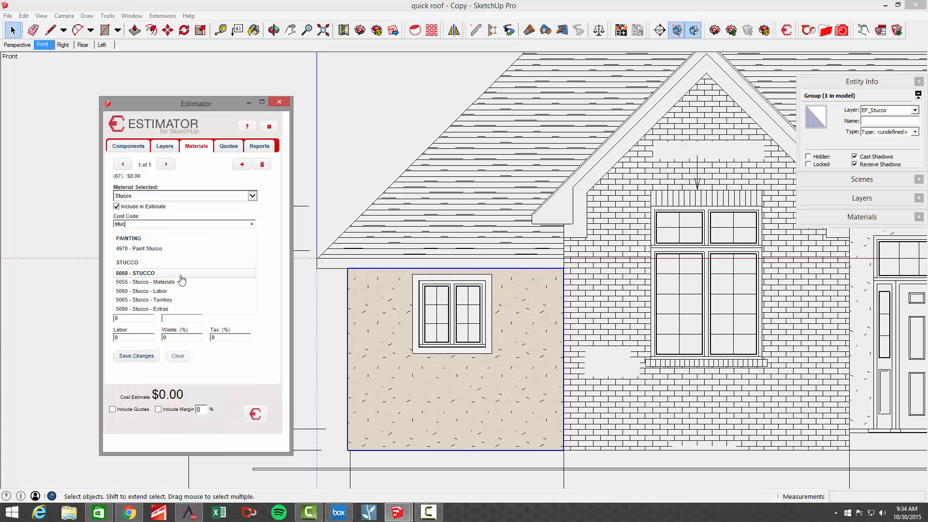
{"action": "left_click", "coordinate": [143, 299]}
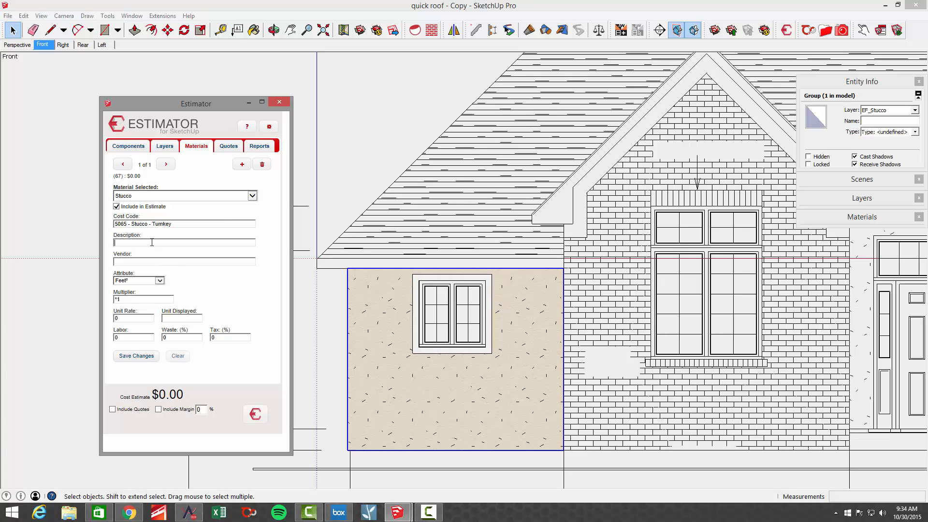
- Describe Stucco as Dryvit, vendor Long's Construction Inc., rate 8 per SF, and save
{"action": "type", "text": "Dryvit"}
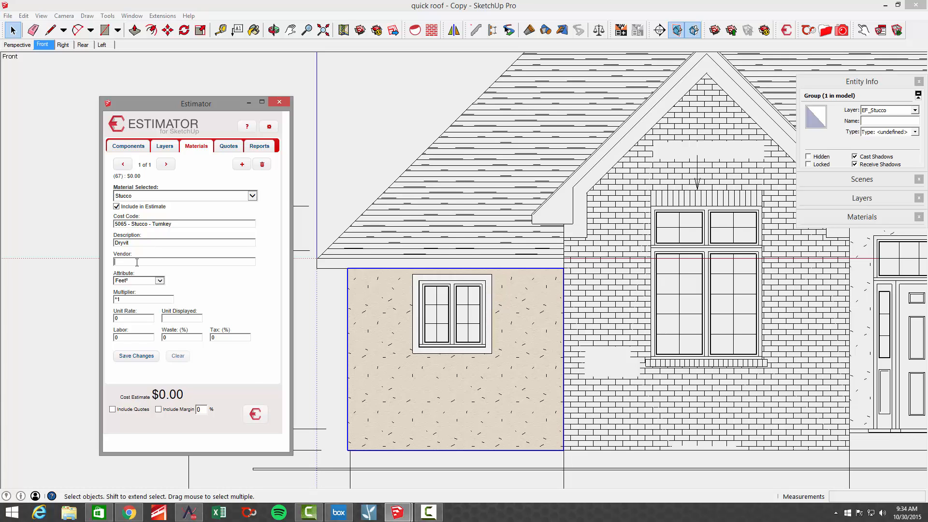
{"action": "type", "text": "lon"}
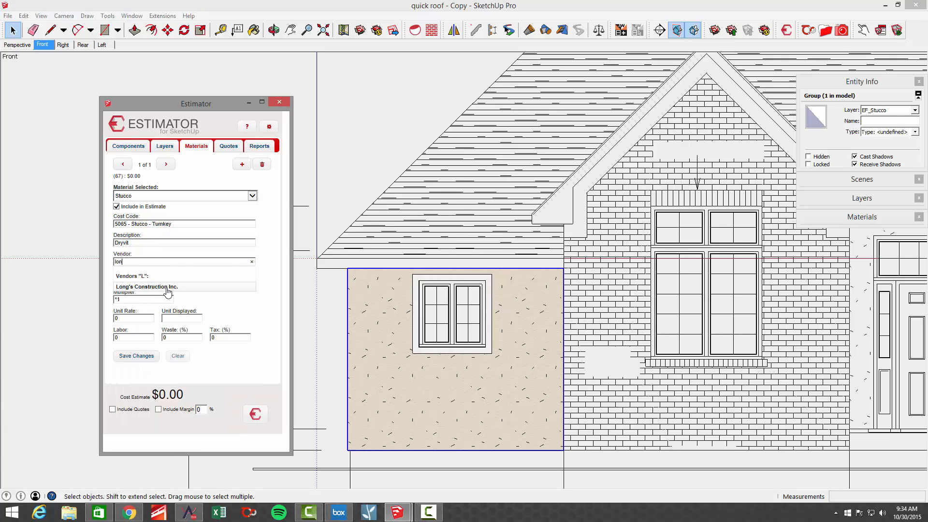
{"action": "left_click", "coordinate": [147, 287]}
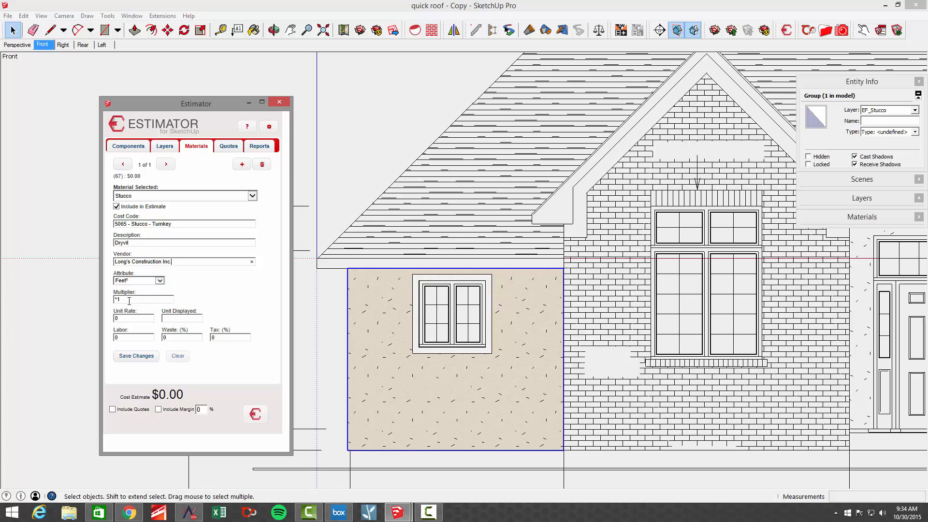
{"action": "left_click", "coordinate": [131, 318]}
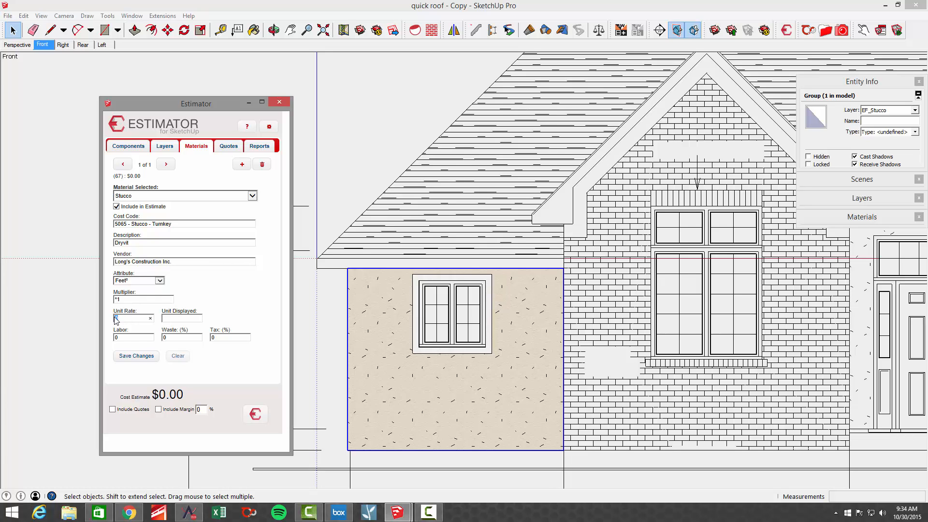
{"action": "type", "text": "8"}
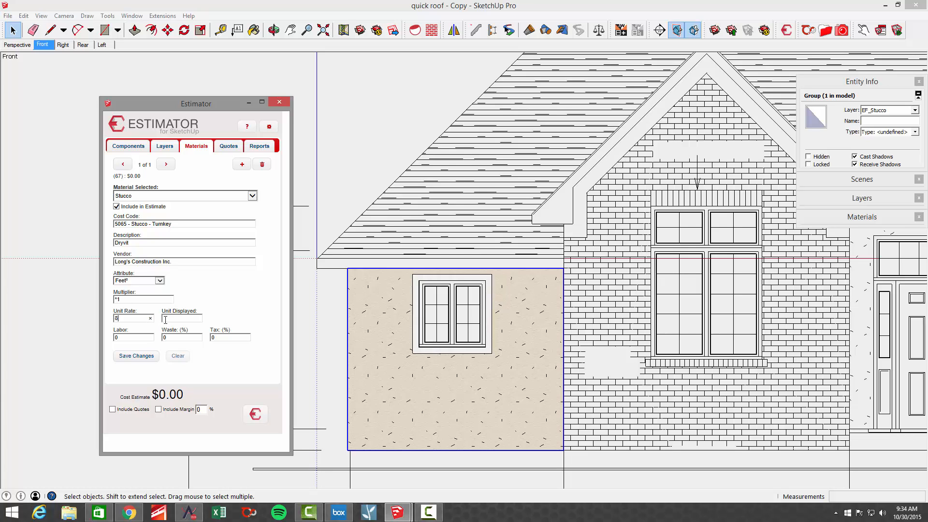
{"action": "type", "text": "sf"}
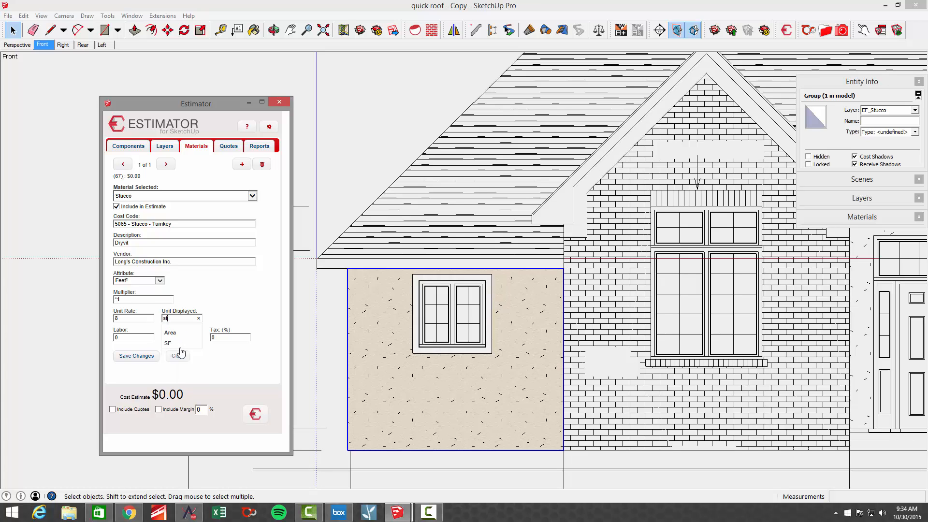
{"action": "left_click", "coordinate": [168, 343]}
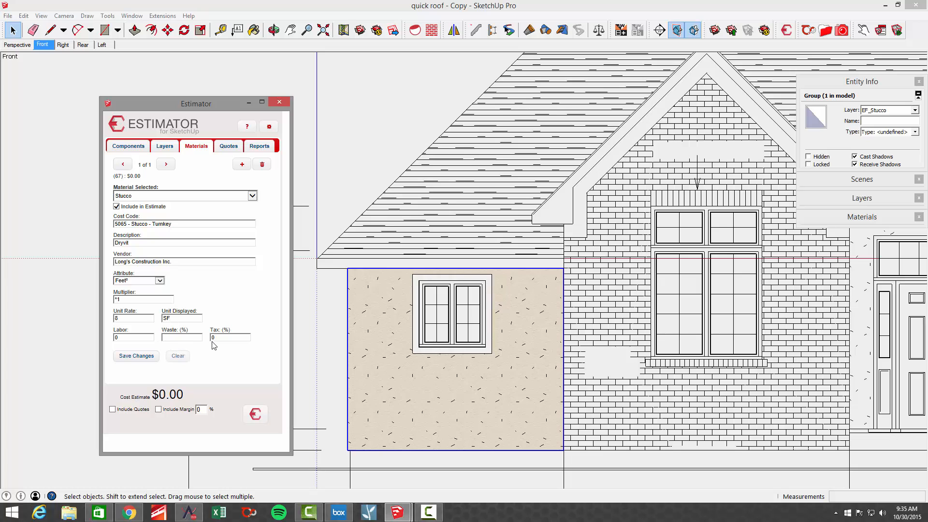
{"action": "mouse_move", "coordinate": [308, 298]}
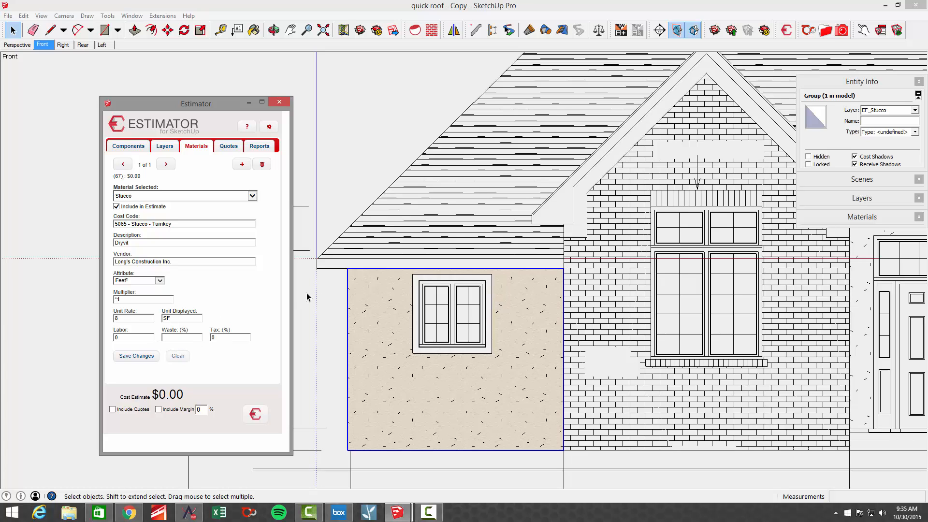
{"action": "mouse_move", "coordinate": [285, 381]}
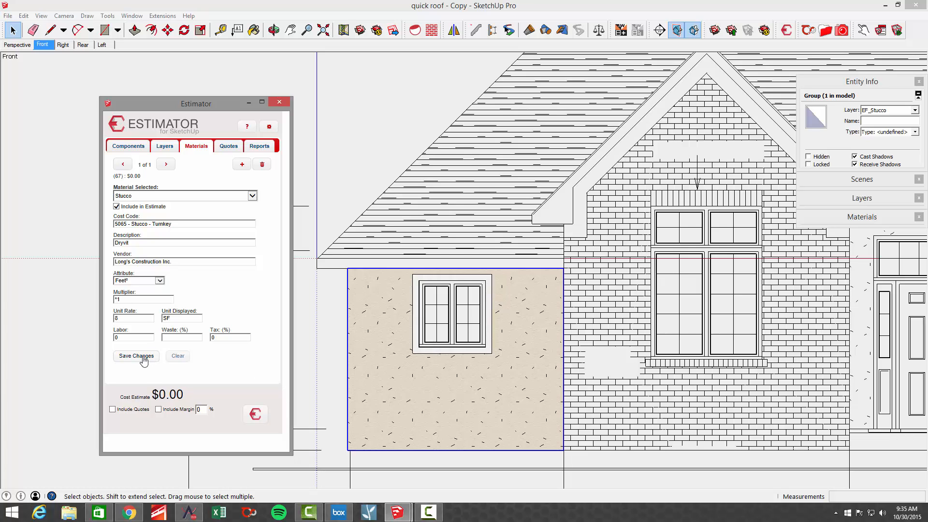
{"action": "left_click", "coordinate": [136, 356]}
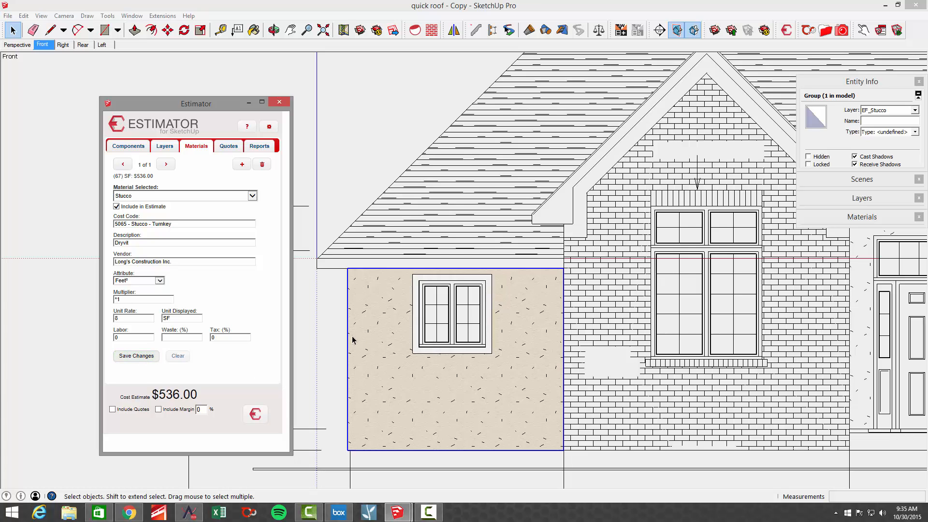
{"action": "left_click", "coordinate": [183, 224]}
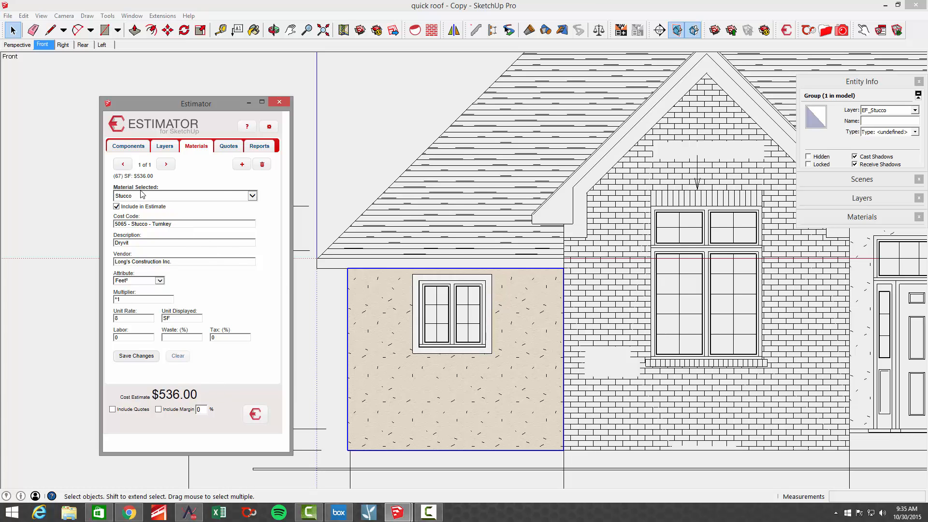
- Choose white stucco in the Estimator and assign the Stucco Turnkey cost code
{"action": "left_click", "coordinate": [252, 196]}
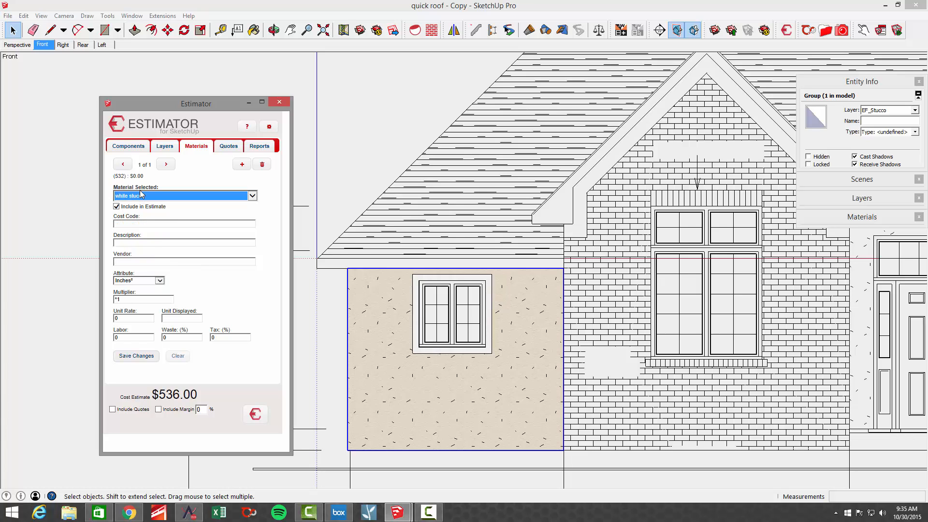
{"action": "left_click", "coordinate": [183, 224]}
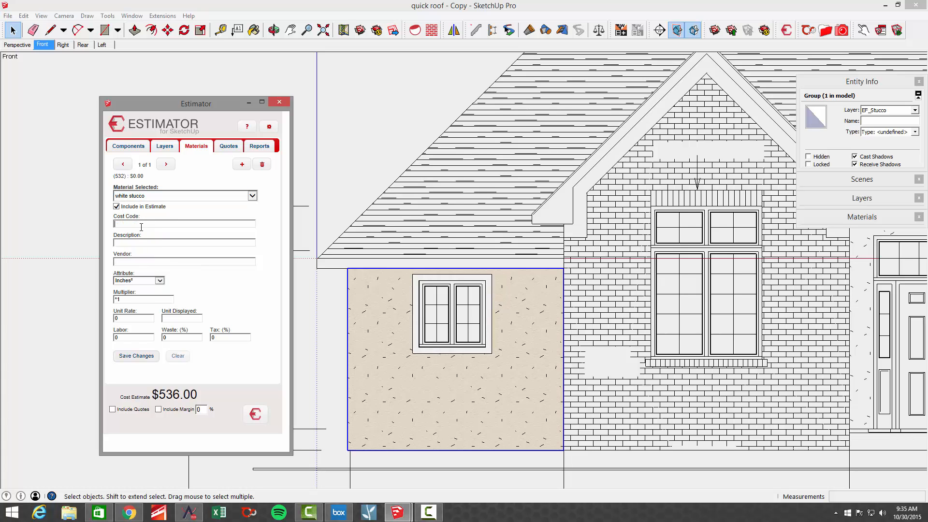
{"action": "type", "text": "stuc"}
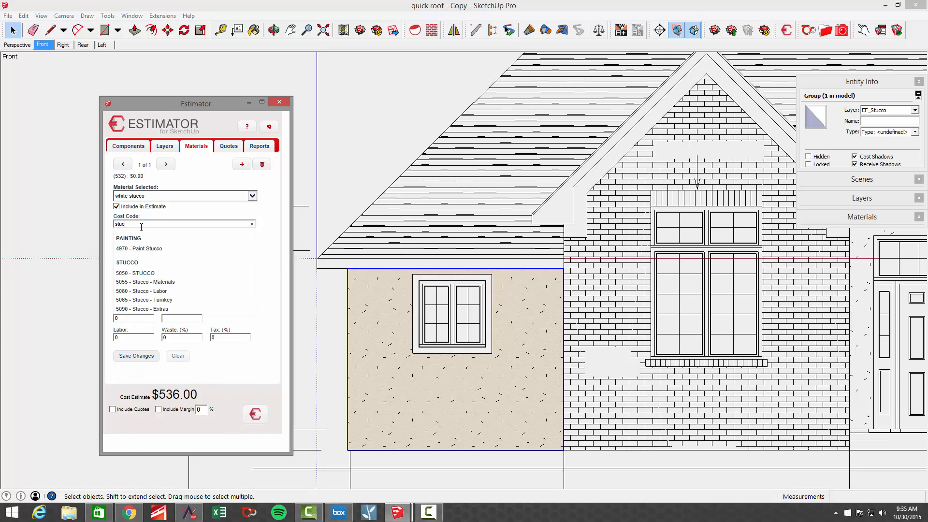
{"action": "left_click", "coordinate": [141, 300]}
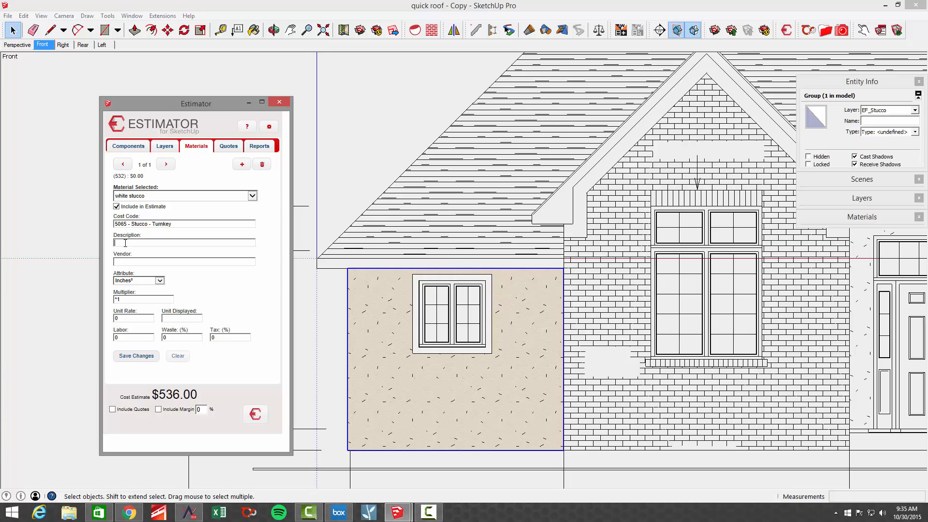
- Describe it as Dryvit Trim, vendor Long's Construction Inc, measured in square feet at 8 per SF
{"action": "type", "text": "Dryvit Trim"}
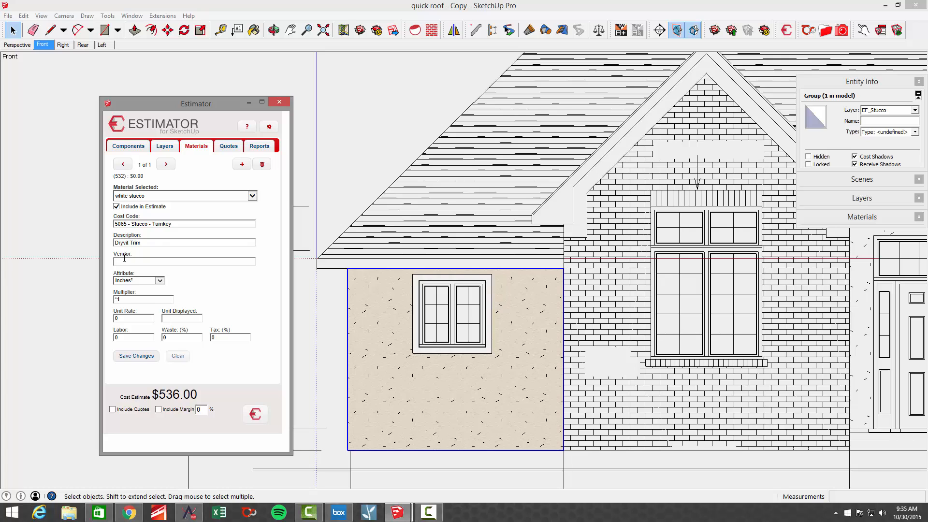
{"action": "type", "text": "long"}
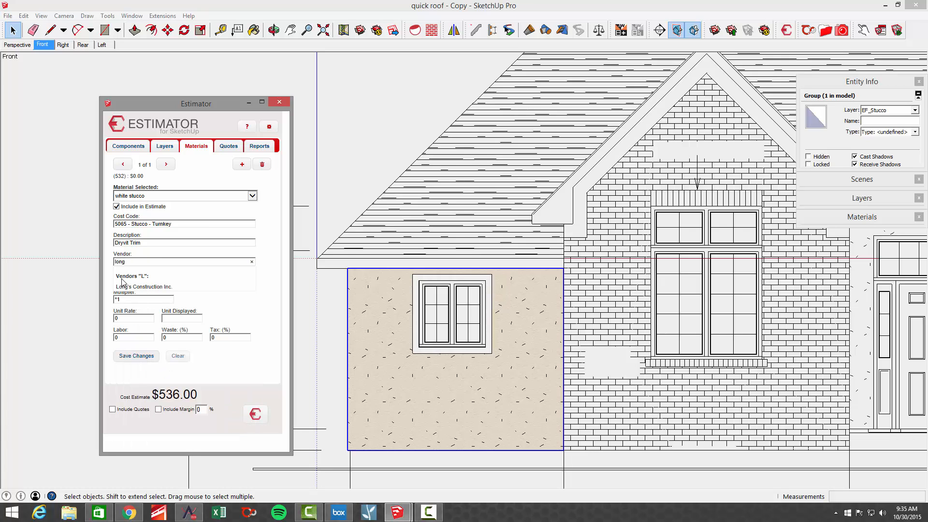
{"action": "left_click", "coordinate": [143, 286]}
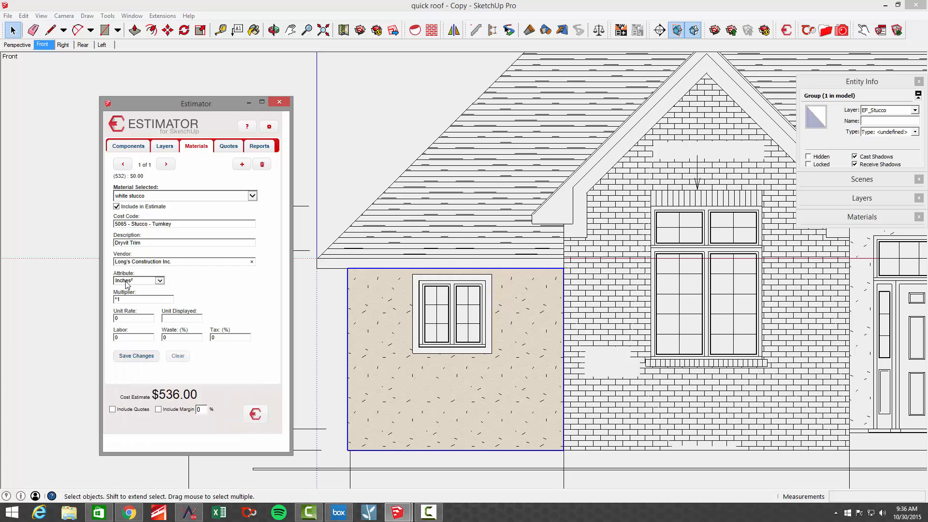
{"action": "left_click", "coordinate": [159, 281]}
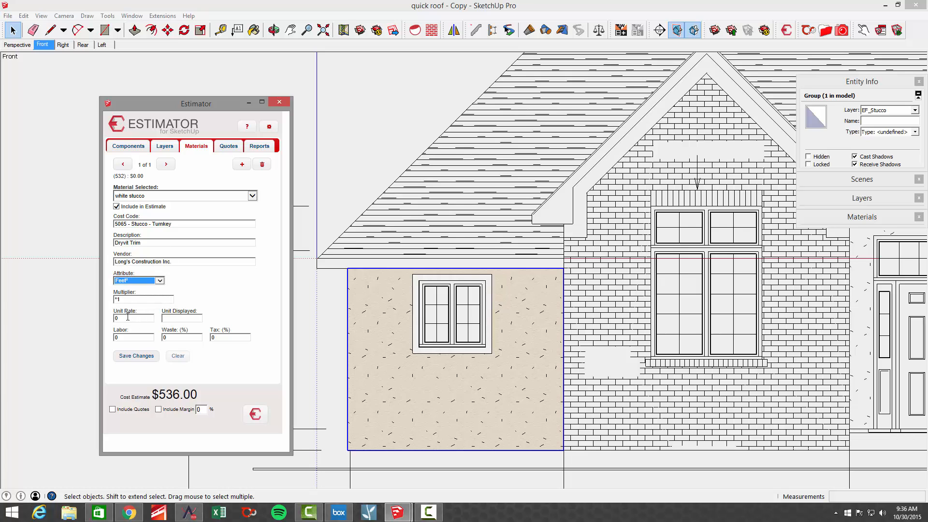
{"action": "type", "text": "8"}
{"action": "left_click", "coordinate": [182, 318]}
{"action": "type", "text": "sf"}
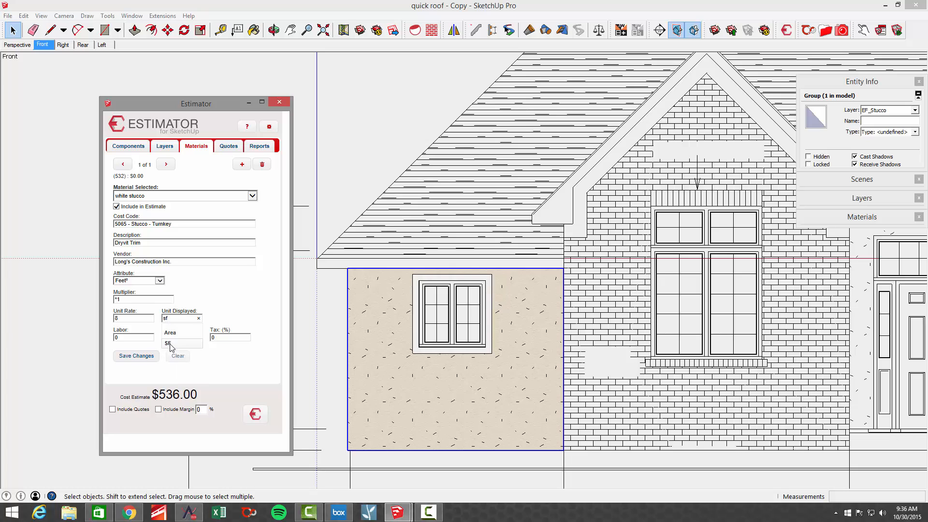
{"action": "left_click", "coordinate": [167, 343]}
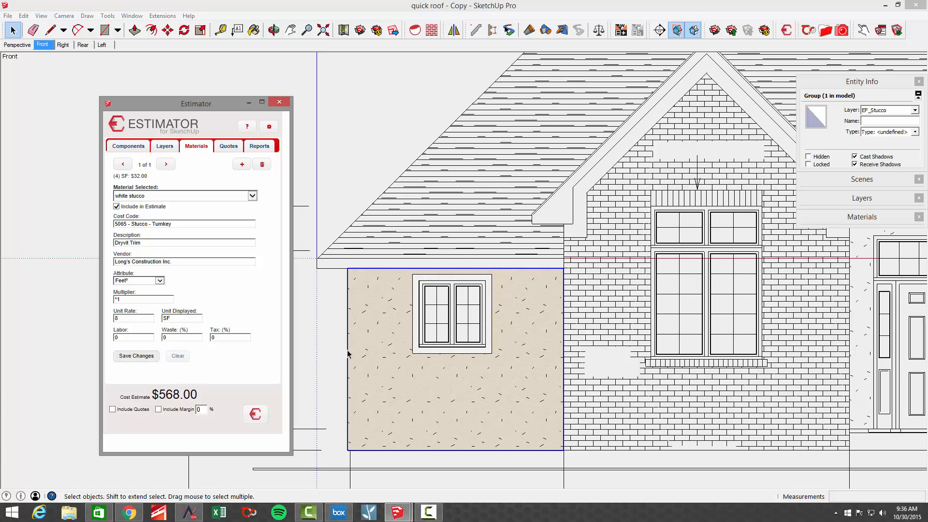
{"action": "mouse_move", "coordinate": [410, 347]}
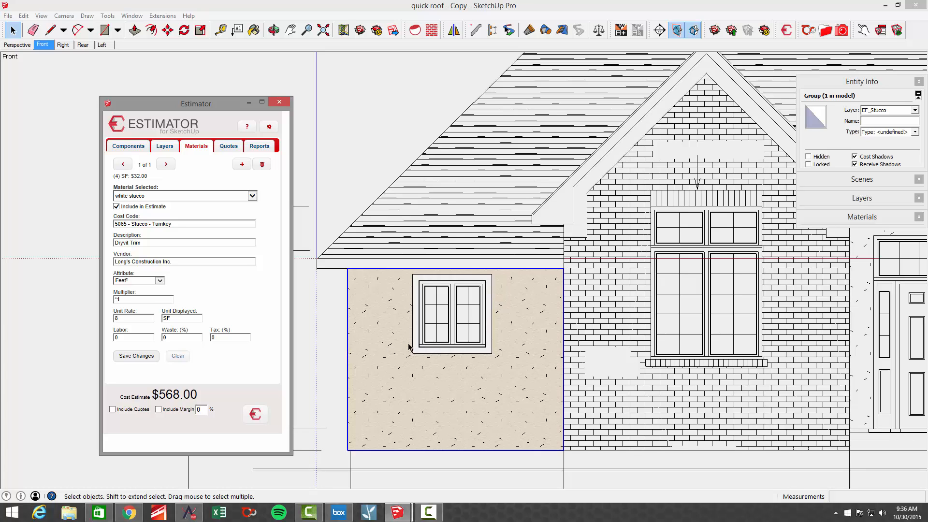
{"action": "mouse_move", "coordinate": [418, 272]}
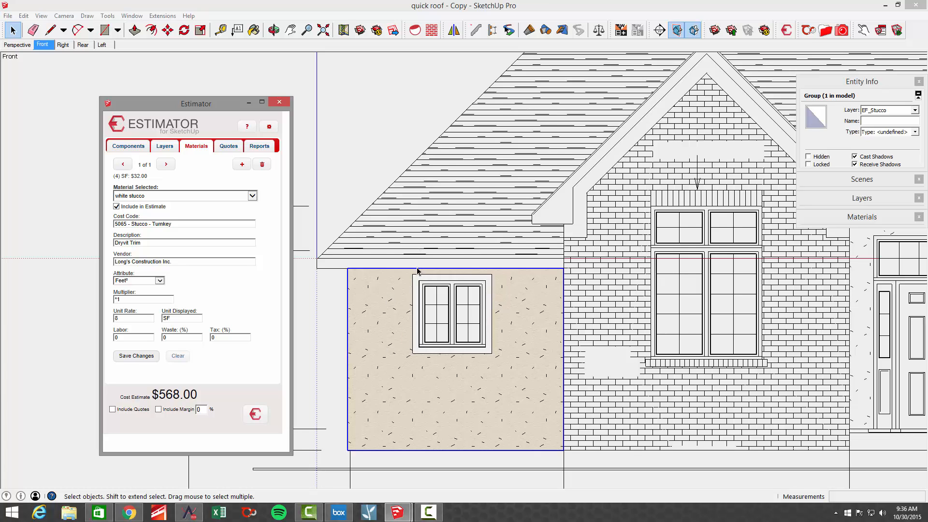
{"action": "mouse_move", "coordinate": [285, 141]}
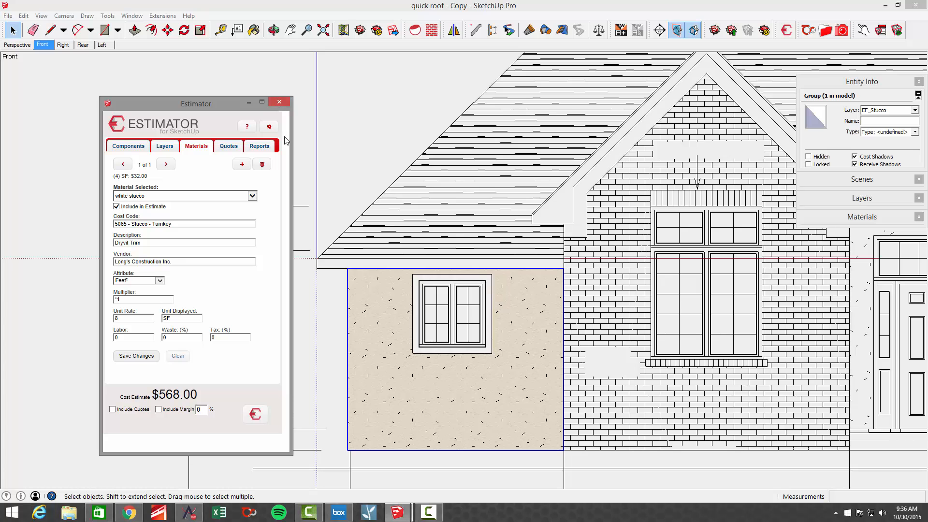
- Close the Estimator and select the stucco wall group on the front elevation
{"action": "left_click", "coordinate": [279, 102]}
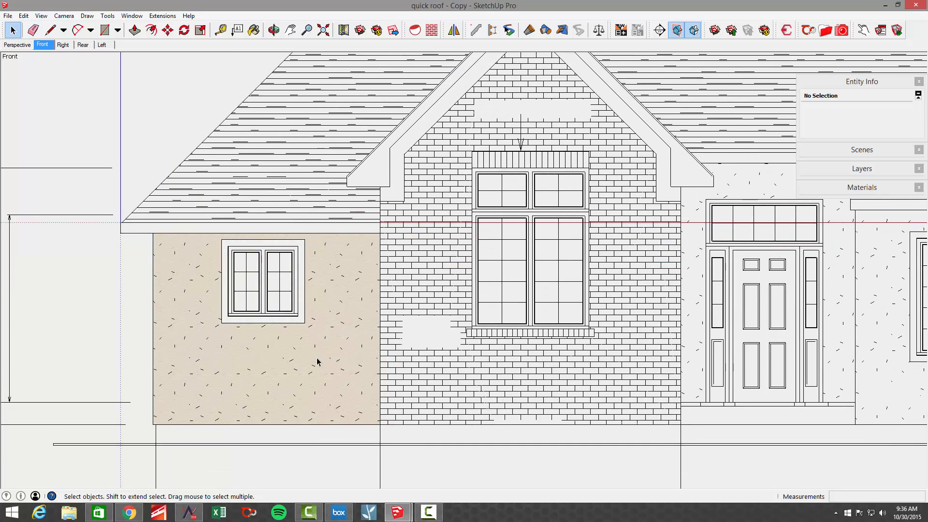
{"action": "left_click", "coordinate": [318, 362]}
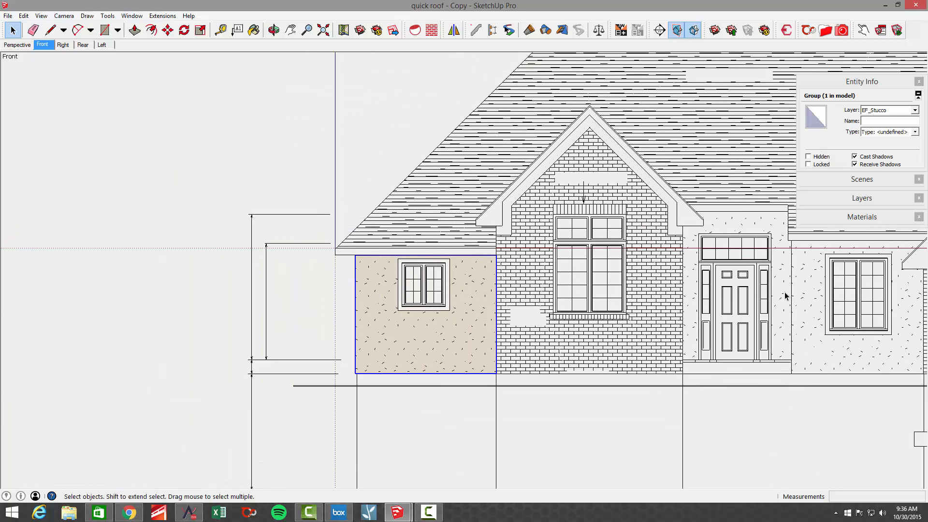
{"action": "mouse_move", "coordinate": [808, 345]}
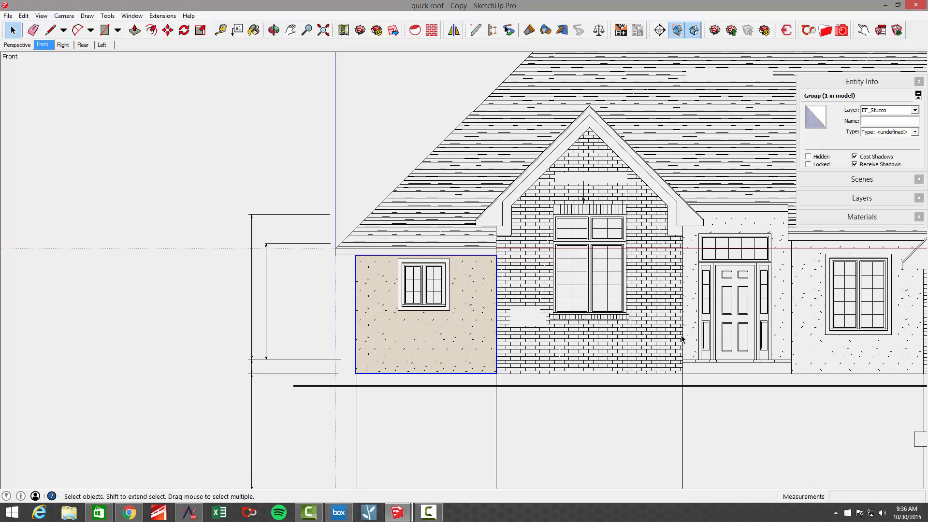
{"action": "mouse_move", "coordinate": [513, 333]}
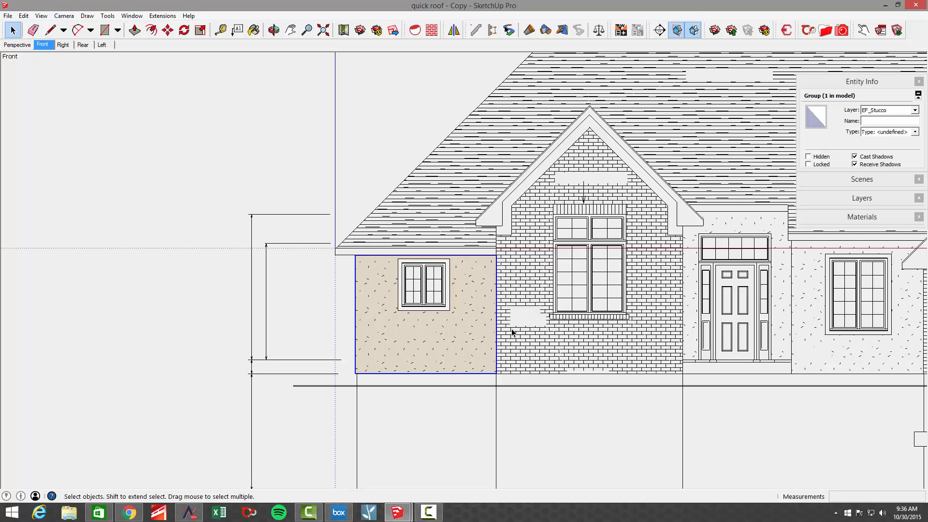
{"action": "mouse_move", "coordinate": [351, 270]}
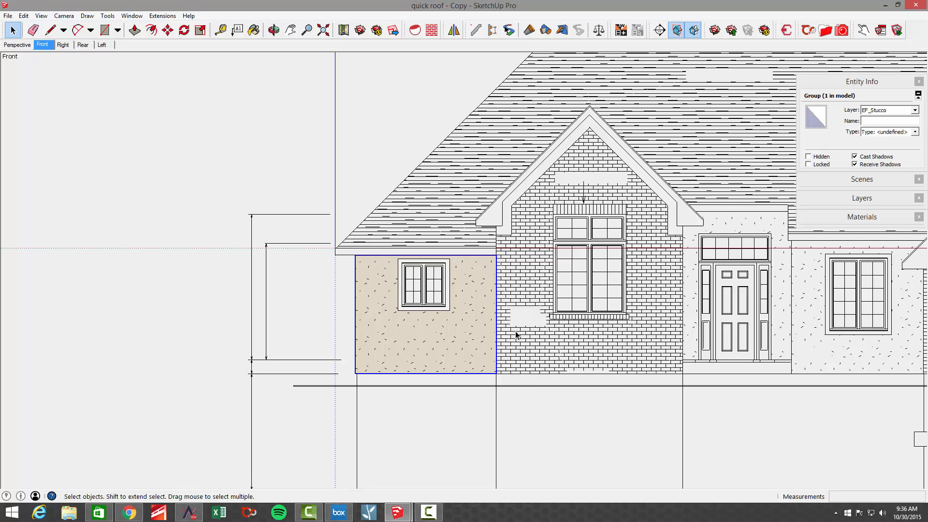
{"action": "mouse_move", "coordinate": [677, 371]}
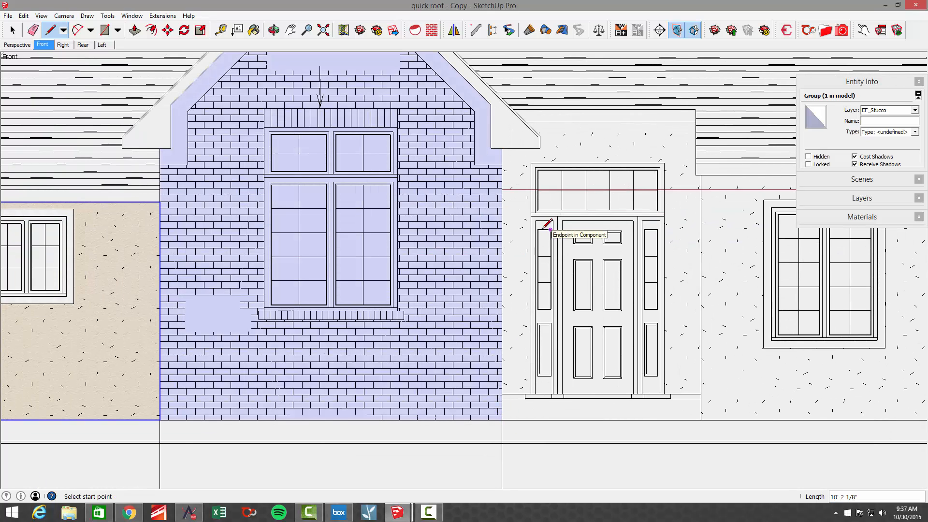
{"action": "right_click", "coordinate": [348, 259]}
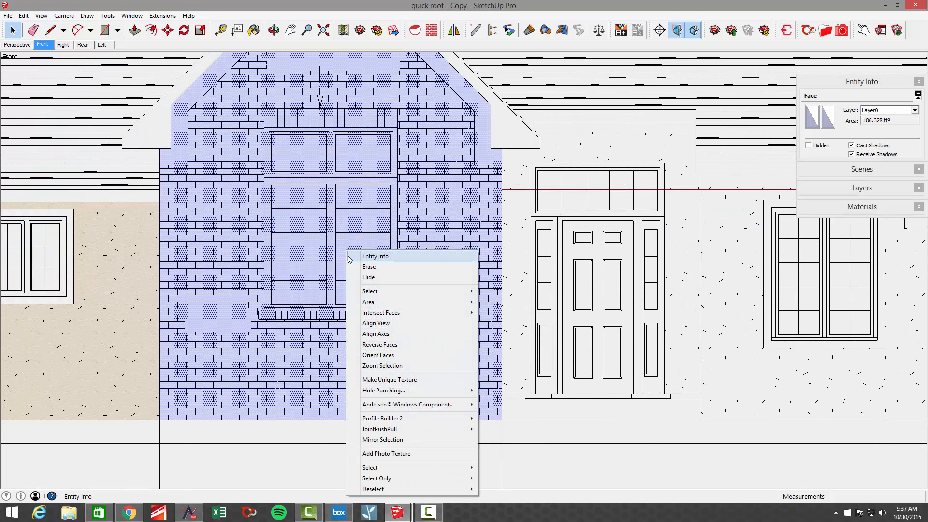
{"action": "mouse_move", "coordinate": [380, 344]}
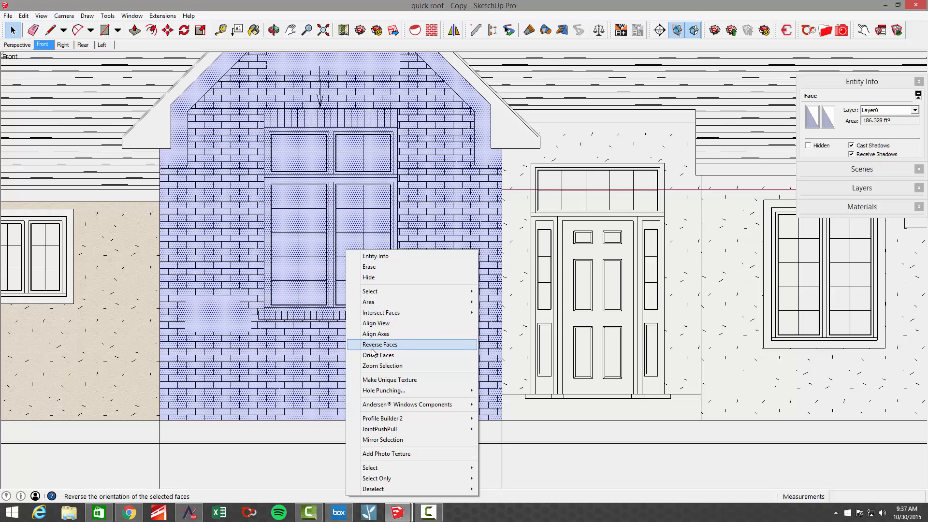
{"action": "left_click", "coordinate": [380, 344]}
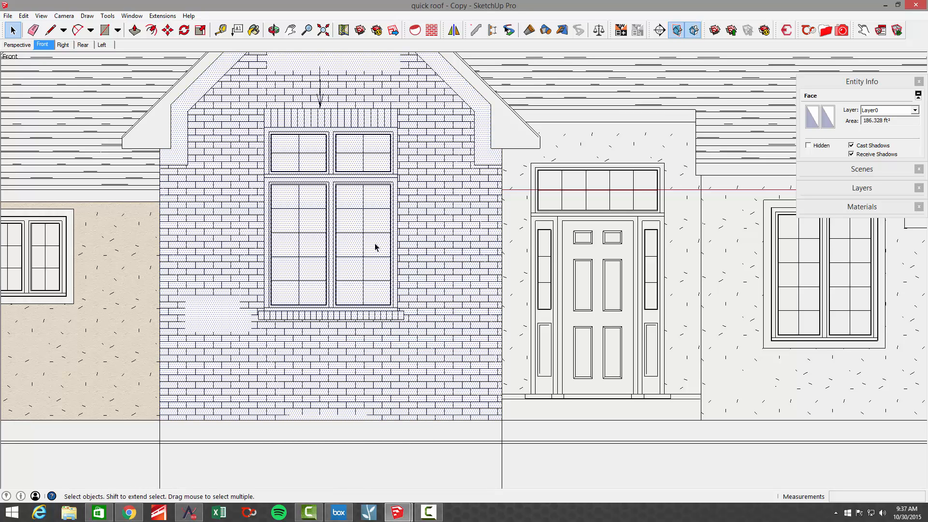
{"action": "left_click", "coordinate": [45, 30]}
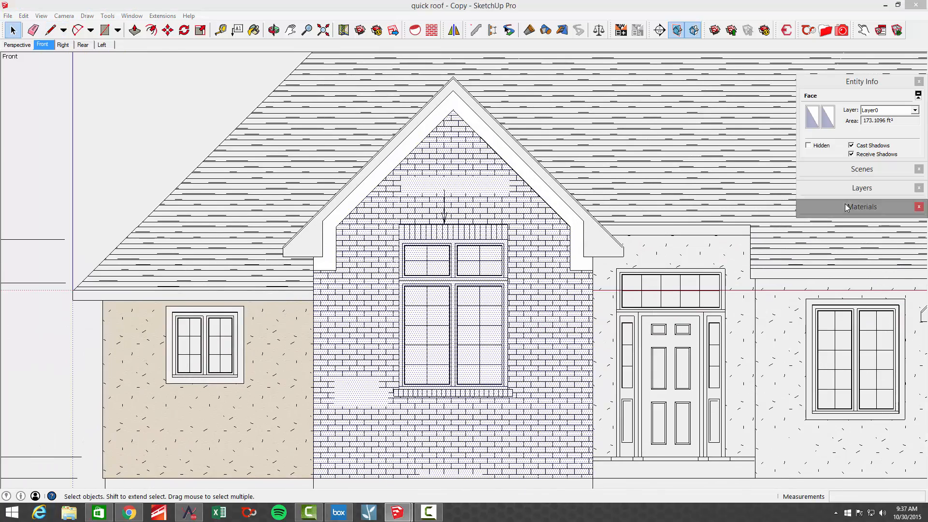
- Apply the In Model Brick material to the front gable wall face
{"action": "left_click", "coordinate": [862, 206]}
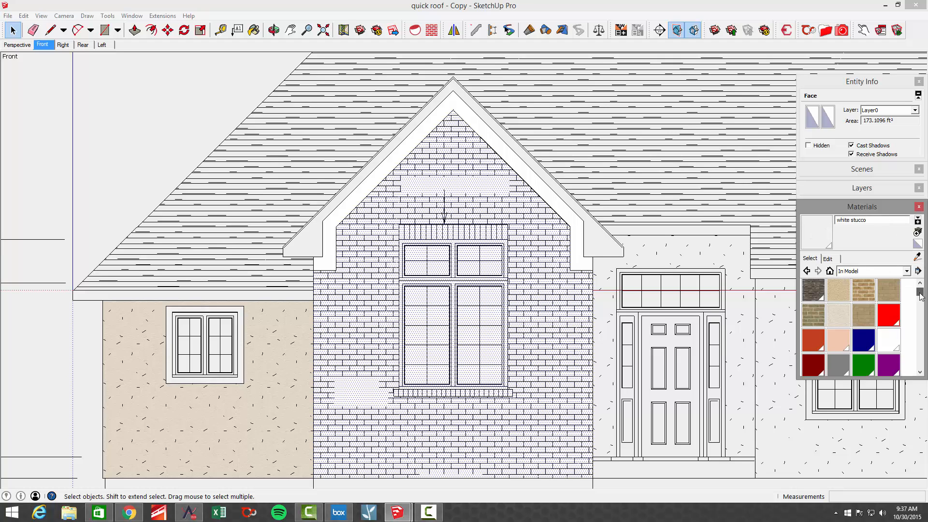
{"action": "scroll", "scroll_direction": "down", "scroll_amount": 3}
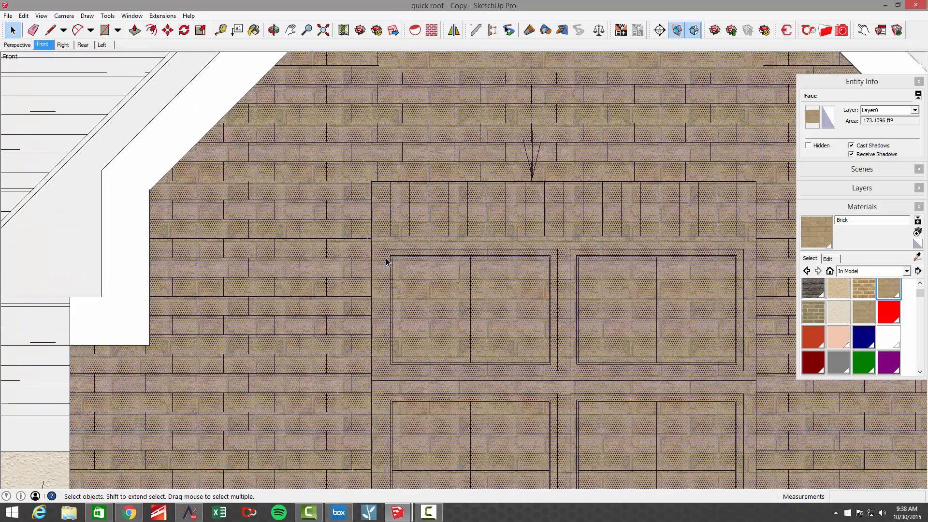
{"action": "left_click", "coordinate": [47, 30]}
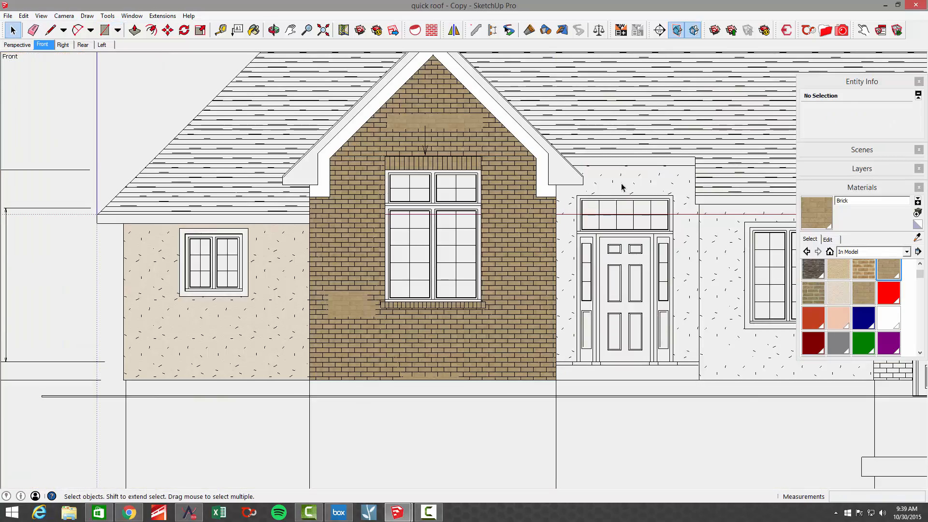
{"action": "mouse_move", "coordinate": [452, 232]}
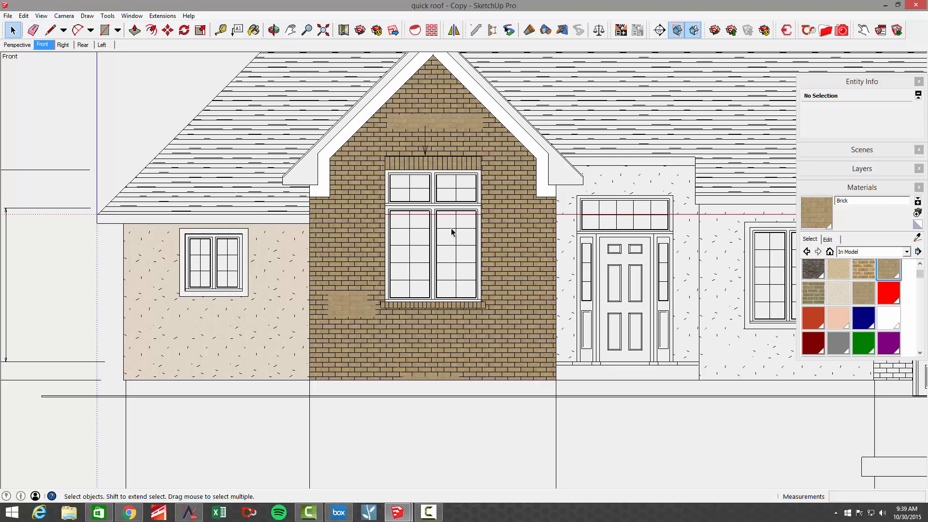
{"action": "mouse_move", "coordinate": [428, 259]}
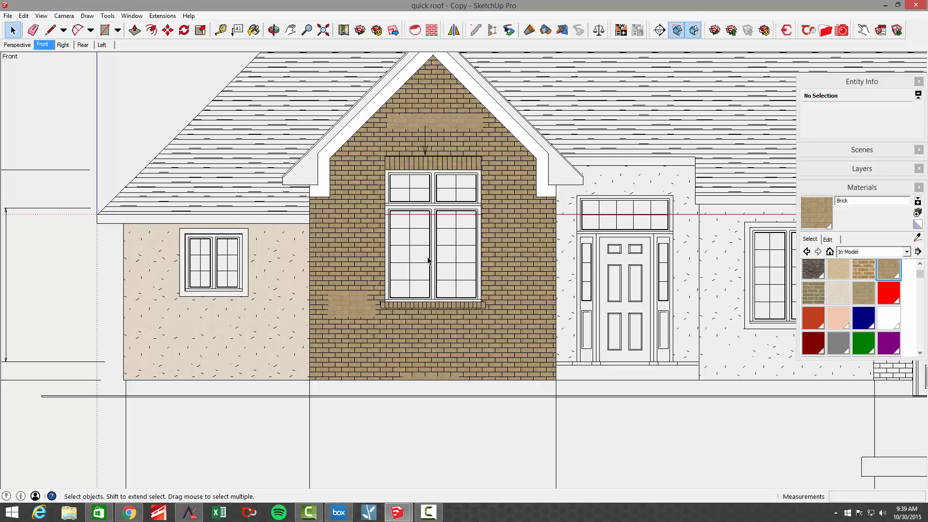
{"action": "mouse_move", "coordinate": [226, 315]}
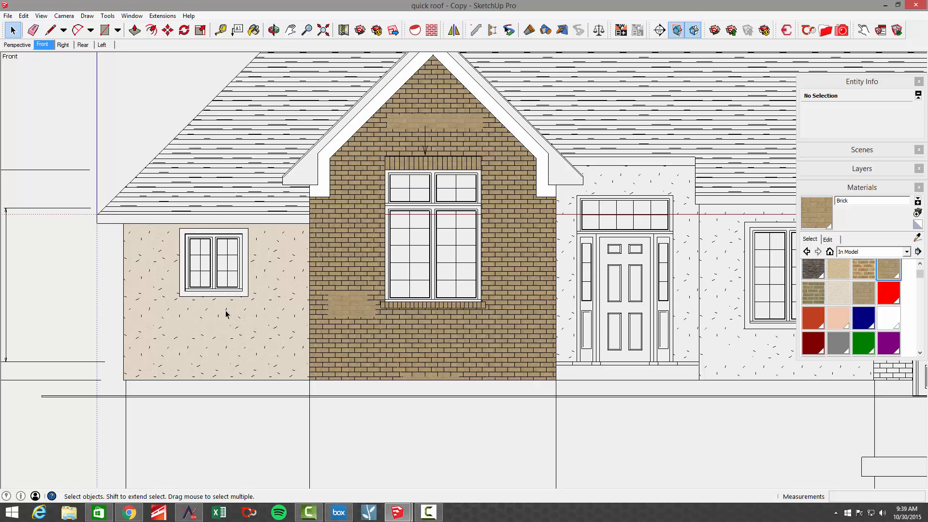
{"action": "mouse_move", "coordinate": [501, 268]}
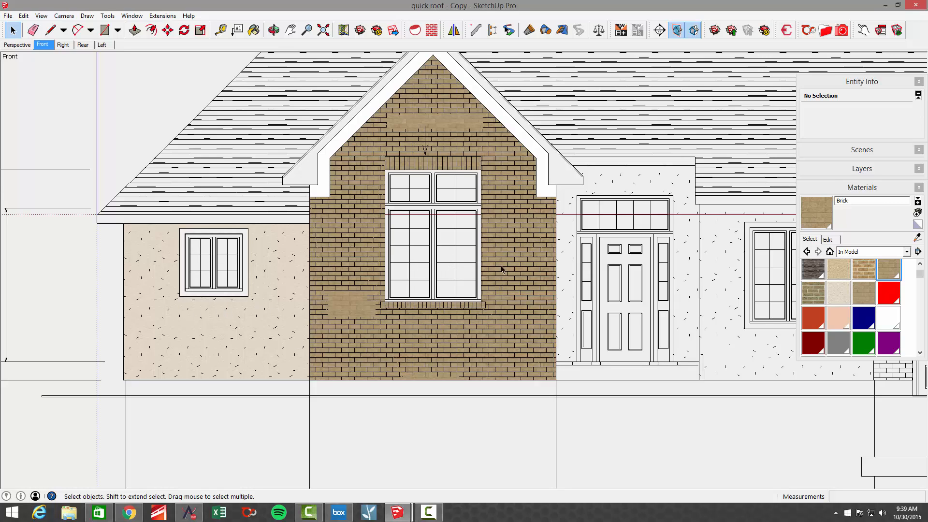
{"action": "mouse_move", "coordinate": [514, 267]}
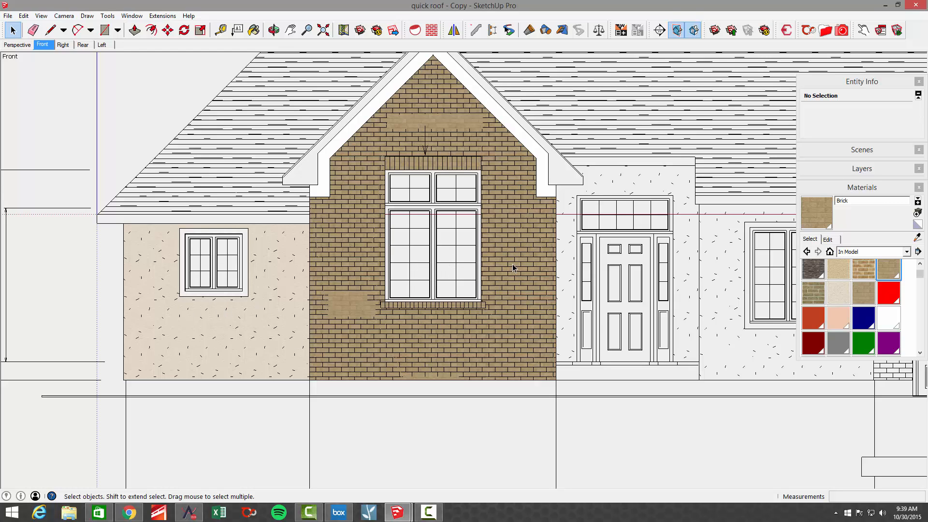
{"action": "mouse_move", "coordinate": [416, 132]}
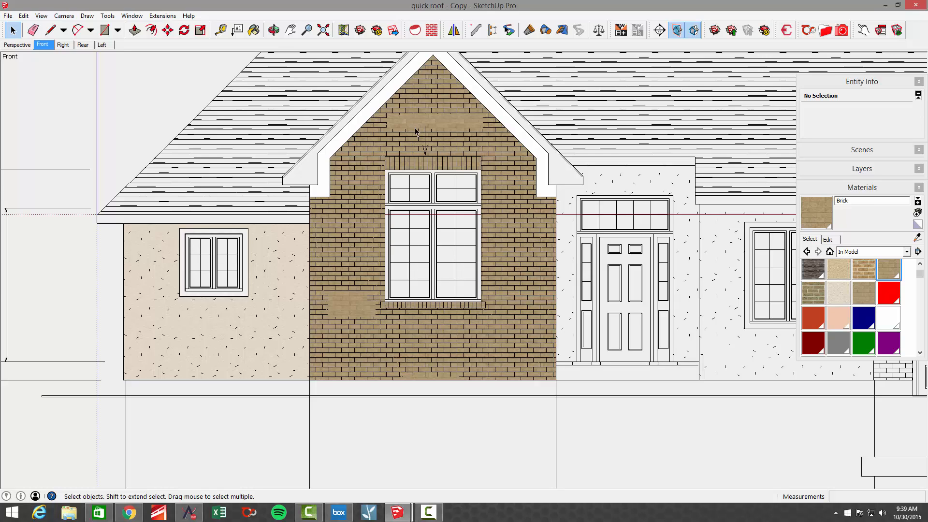
{"action": "mouse_move", "coordinate": [500, 279]}
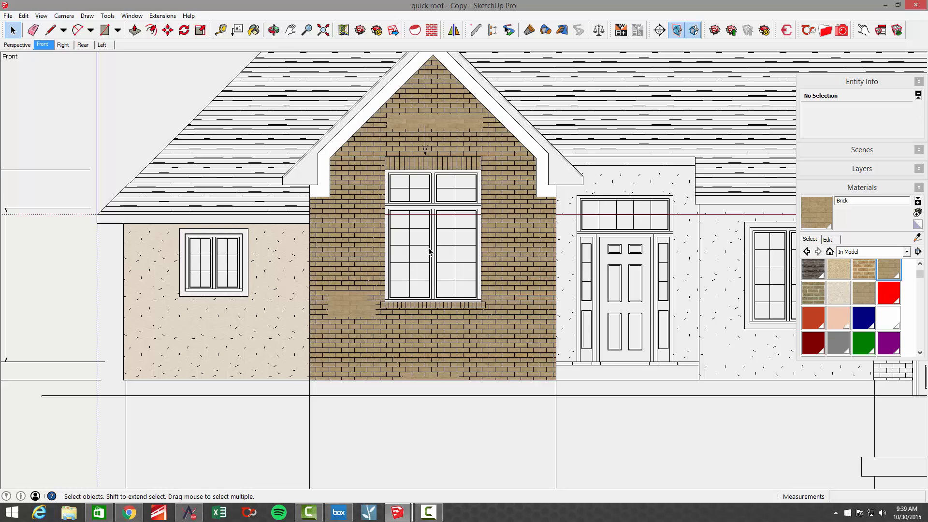
{"action": "mouse_move", "coordinate": [476, 274]}
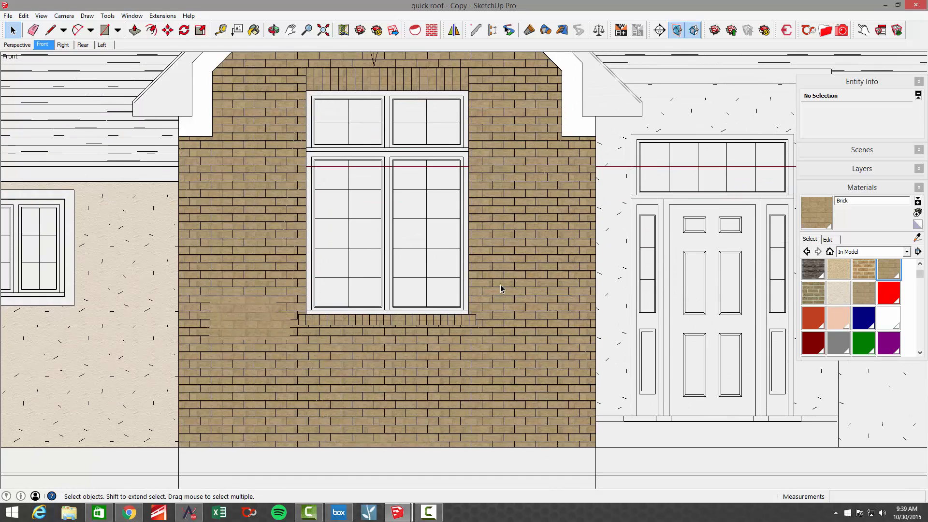
- Group the brick gable wall geometry, place it on EF_Brick, and show the Layers list
{"action": "left_click", "coordinate": [502, 290]}
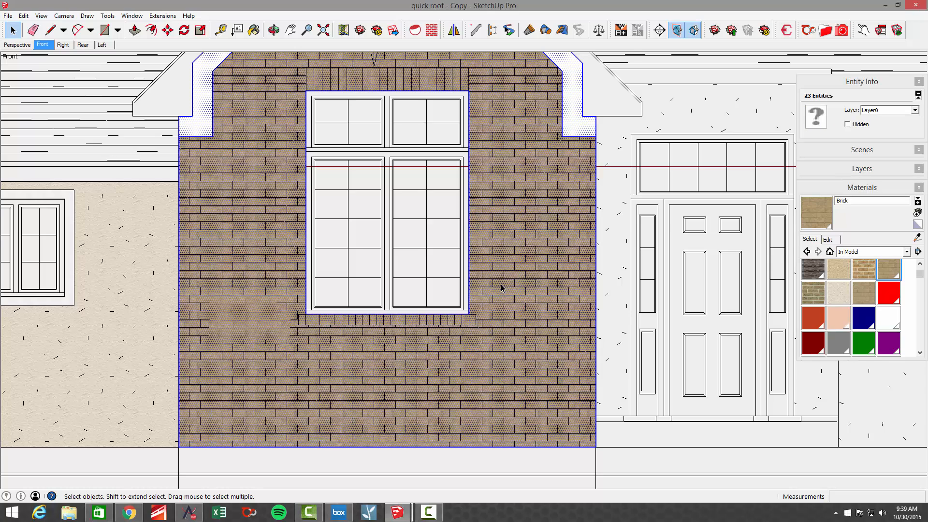
{"action": "right_click", "coordinate": [502, 289]}
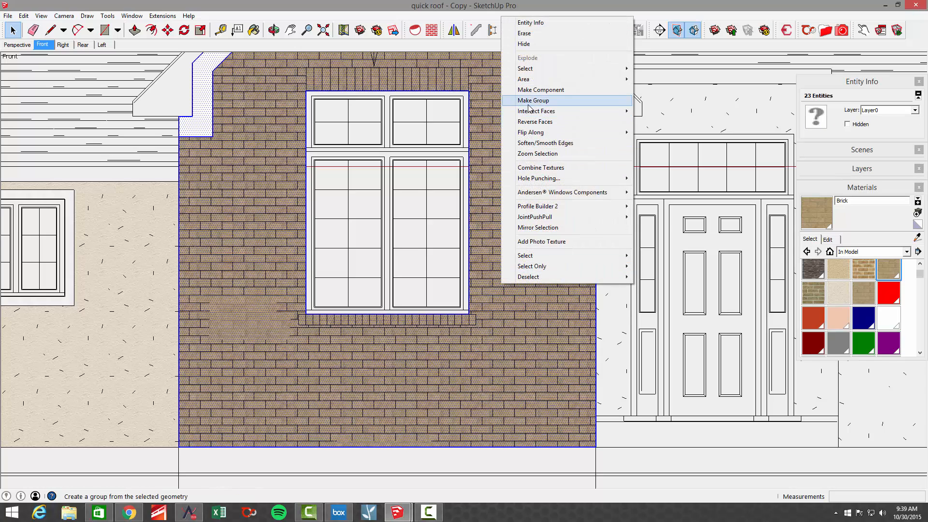
{"action": "left_click", "coordinate": [533, 100]}
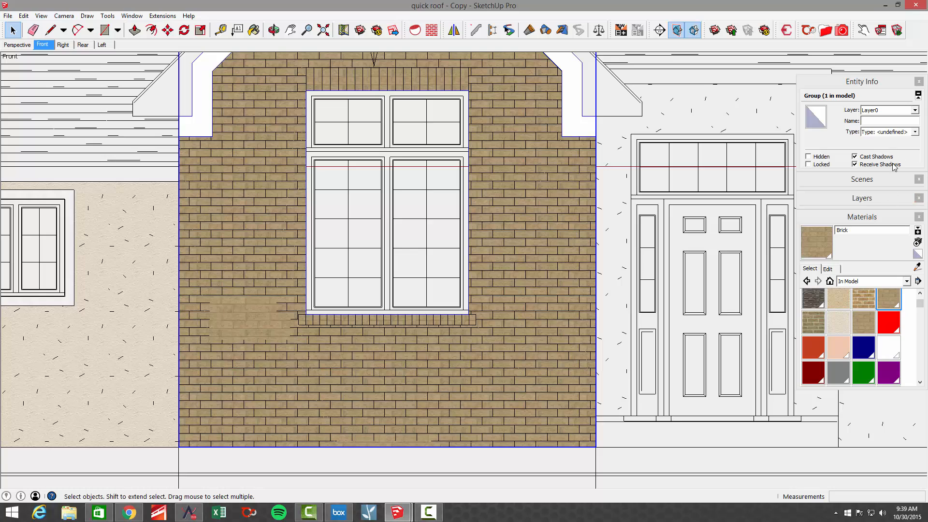
{"action": "left_click", "coordinate": [915, 110]}
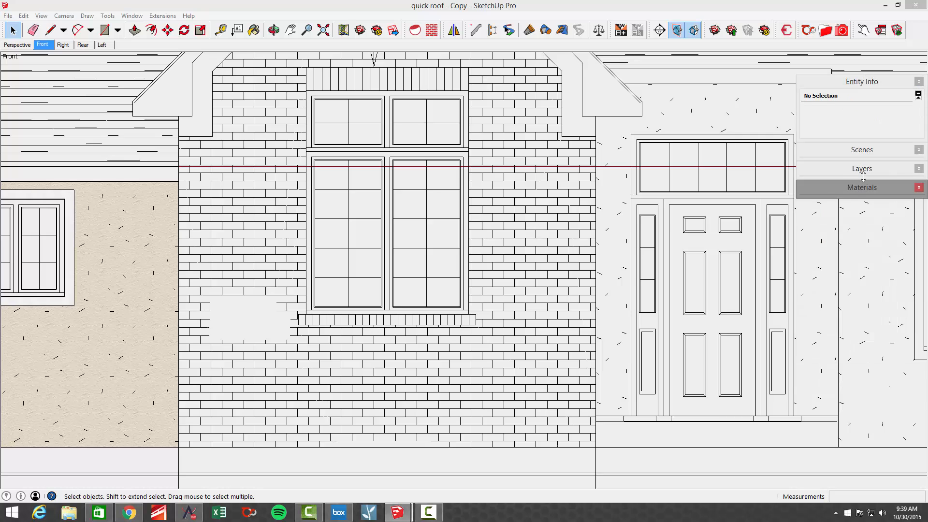
{"action": "left_click", "coordinate": [862, 169]}
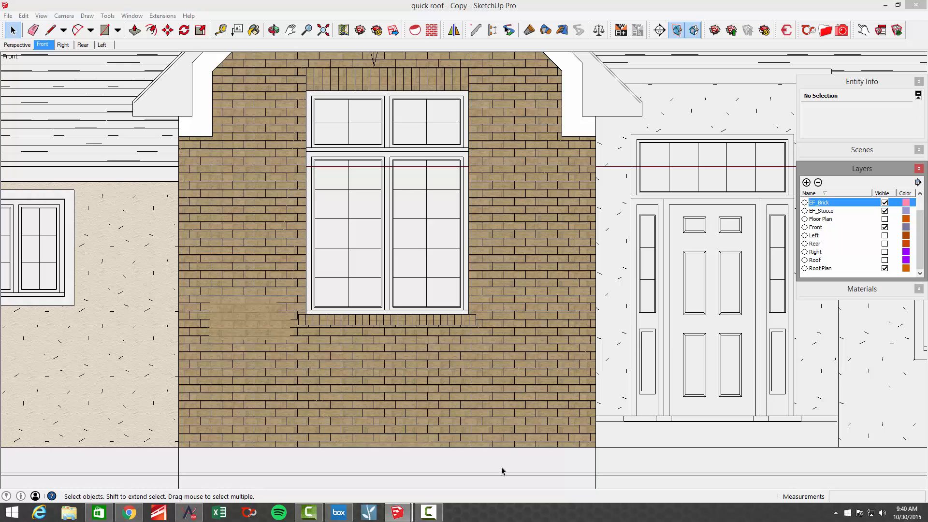
{"action": "scroll", "scroll_direction": "down", "scroll_amount": 3}
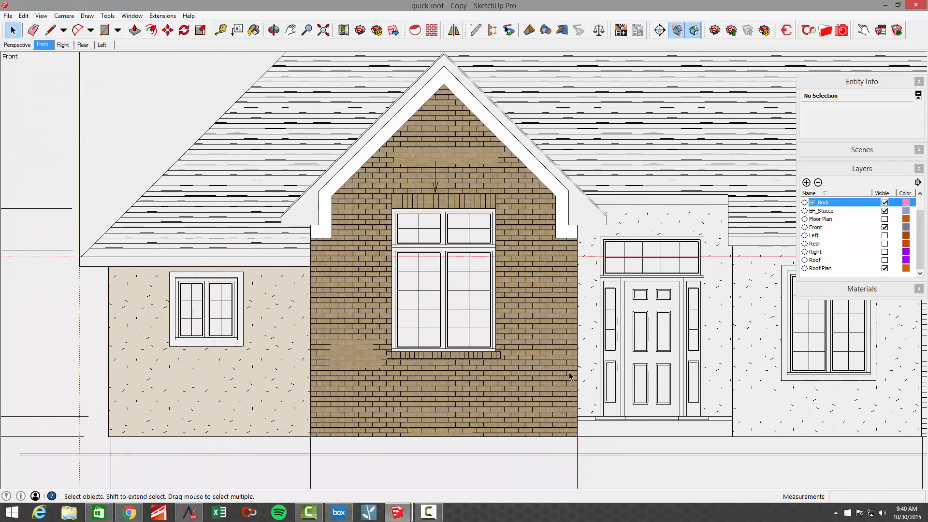
- Give Brick the brick veneer cost code, description Brick, and vendor Boxley Concrete Products
{"action": "left_click", "coordinate": [785, 30]}
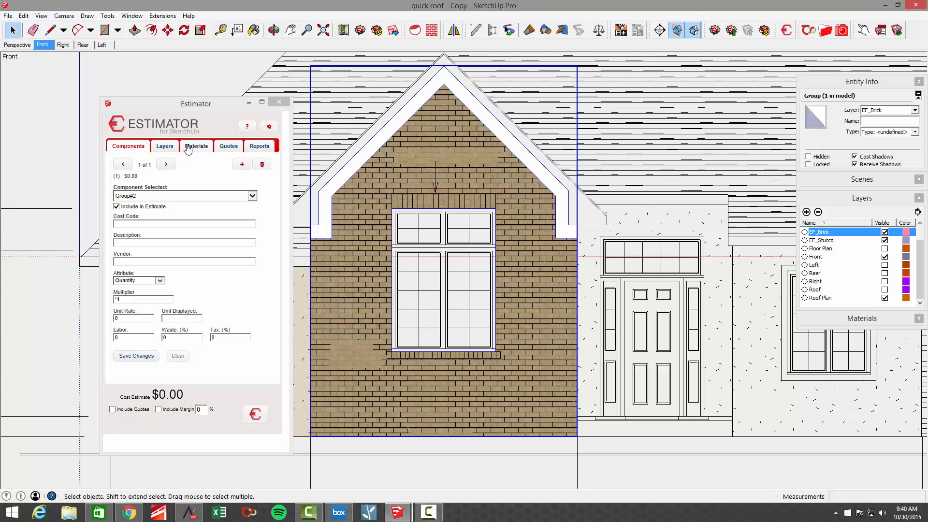
{"action": "left_click", "coordinate": [196, 145]}
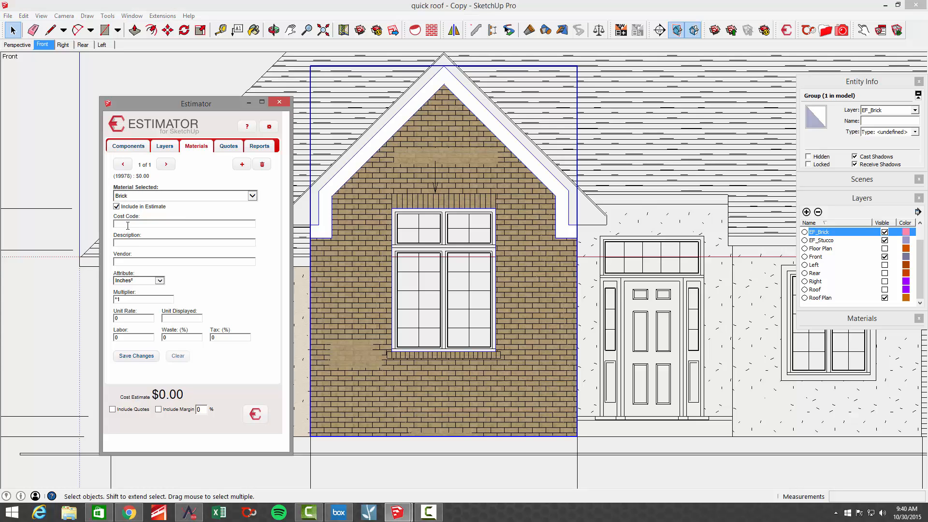
{"action": "type", "text": "brick"}
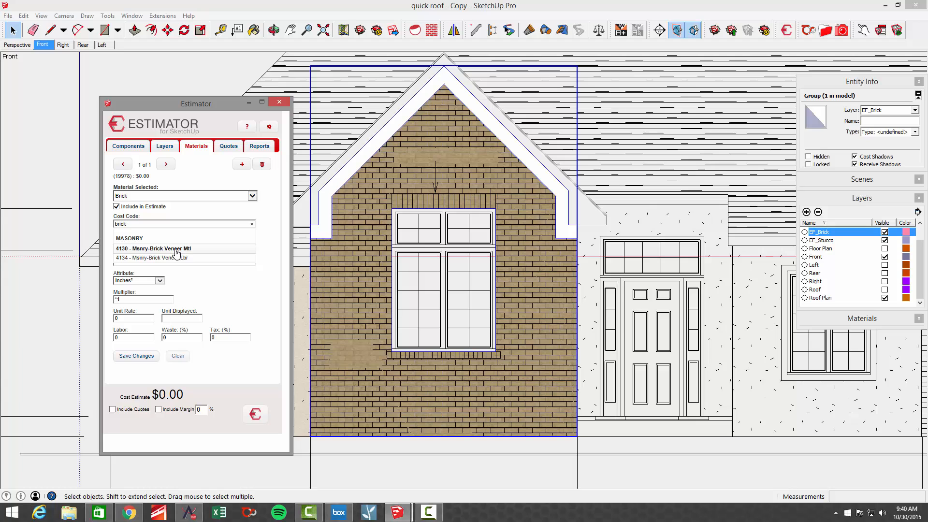
{"action": "left_click", "coordinate": [152, 248]}
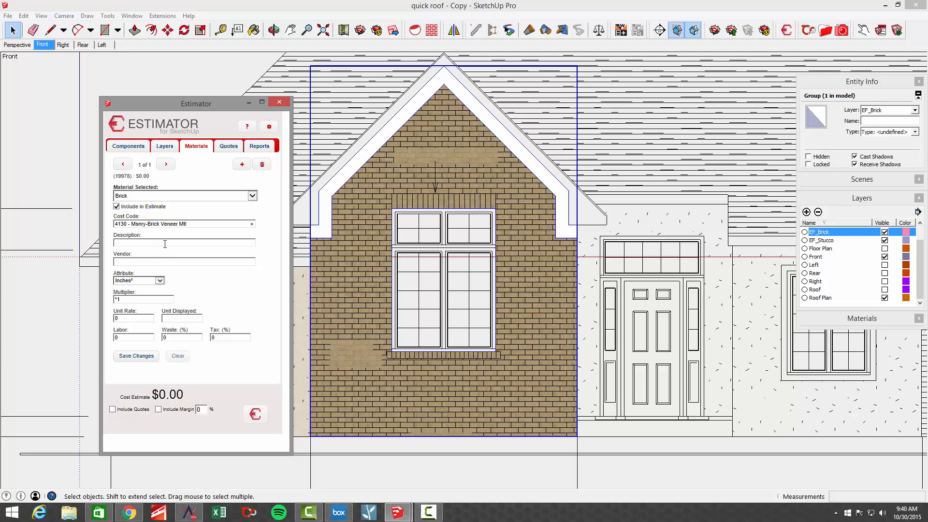
{"action": "type", "text": "Br"}
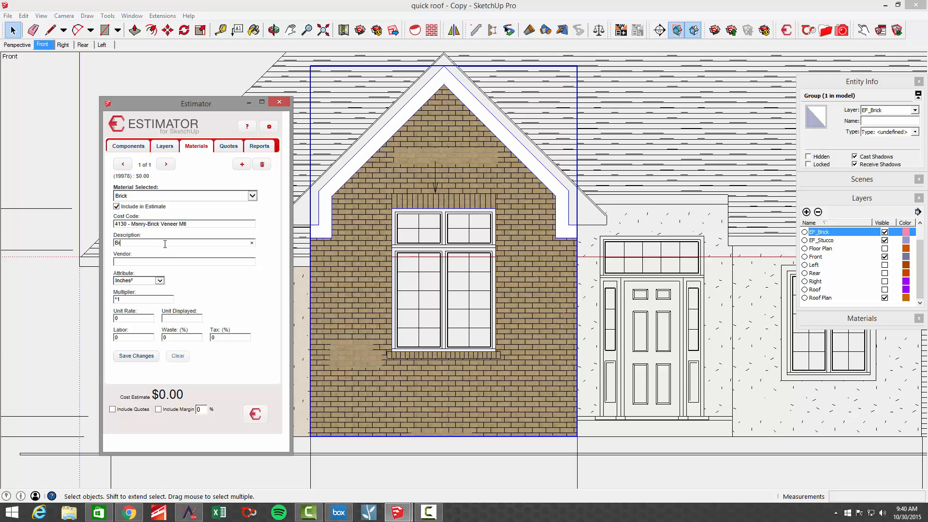
{"action": "type", "text": "rick"}
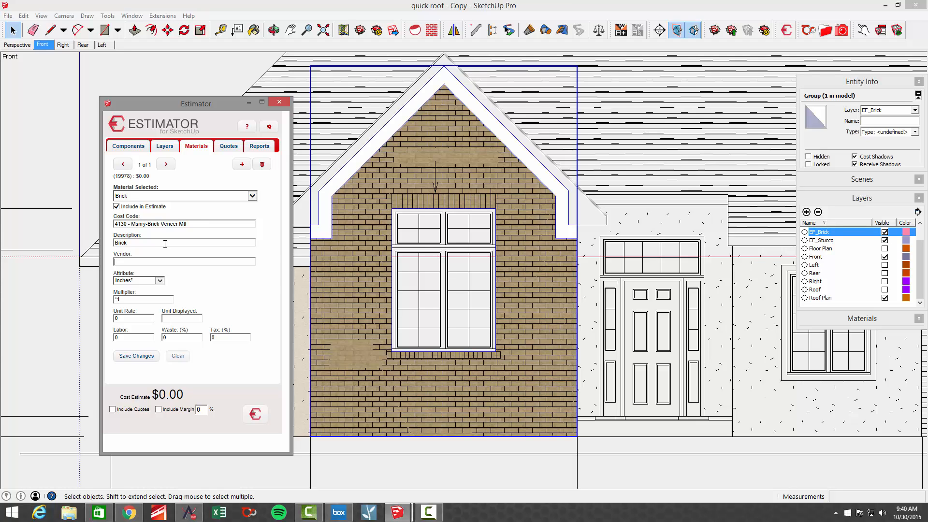
{"action": "type", "text": "box"}
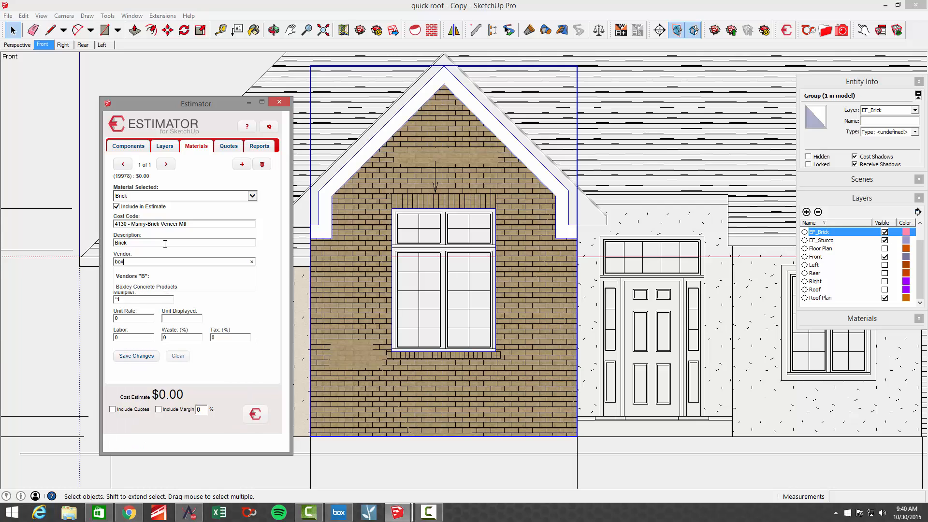
{"action": "left_click", "coordinate": [146, 286]}
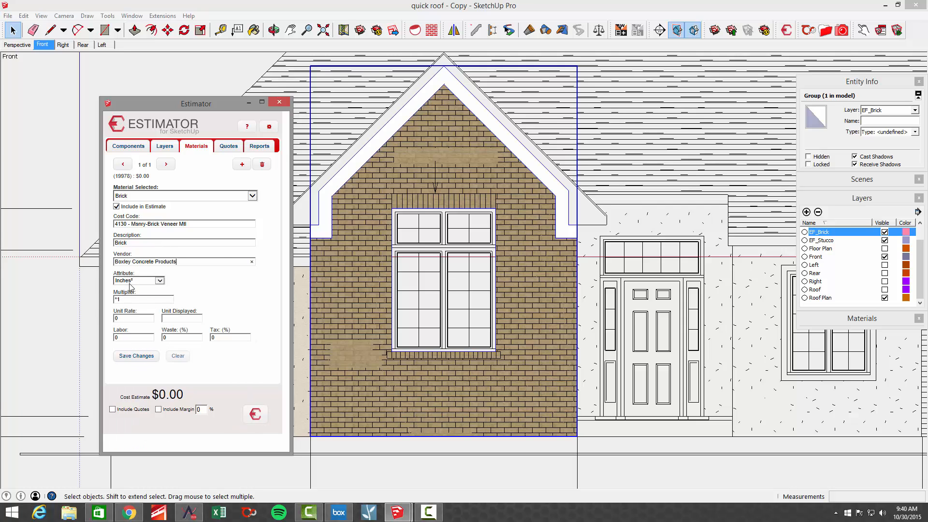
- Measure Brick in square feet with multiplier *6, rate .50 EA, 10% waste, 5.3% tax, and save
{"action": "left_click", "coordinate": [158, 280]}
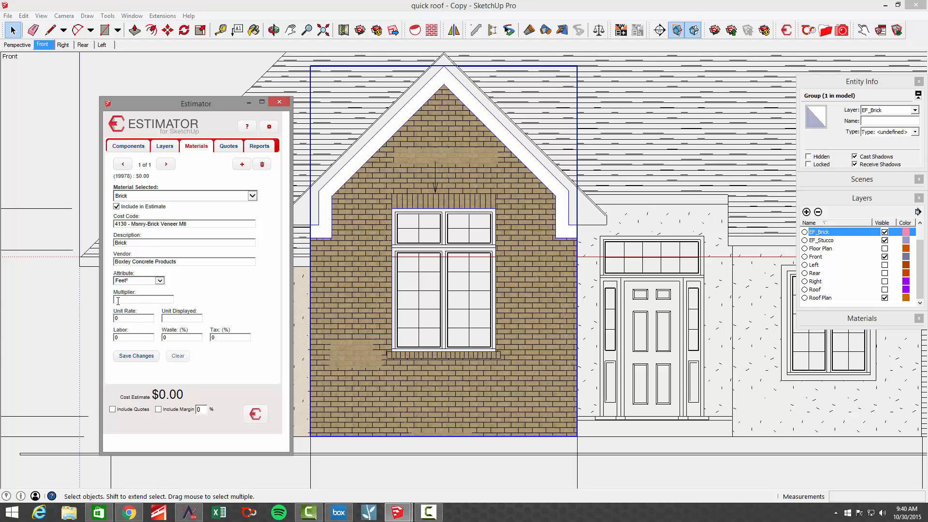
{"action": "type", "text": "1"}
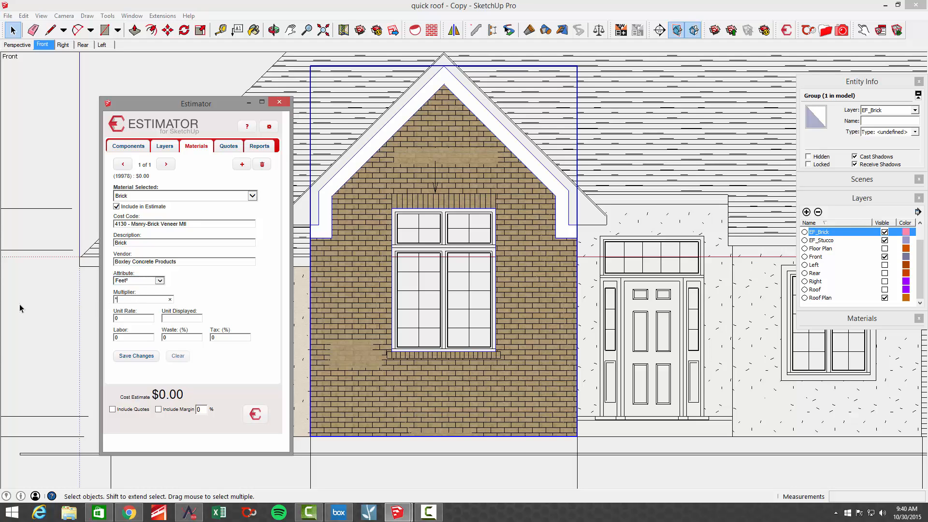
{"action": "type", "text": "*6"}
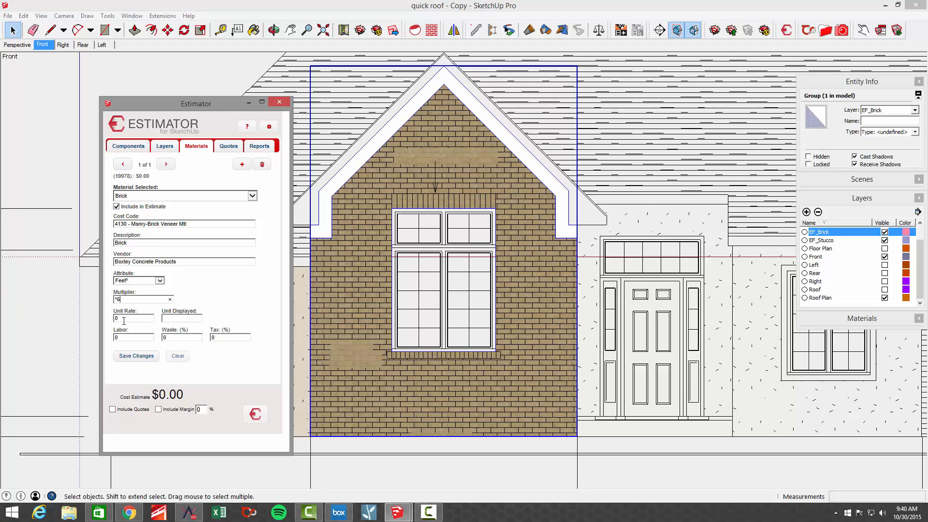
{"action": "type", "text": "50"}
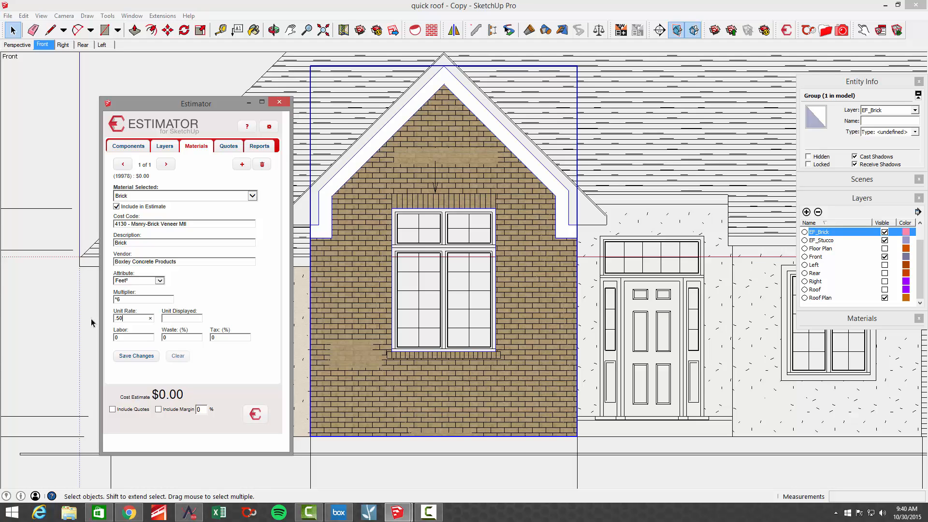
{"action": "mouse_move", "coordinate": [88, 329]}
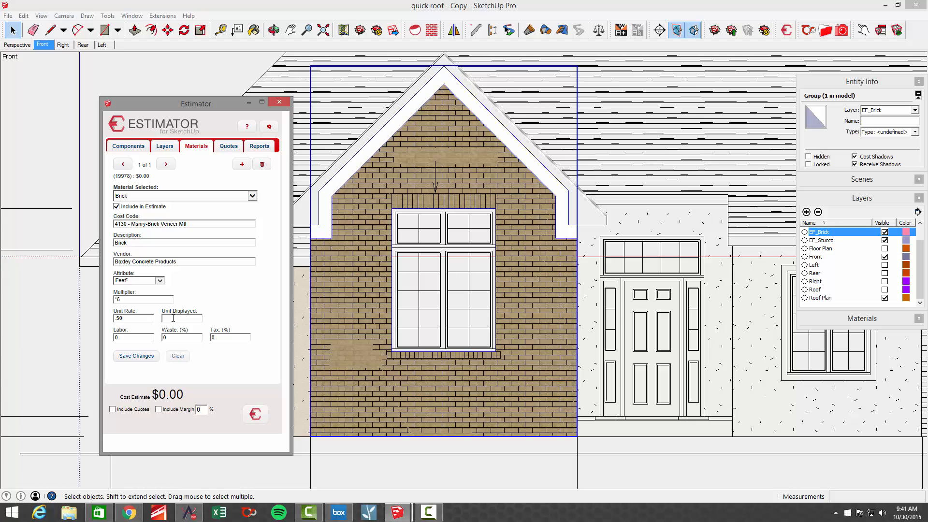
{"action": "type", "text": "EA"}
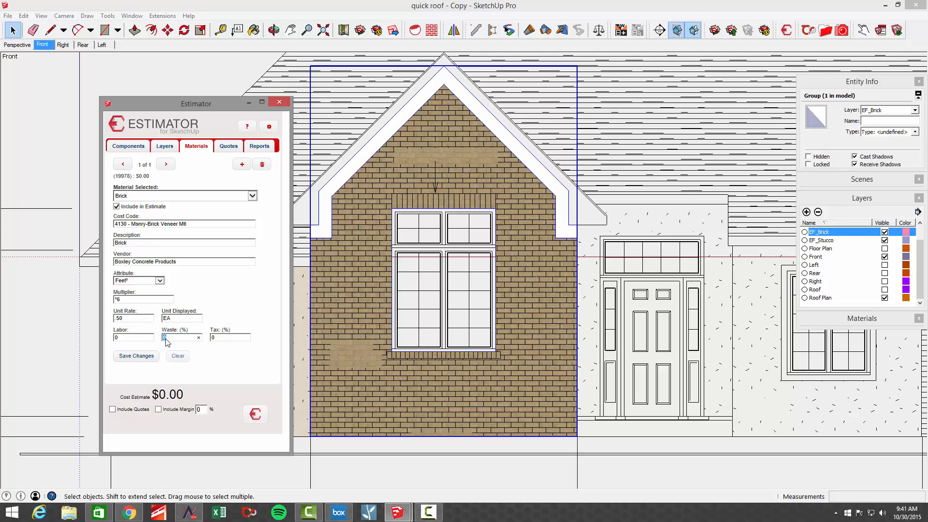
{"action": "type", "text": "10"}
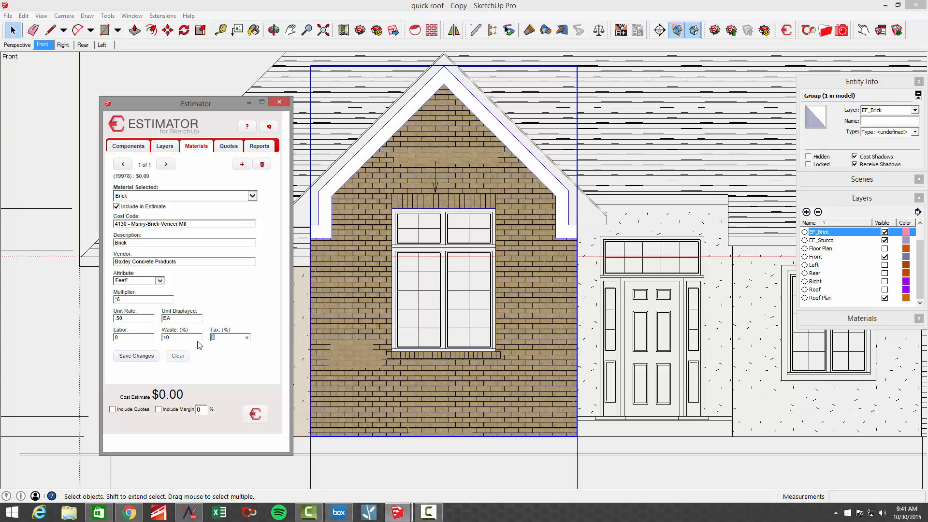
{"action": "type", "text": "5.3"}
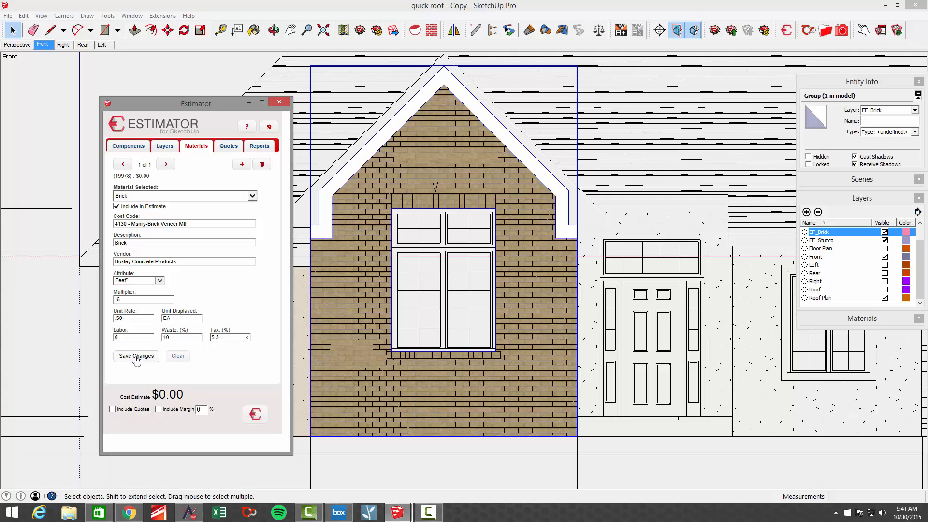
{"action": "left_click", "coordinate": [136, 356]}
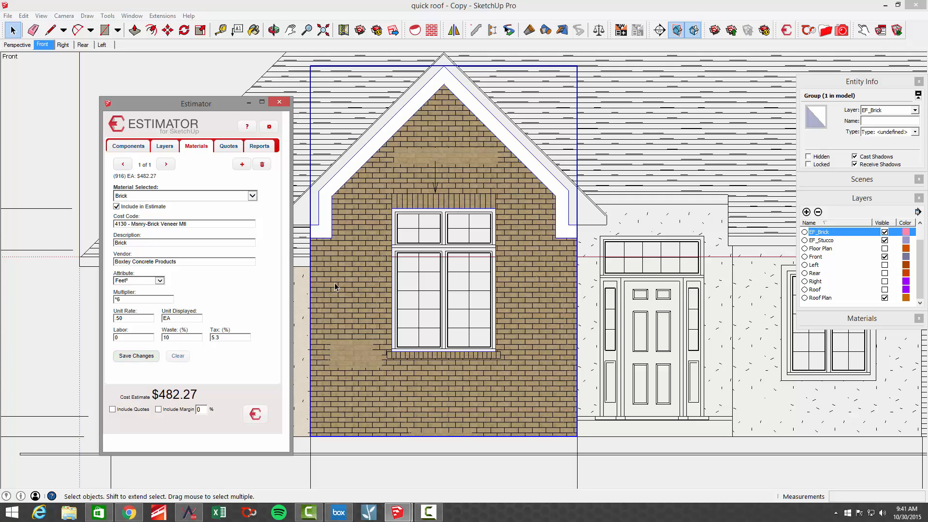
{"action": "mouse_move", "coordinate": [556, 388]}
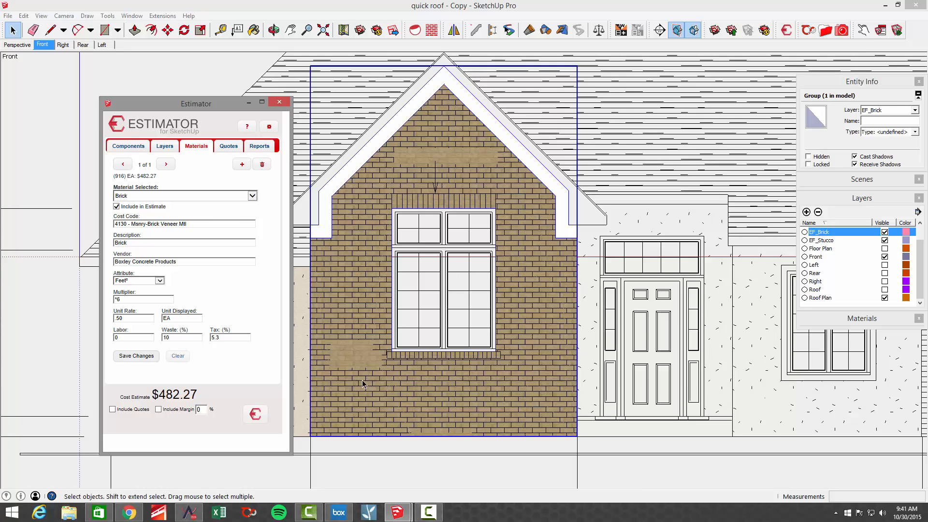
{"action": "mouse_move", "coordinate": [238, 178]}
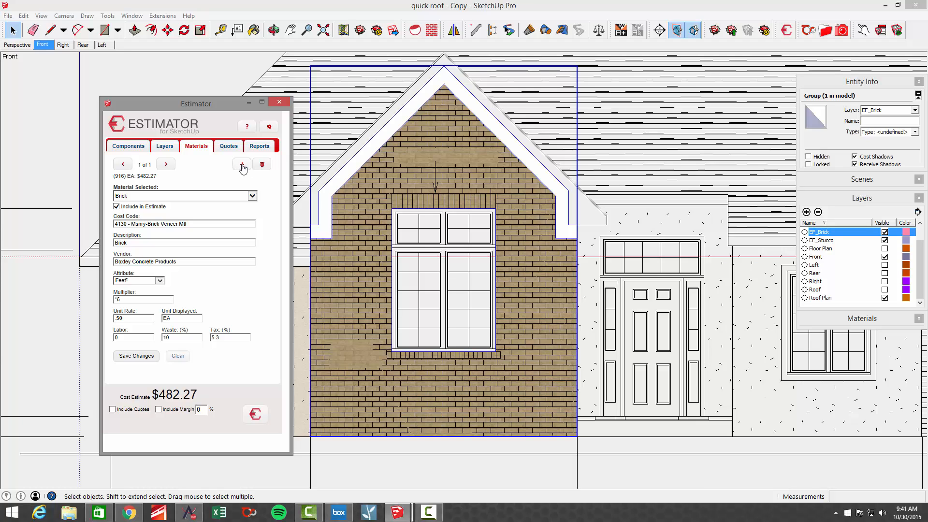
- Add a new cost entry with code 4134, description Brick Labor, and vendor KW Masonry, Inc
{"action": "left_click", "coordinate": [242, 164]}
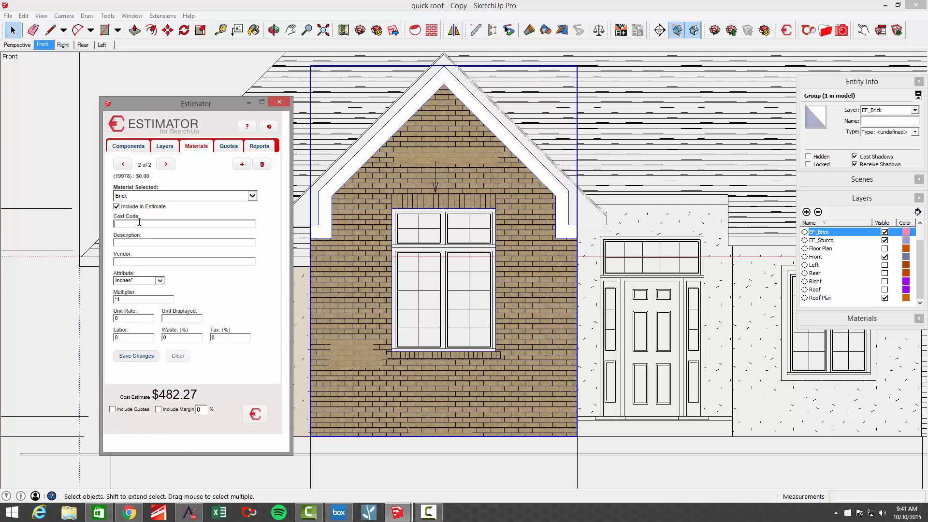
{"action": "type", "text": "brick"}
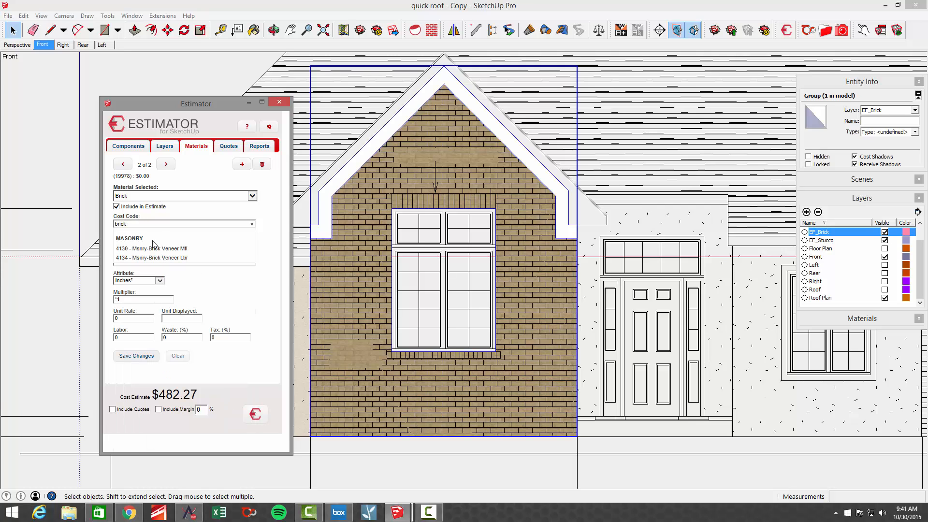
{"action": "left_click", "coordinate": [152, 258]}
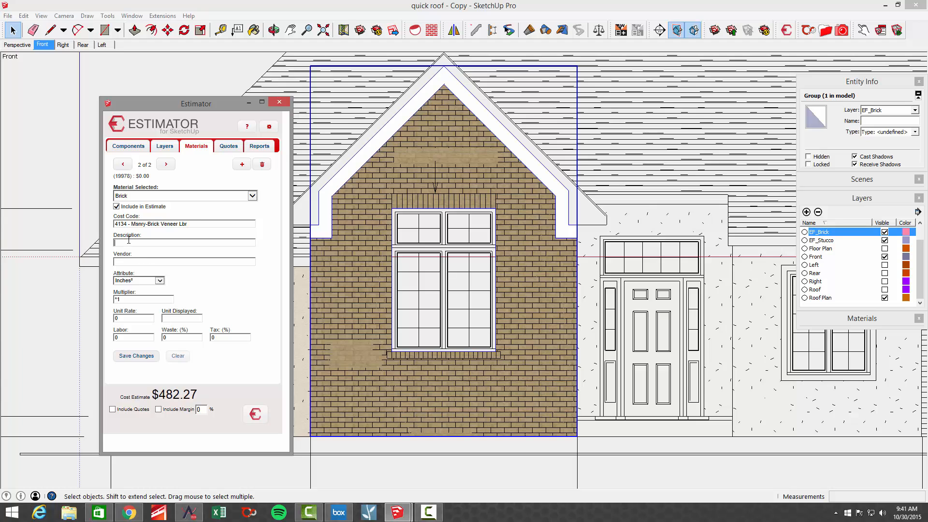
{"action": "type", "text": "Brick a"}
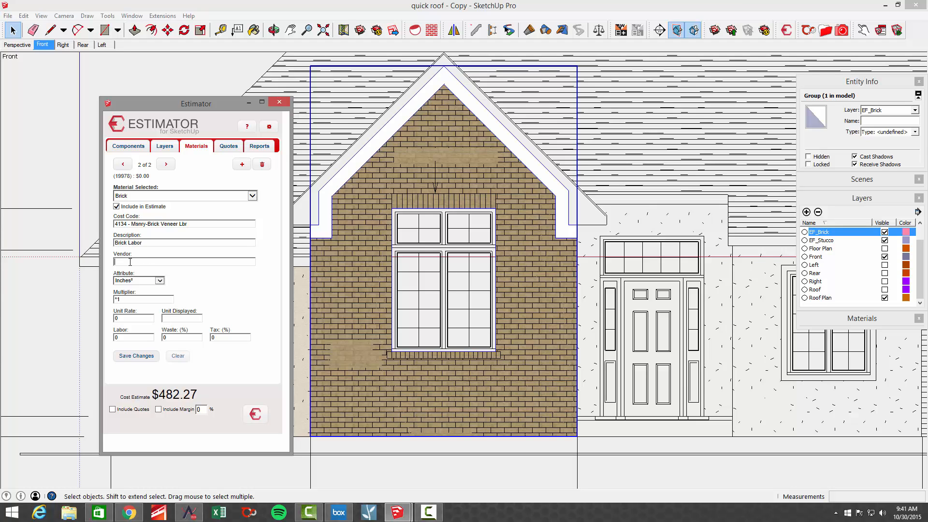
{"action": "type", "text": "kw"}
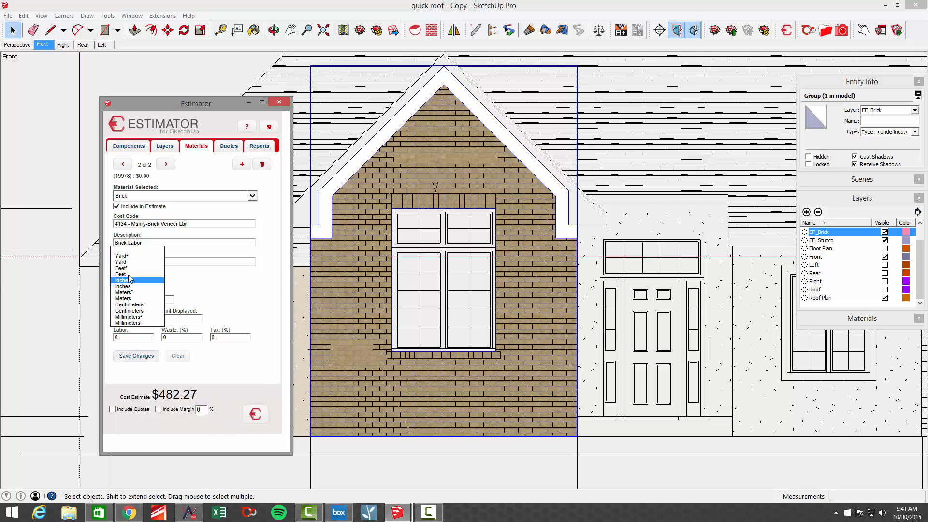
- Price it by Feet² times *6/1000 at 500 per TH with 10% waste, and save
{"action": "left_click", "coordinate": [121, 268]}
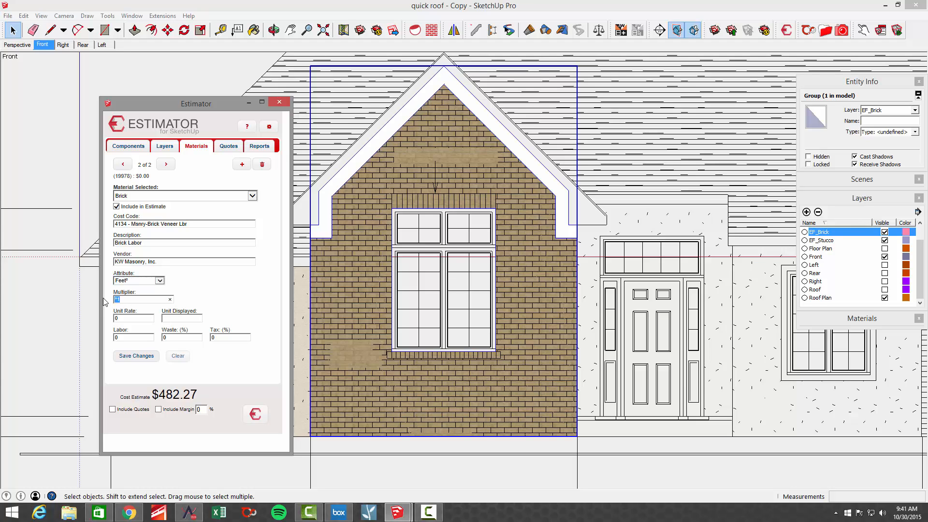
{"action": "type", "text": "*6"}
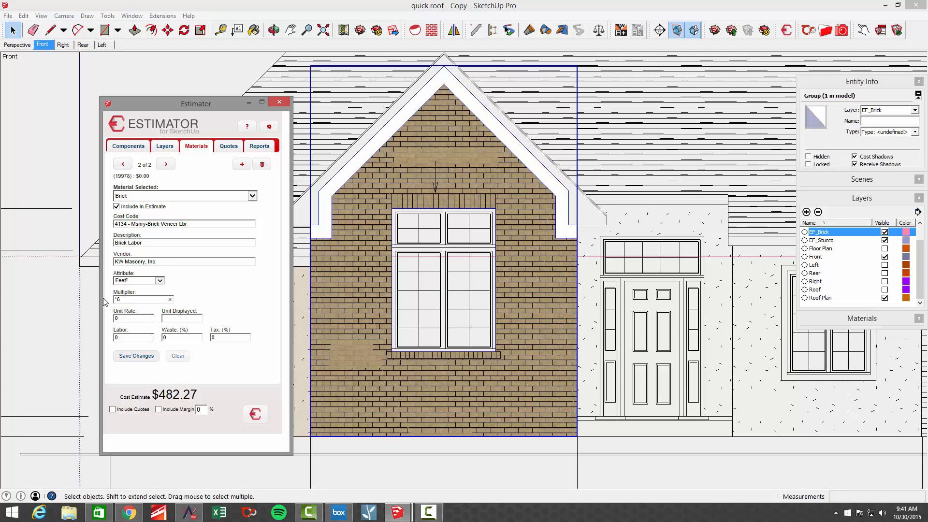
{"action": "type", "text": "/1000"}
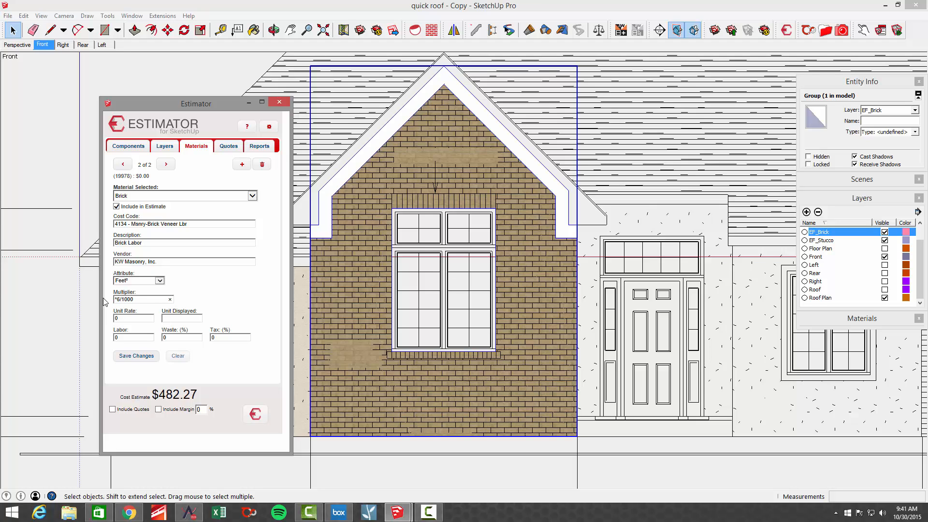
{"action": "left_click", "coordinate": [130, 318]}
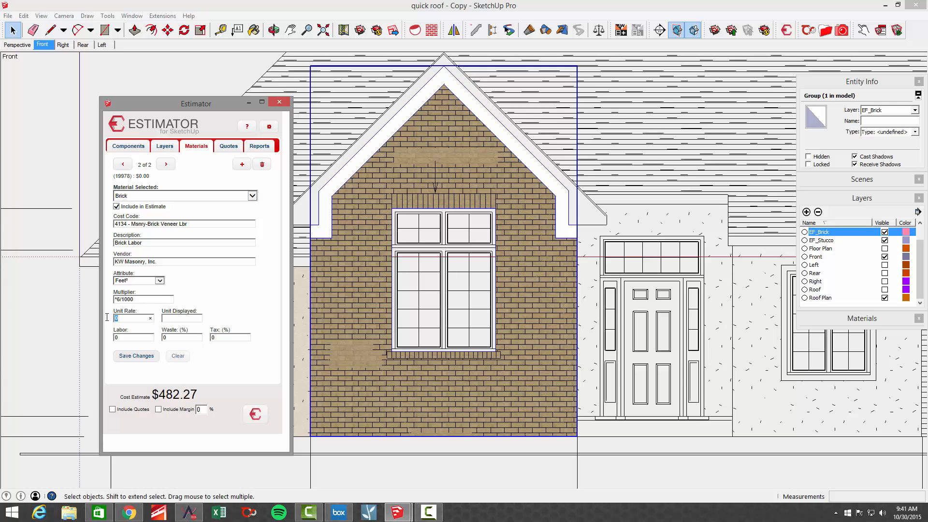
{"action": "type", "text": "500"}
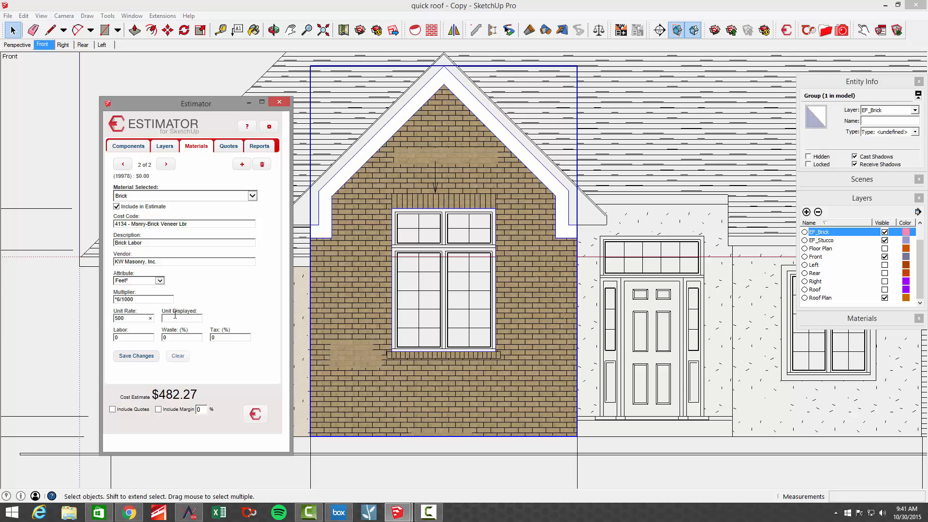
{"action": "type", "text": "TH"}
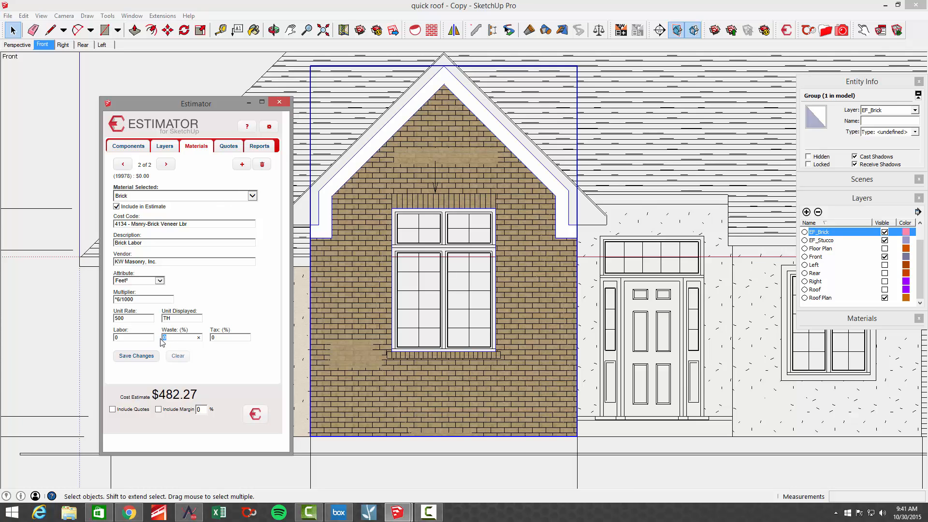
{"action": "type", "text": "10"}
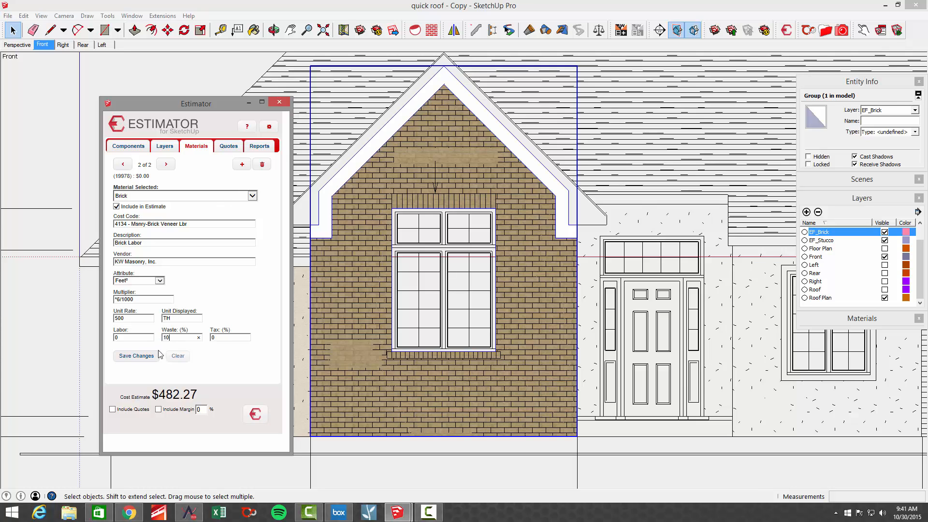
{"action": "left_click", "coordinate": [135, 356]}
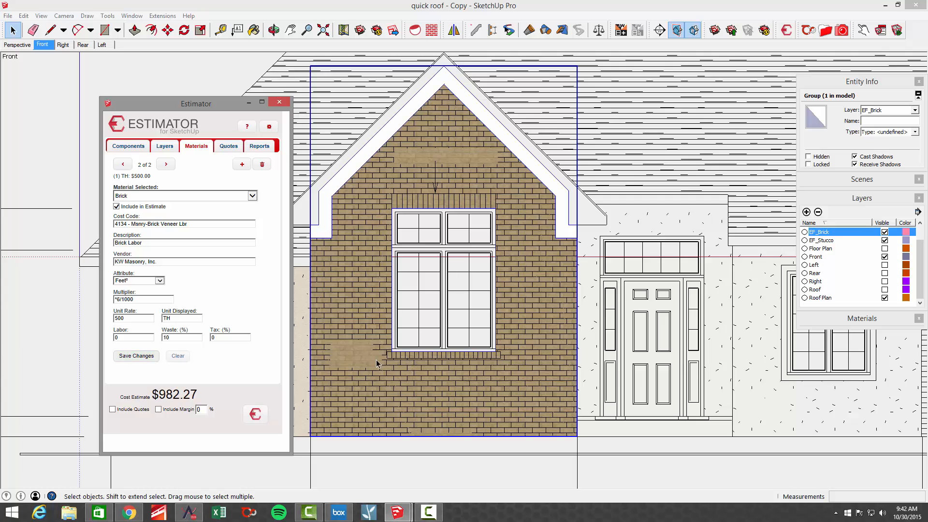
{"action": "mouse_move", "coordinate": [317, 270]}
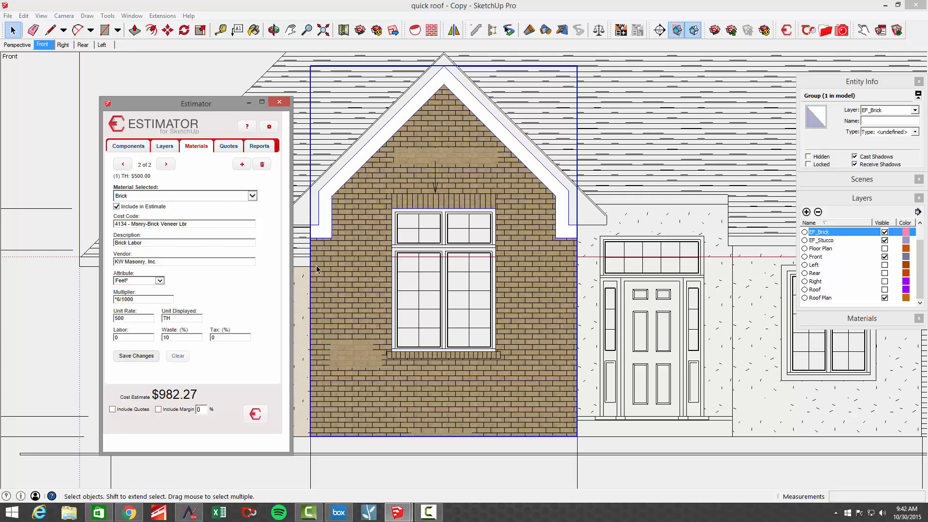
{"action": "mouse_move", "coordinate": [434, 390]}
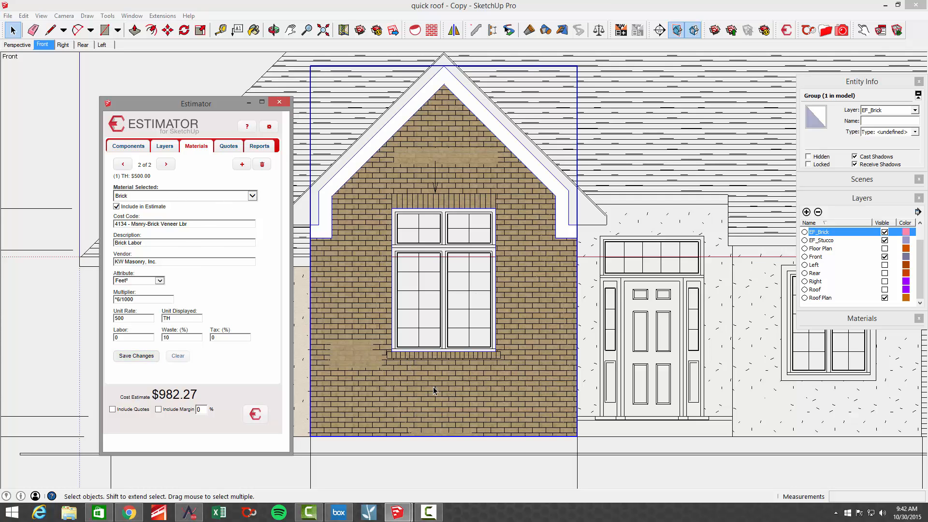
{"action": "mouse_move", "coordinate": [241, 164]}
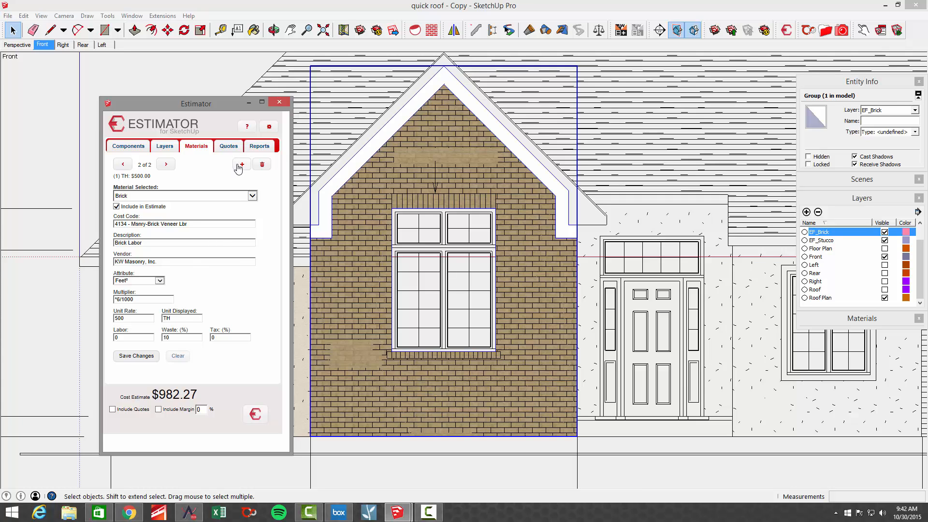
- Add a Sand cost entry with the Sand cost code and vendor Blue Stone Block, Inc
{"action": "left_click", "coordinate": [241, 164]}
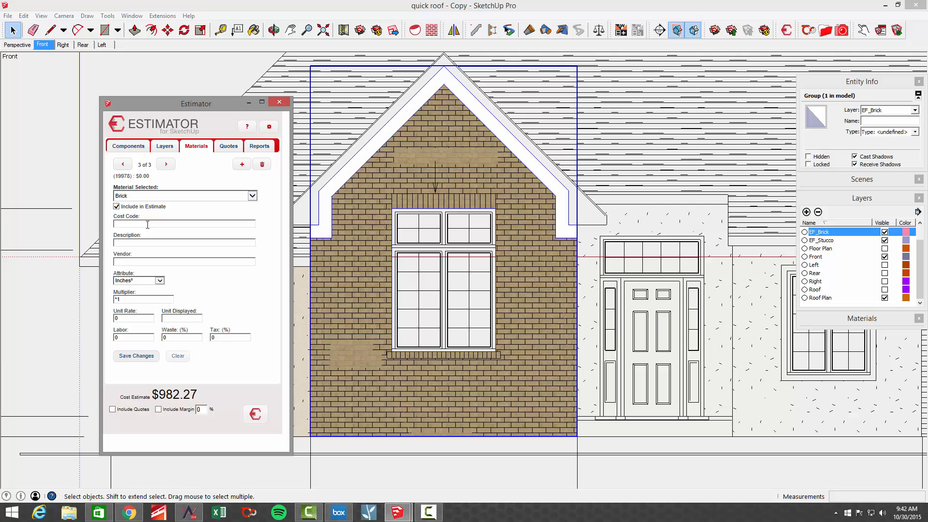
{"action": "type", "text": "sand"}
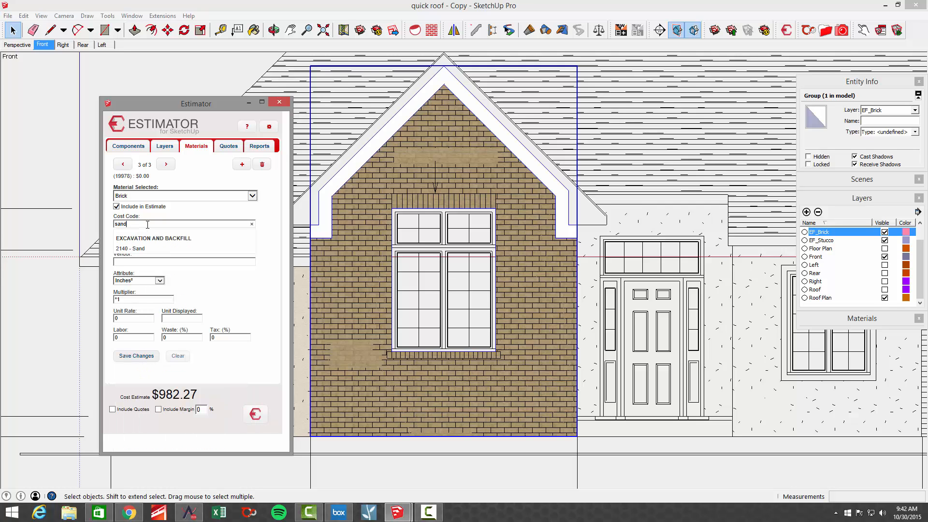
{"action": "left_click", "coordinate": [130, 248]}
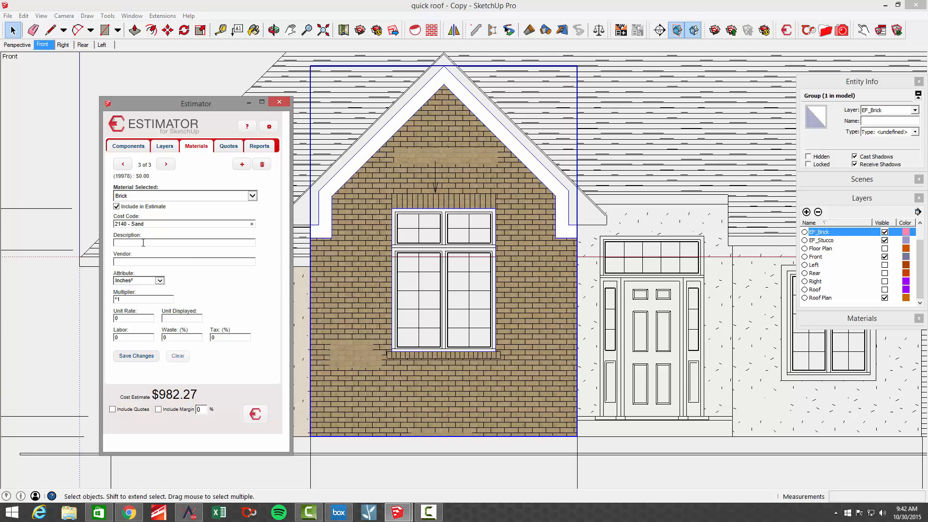
{"action": "type", "text": "S"}
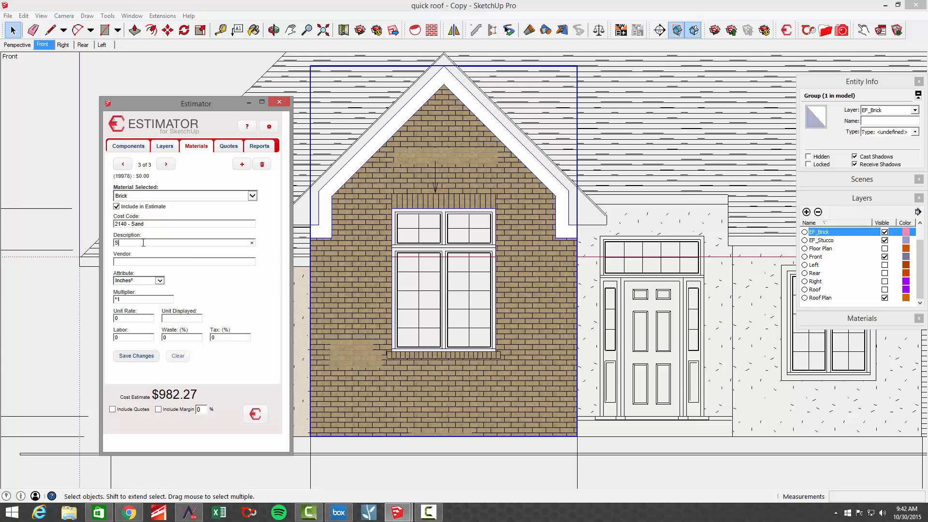
{"action": "type", "text": "and"}
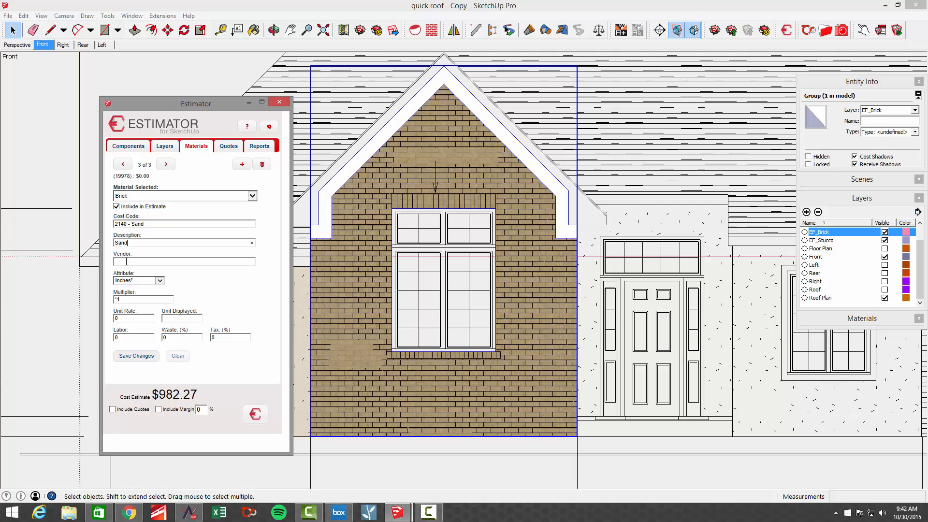
{"action": "type", "text": "blue"}
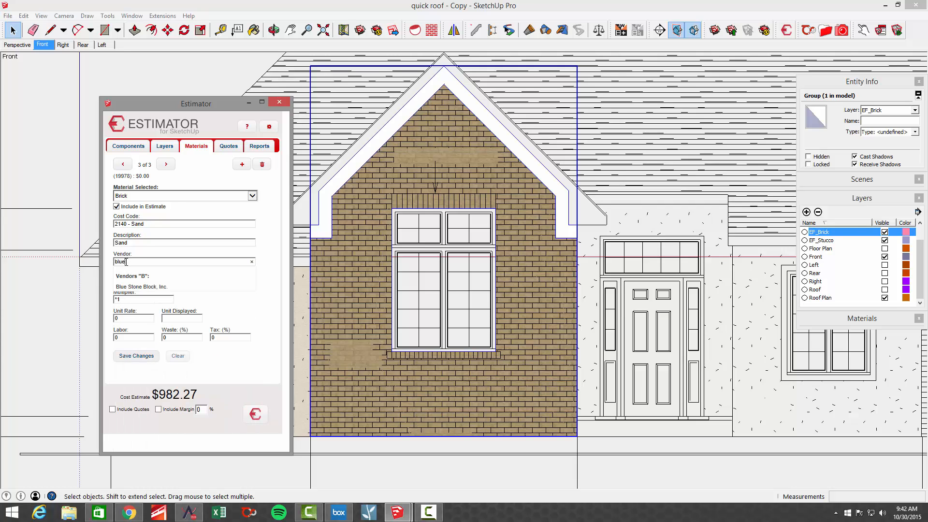
{"action": "left_click", "coordinate": [141, 286]}
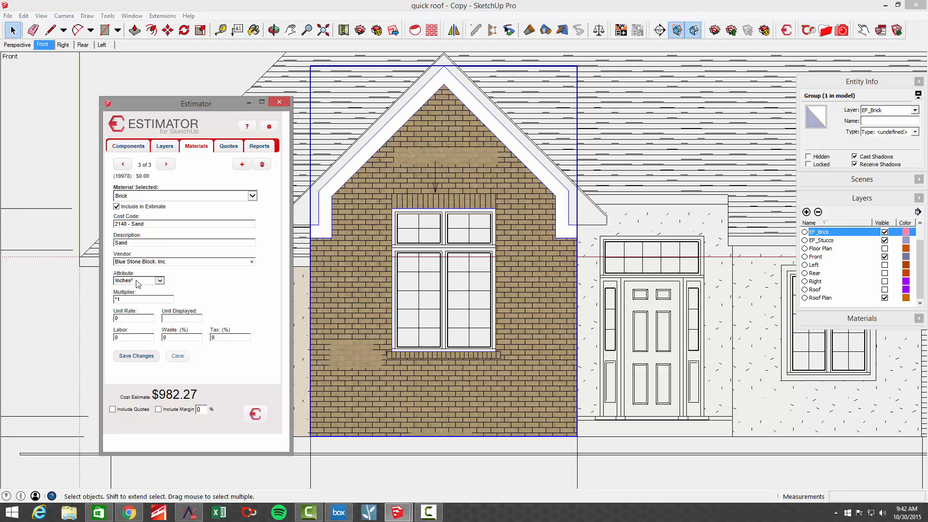
- Measure the sand by Feet² at a unit rate of 20, and save
{"action": "left_click", "coordinate": [160, 280]}
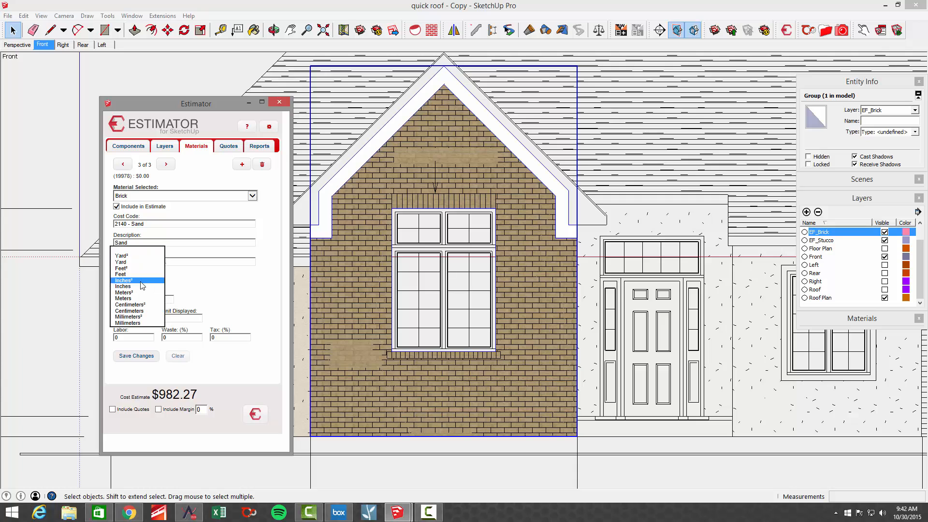
{"action": "left_click", "coordinate": [120, 268]}
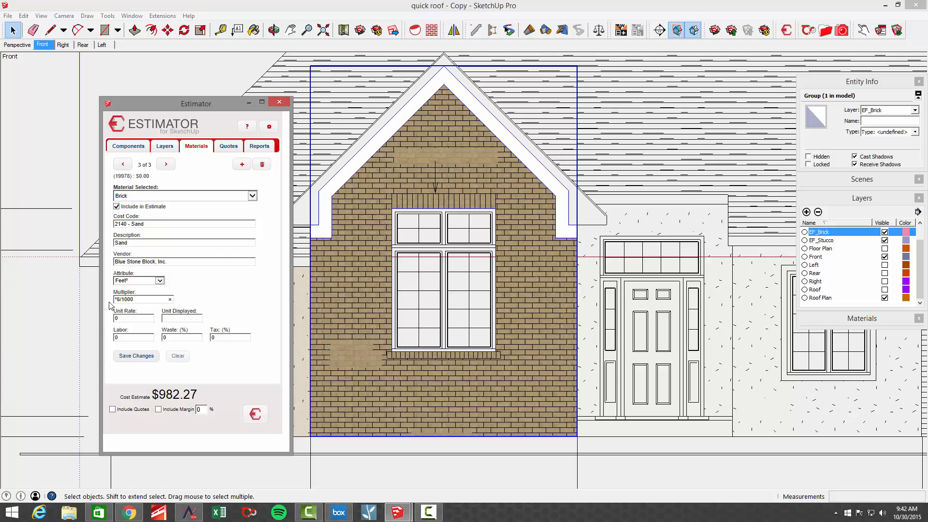
{"action": "left_click", "coordinate": [130, 318]}
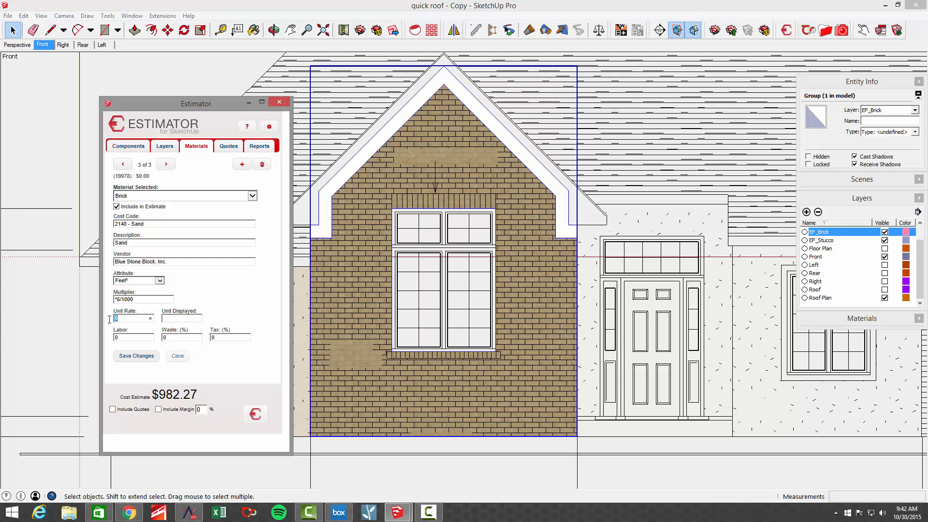
{"action": "type", "text": "20"}
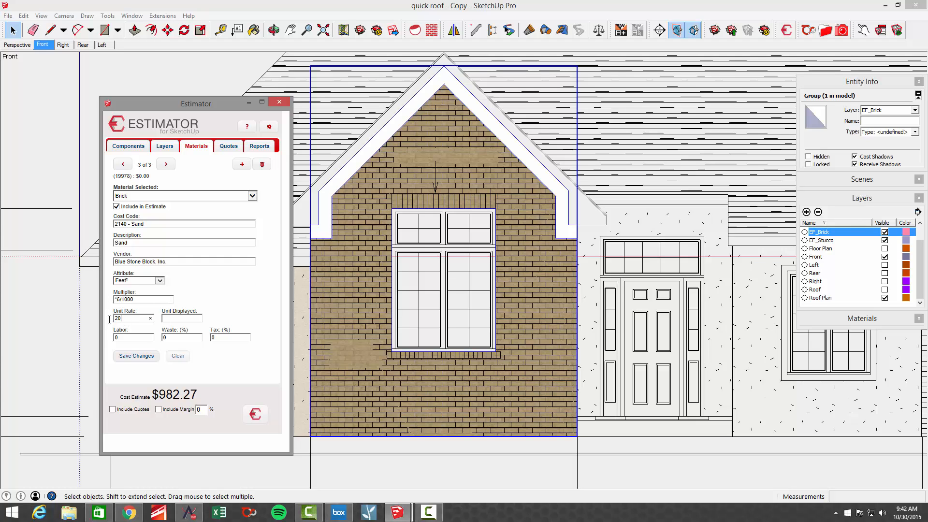
{"action": "left_click", "coordinate": [180, 319]}
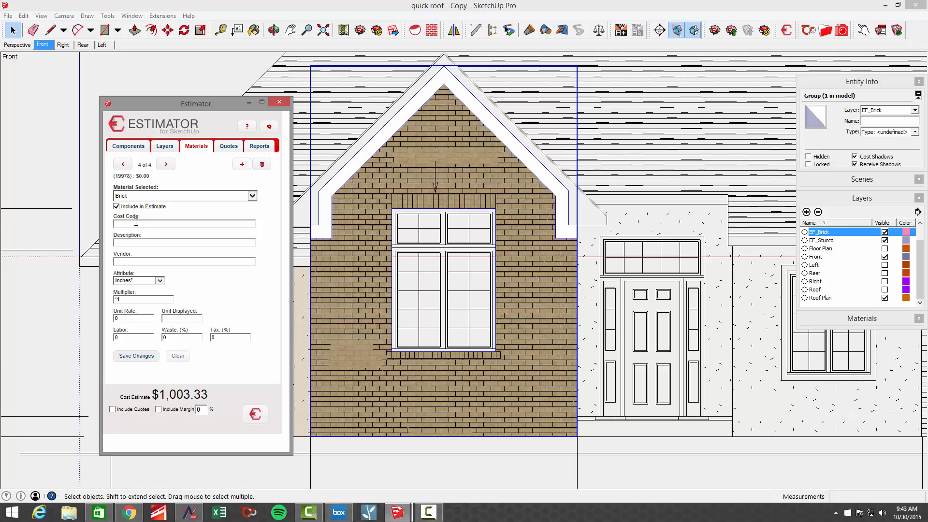
- Pick cost code 4130 Msnry-Brick Veneer Mtl and describe the entry as Brick Mortar
{"action": "type", "text": "mor"}
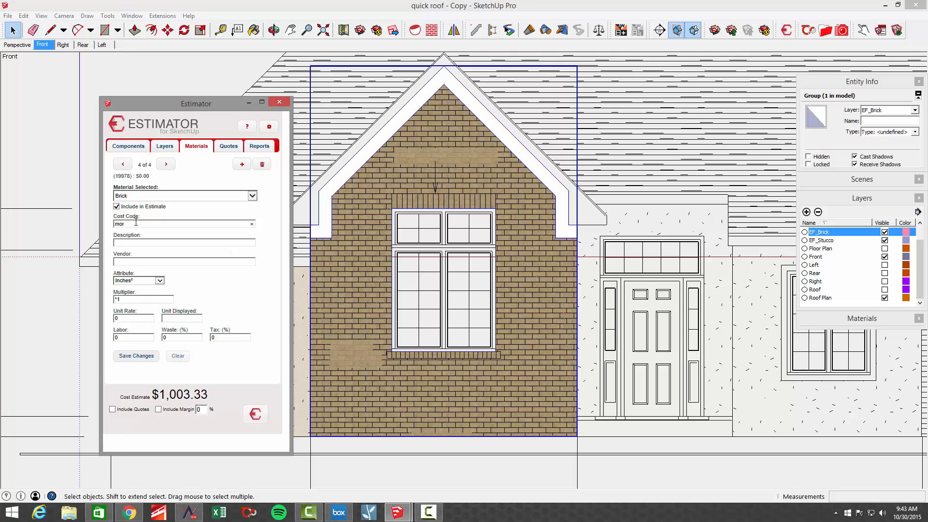
{"action": "left_click", "coordinate": [251, 224]}
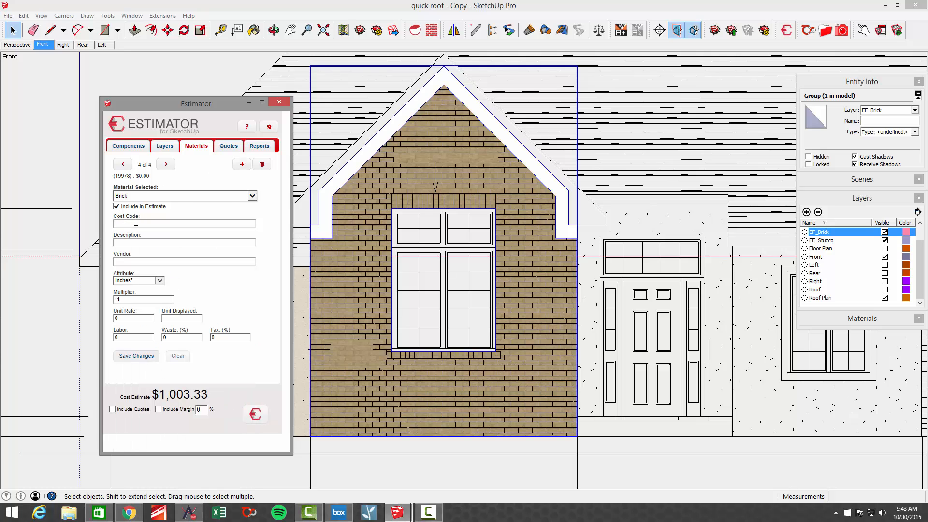
{"action": "type", "text": "mort"}
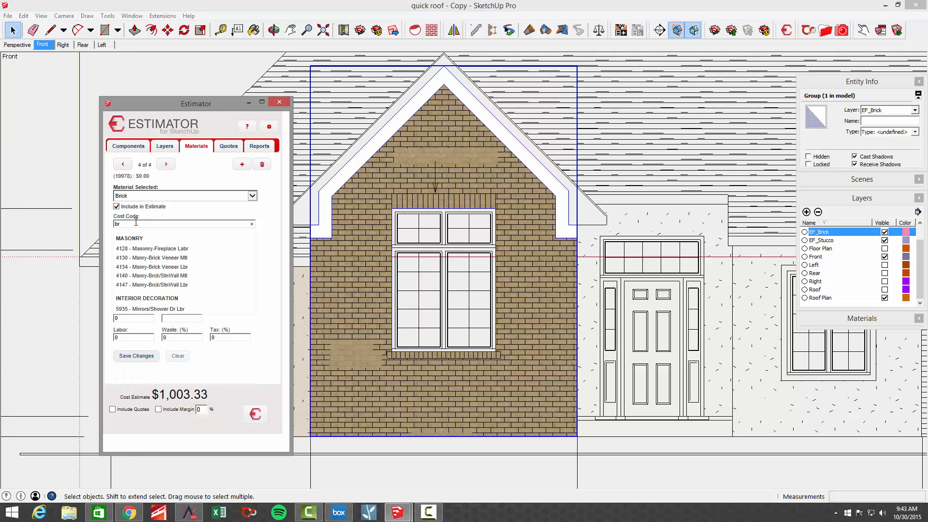
{"action": "left_click", "coordinate": [151, 257]}
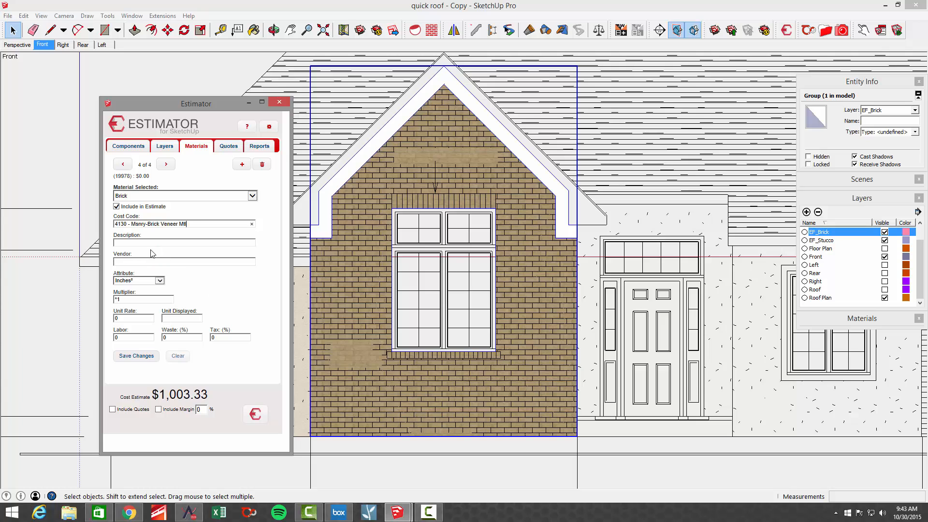
{"action": "type", "text": "Brick Mortar"}
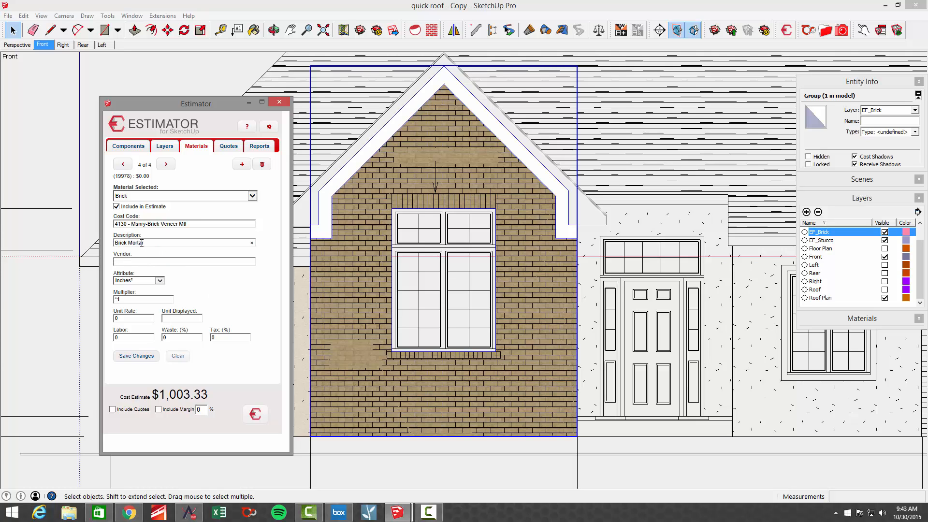
{"action": "type", "text": "b"}
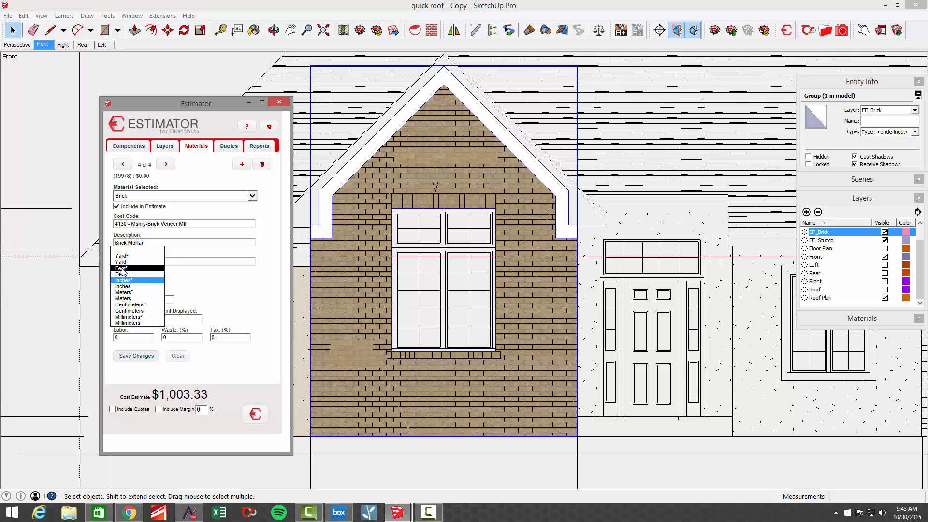
- Price the mortar by Feet² times *6/1000*7 at 8 per EA with 10% waste, and save
{"action": "left_click", "coordinate": [120, 268]}
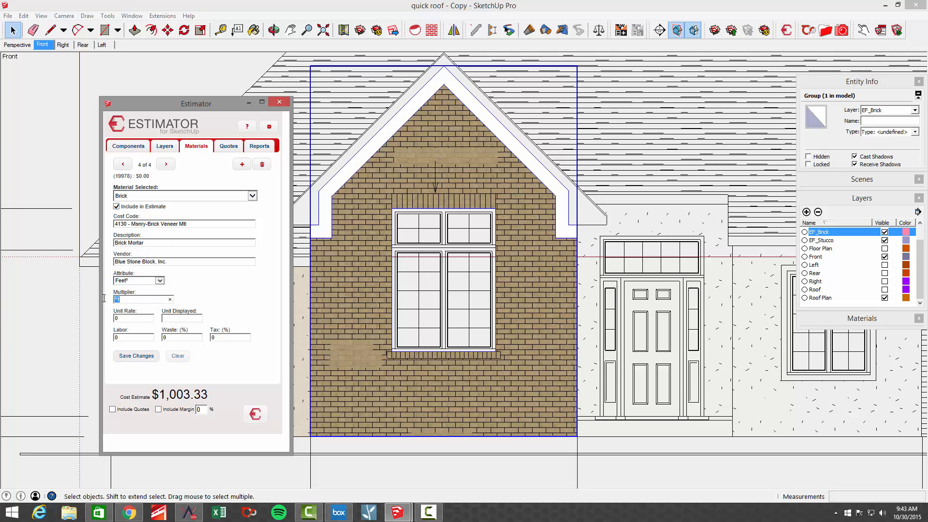
{"action": "mouse_move", "coordinate": [42, 308]}
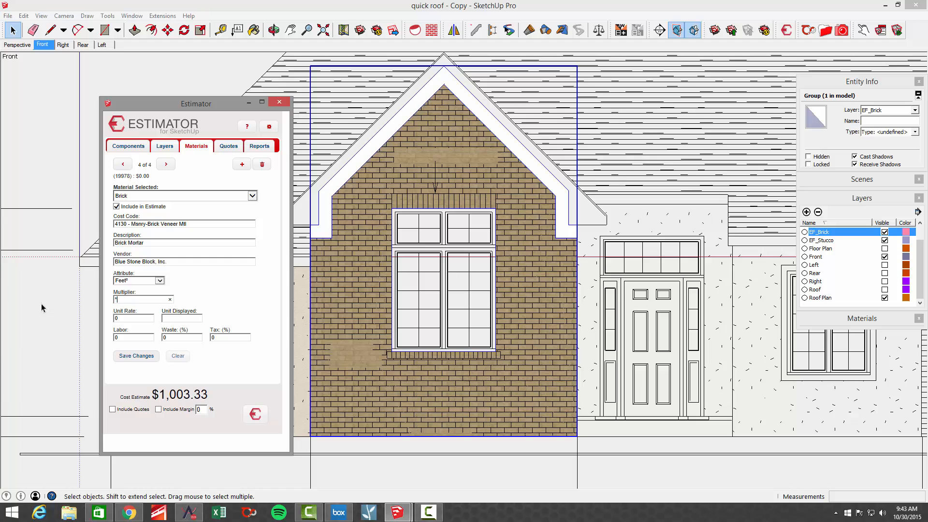
{"action": "type", "text": "6/1000*7"}
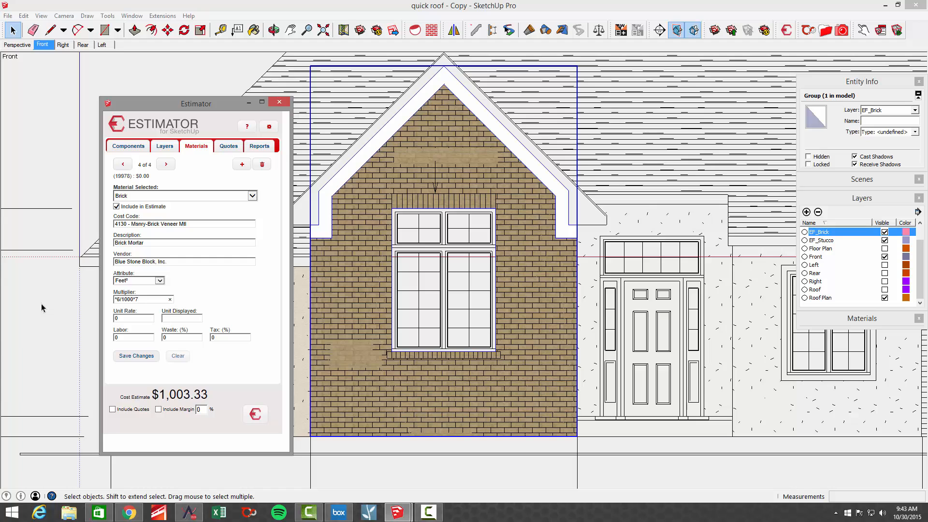
{"action": "mouse_move", "coordinate": [130, 346]}
{"action": "type", "text": "8"}
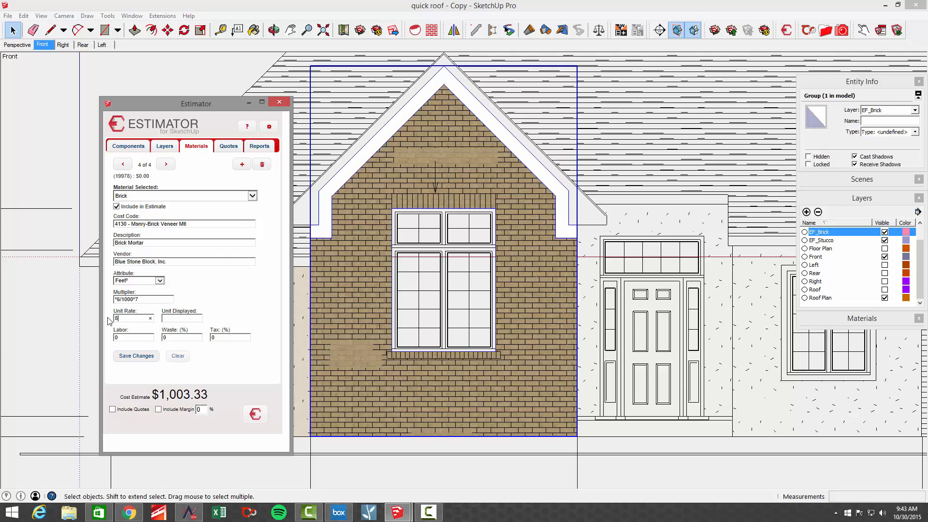
{"action": "type", "text": "ea"}
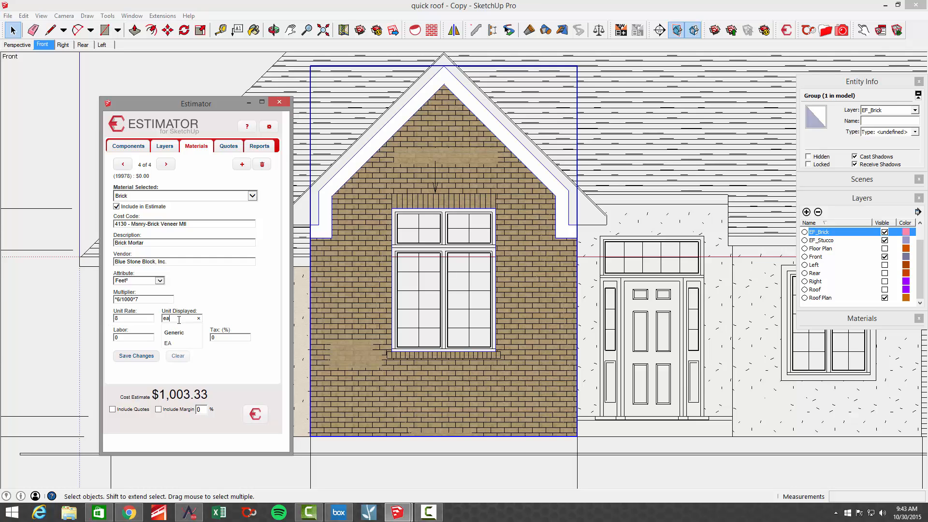
{"action": "left_click", "coordinate": [180, 338]}
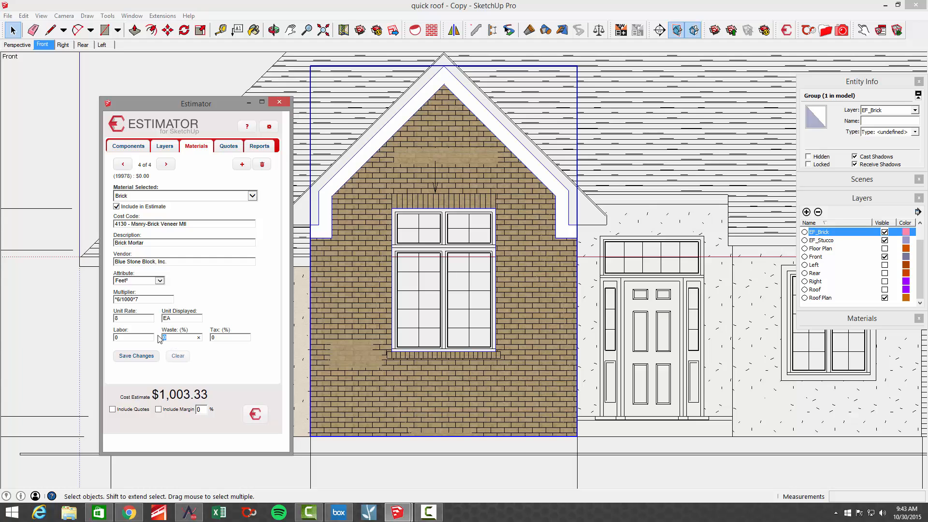
{"action": "type", "text": "10"}
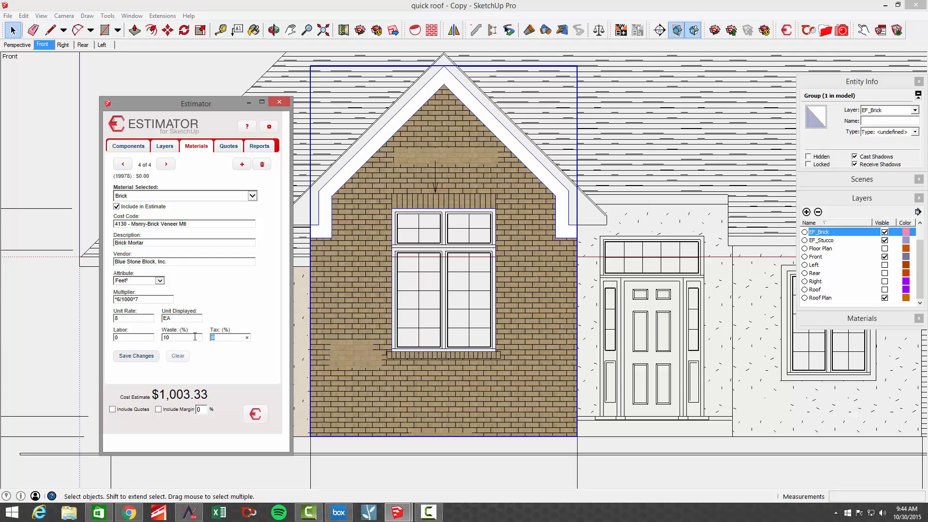
{"action": "left_click", "coordinate": [136, 355]}
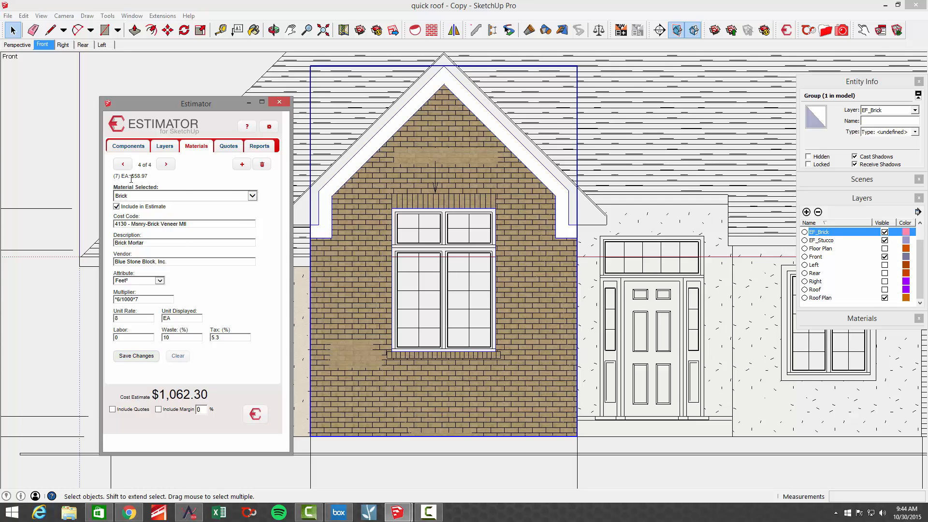
{"action": "left_click", "coordinate": [241, 164]}
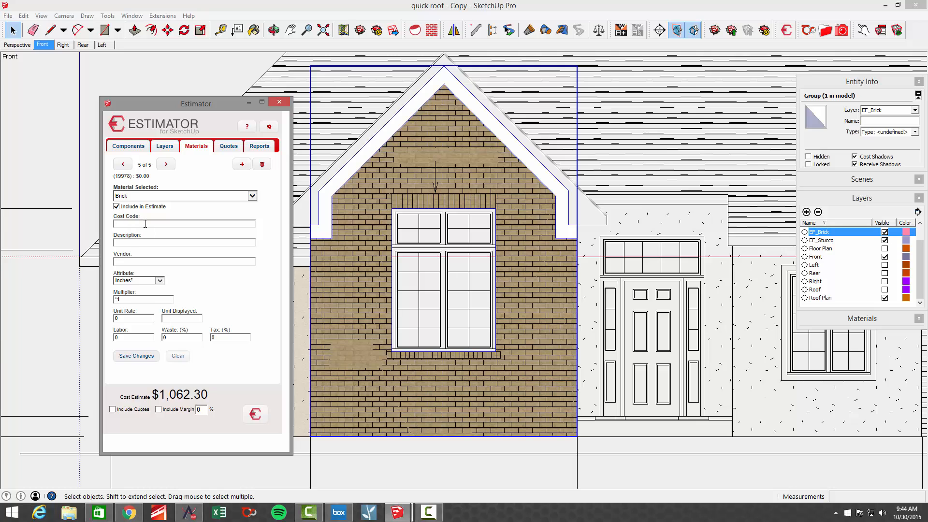
- Start the Brick Ties entry with cost code 4130 and vendor Boxley Concrete Products
{"action": "type", "text": "brick"}
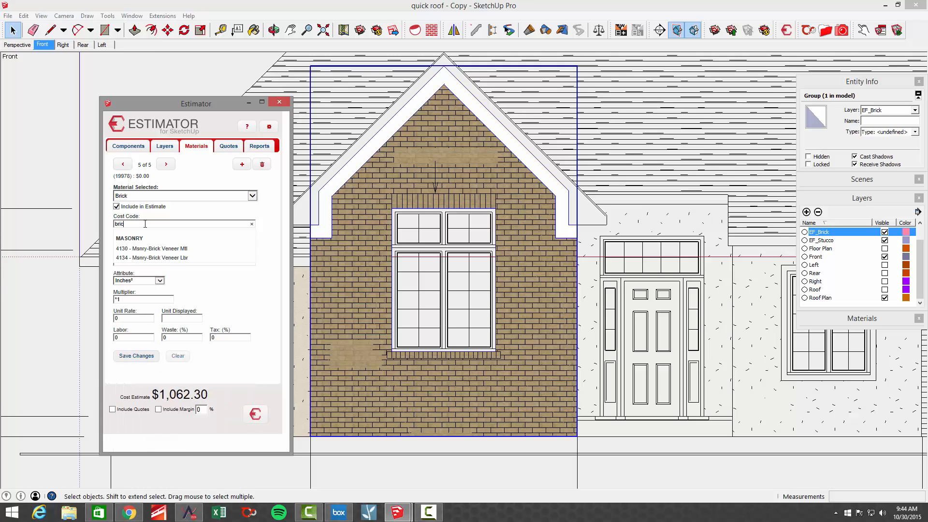
{"action": "left_click", "coordinate": [151, 249]}
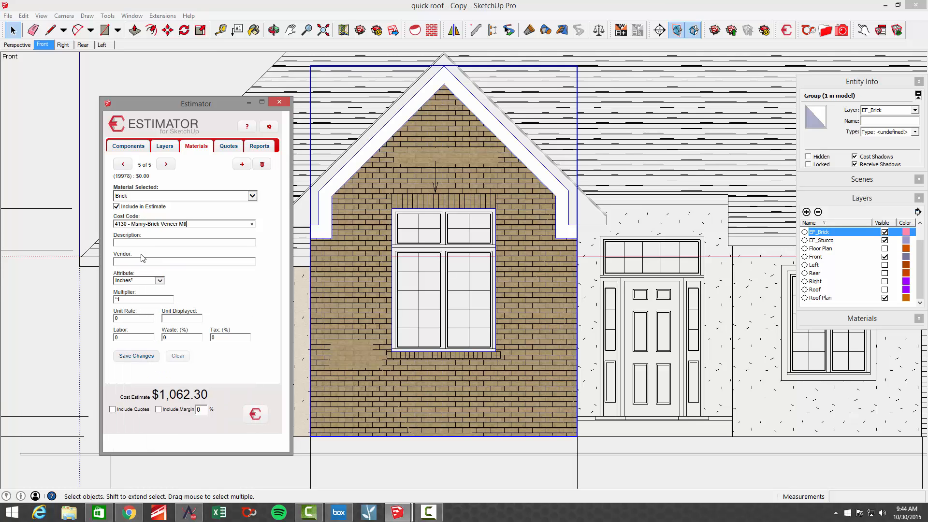
{"action": "type", "text": "Brick Ties - 100 c"}
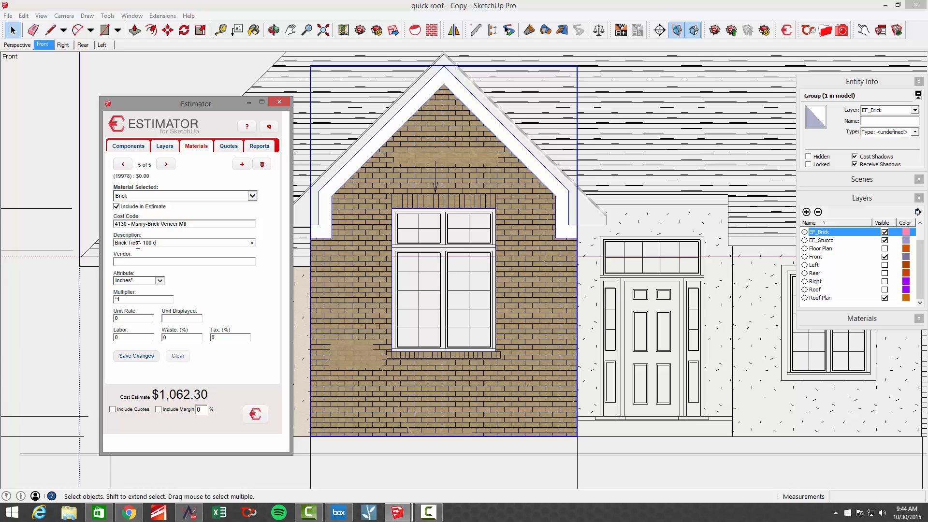
{"action": "left_click", "coordinate": [184, 261]}
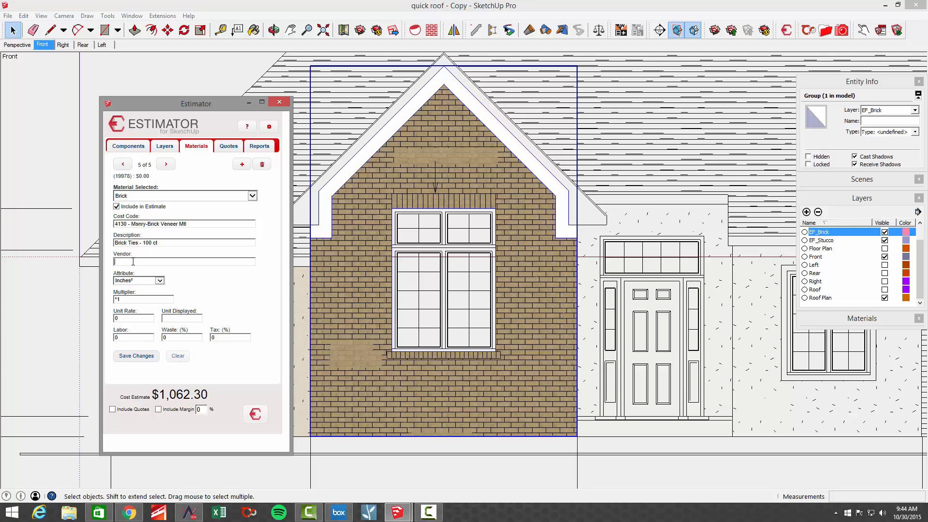
{"action": "type", "text": "Bo"}
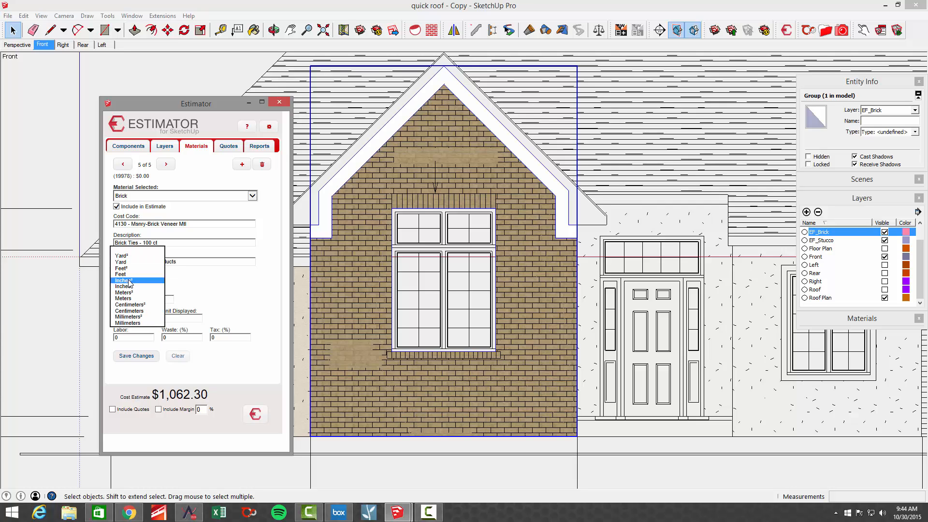
- Price brick ties by Feet² with /100 multiplier, 15 per EA, 10% waste, 5.3% tax, and save
{"action": "left_click", "coordinate": [120, 268]}
{"action": "type", "text": "*6*60"}
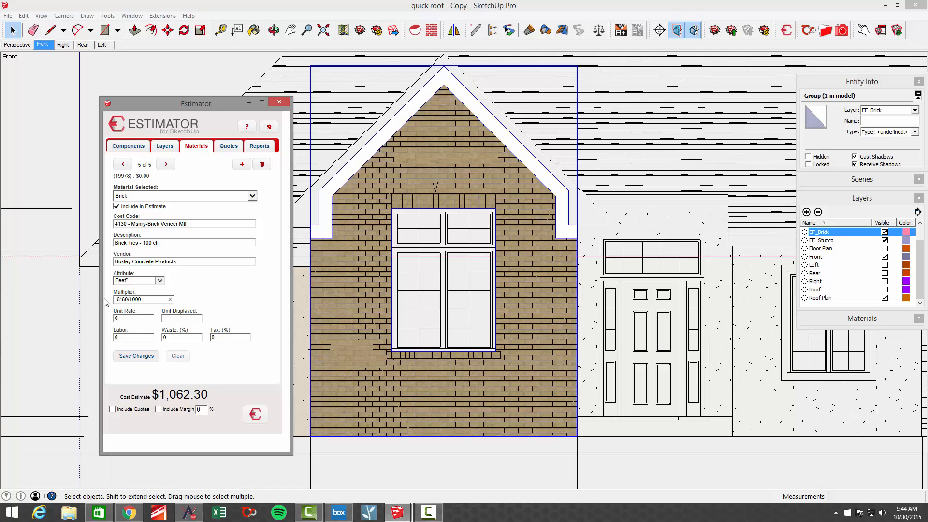
{"action": "type", "text": "/100"}
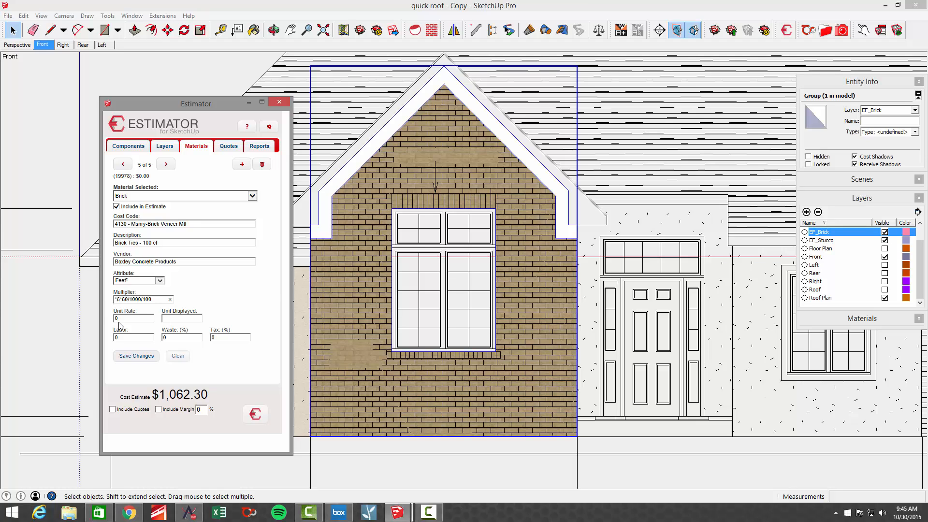
{"action": "left_click", "coordinate": [130, 318]}
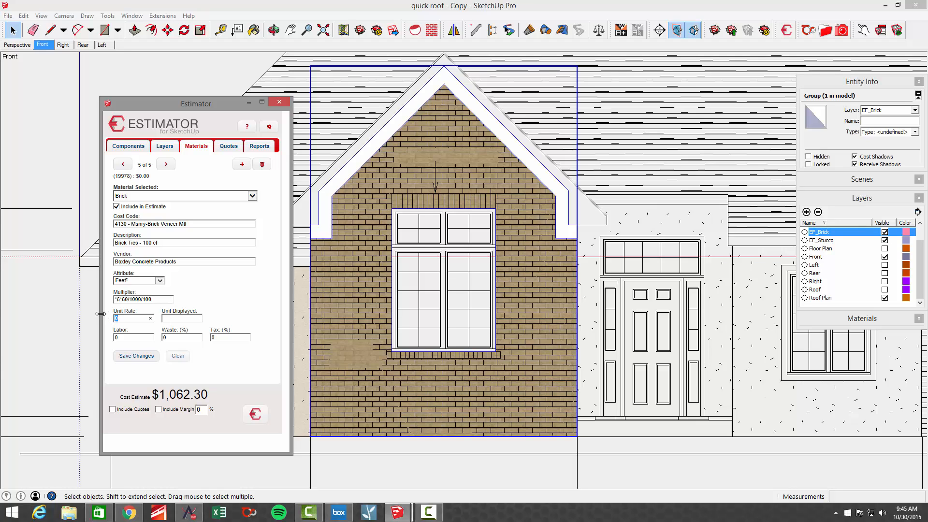
{"action": "type", "text": "15"}
{"action": "left_click", "coordinate": [181, 318]}
{"action": "type", "text": "EA"}
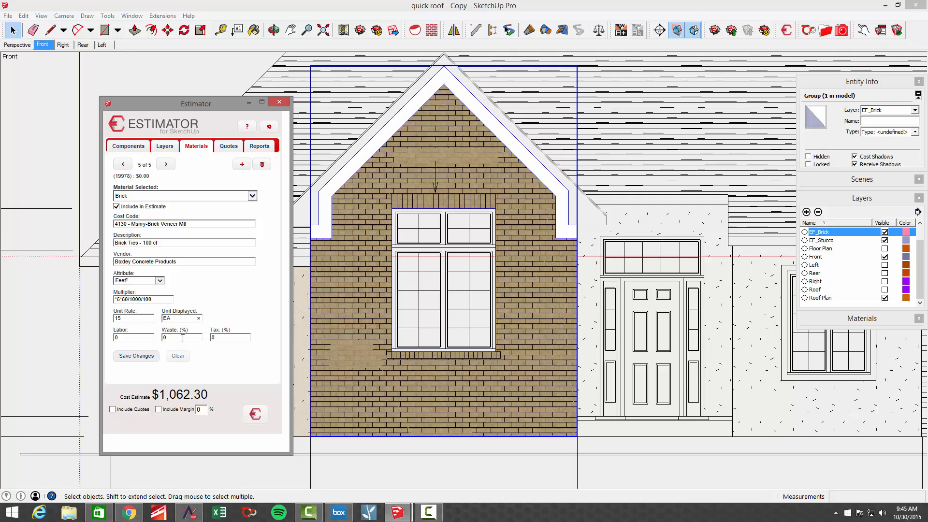
{"action": "type", "text": "10"}
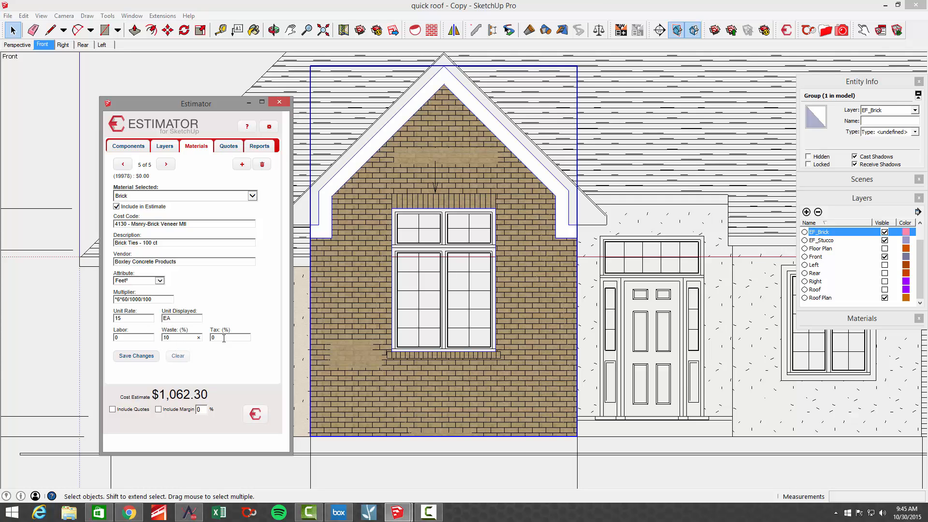
{"action": "type", "text": "5.3"}
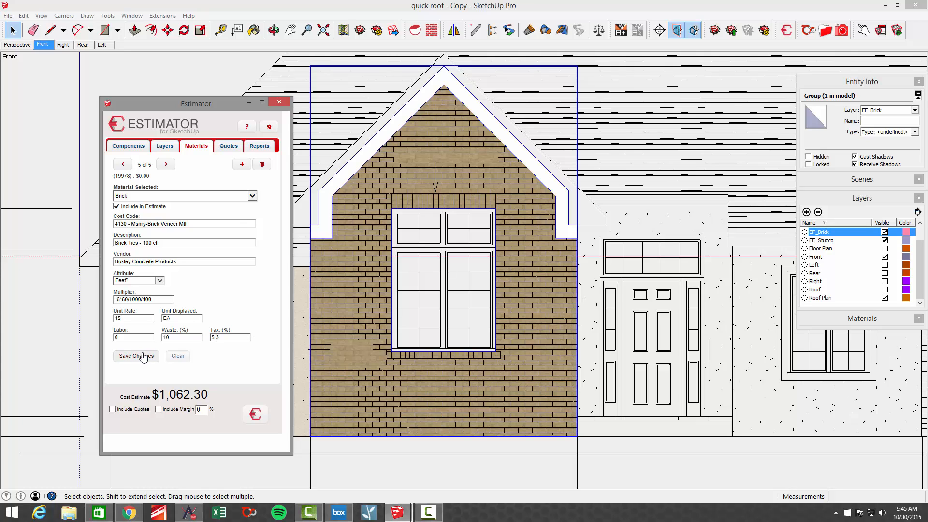
{"action": "left_click", "coordinate": [136, 356]}
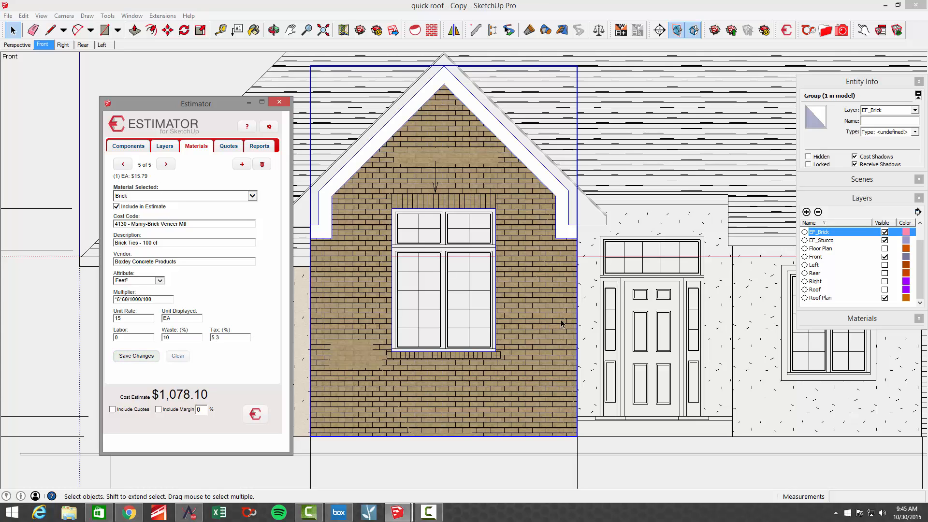
{"action": "mouse_move", "coordinate": [384, 210]}
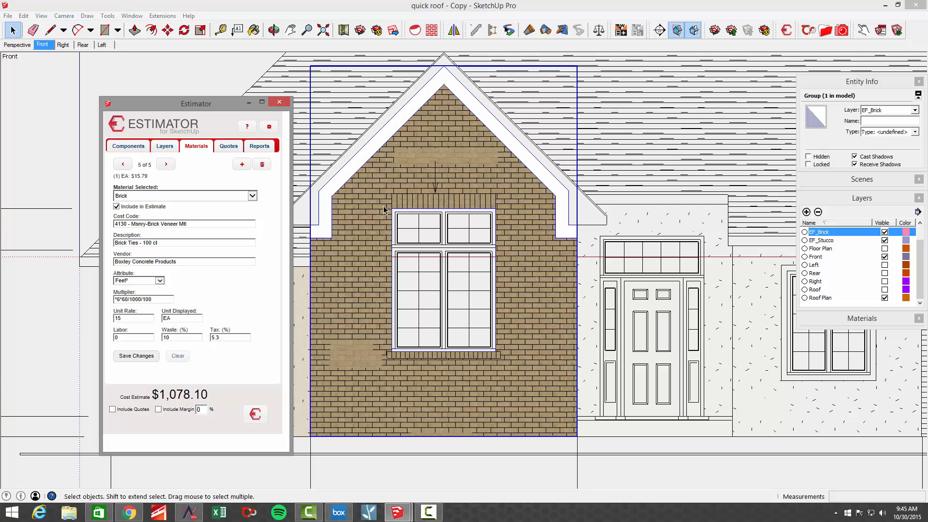
- Generate the HTML job cost report totaling $1,646.10, then close it and the Estimator
{"action": "left_click_drag", "start_coordinate": [195, 103], "coordinate": [121, 93]}
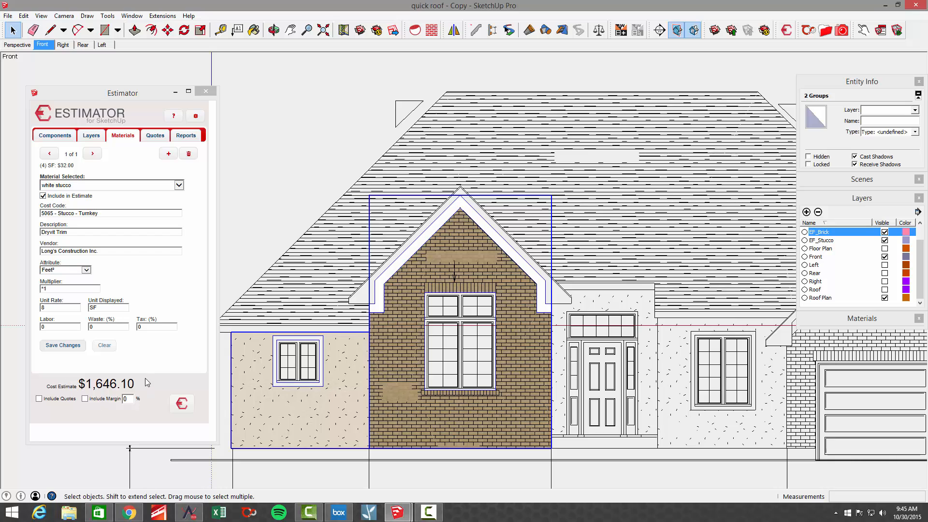
{"action": "left_click", "coordinate": [186, 136]}
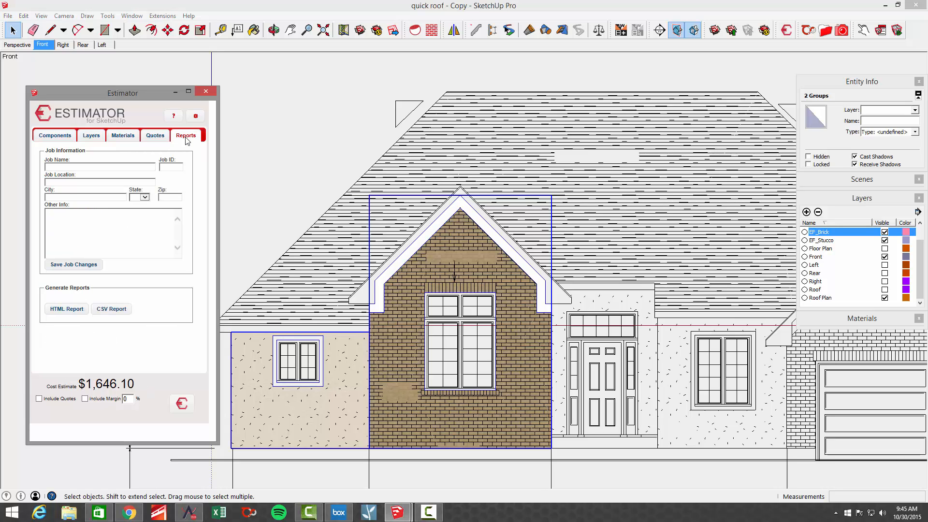
{"action": "left_click", "coordinate": [66, 309]}
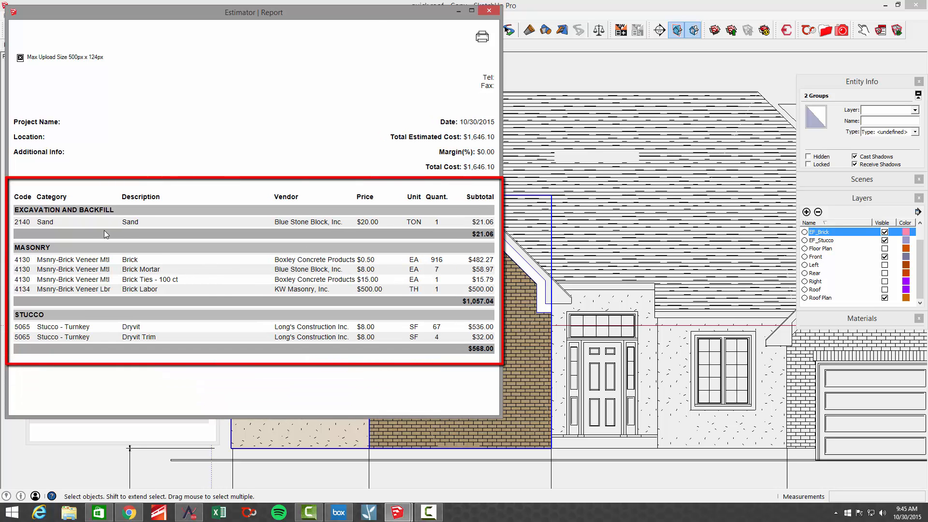
{"action": "mouse_move", "coordinate": [156, 269]}
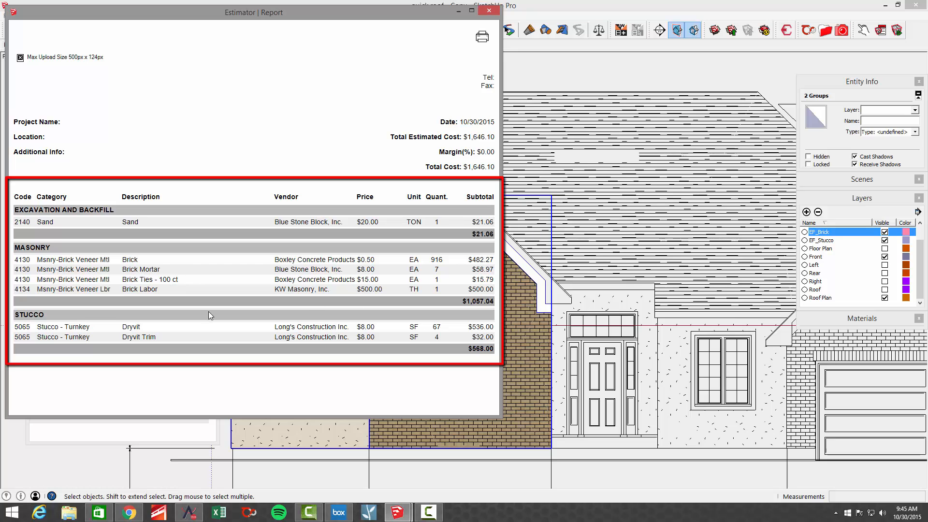
{"action": "mouse_move", "coordinate": [493, 52]}
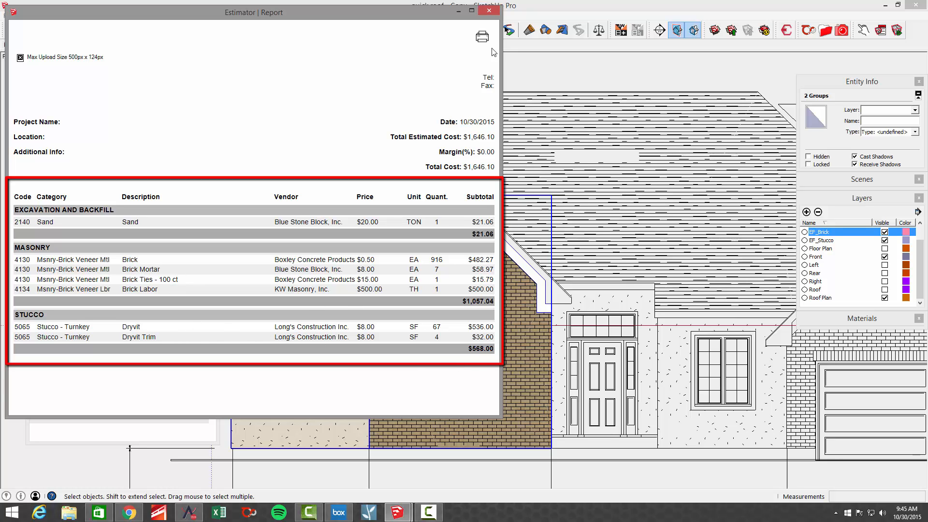
{"action": "left_click", "coordinate": [488, 8]}
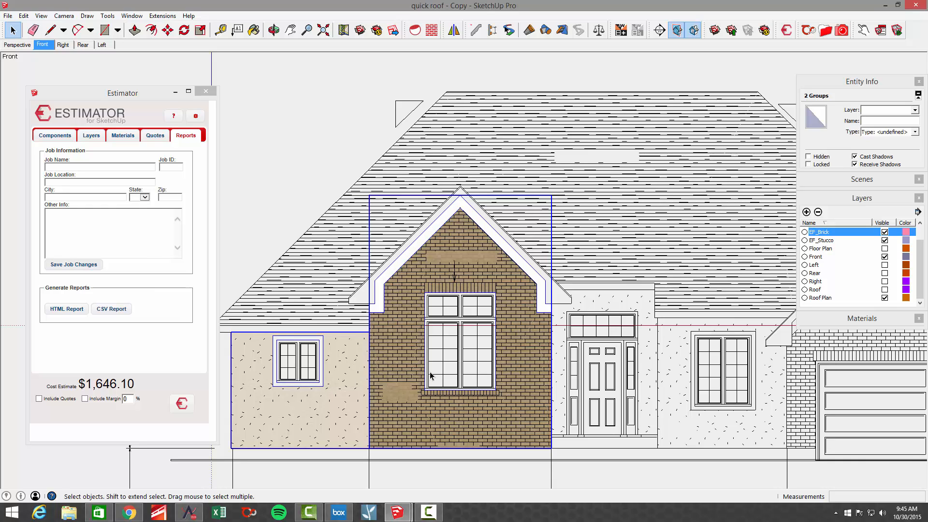
{"action": "mouse_move", "coordinate": [211, 99]}
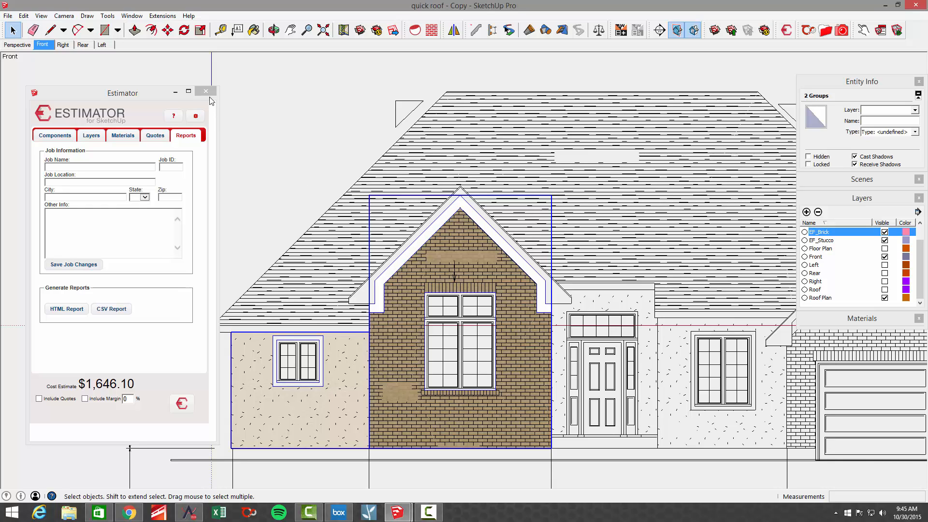
{"action": "left_click", "coordinate": [206, 91]}
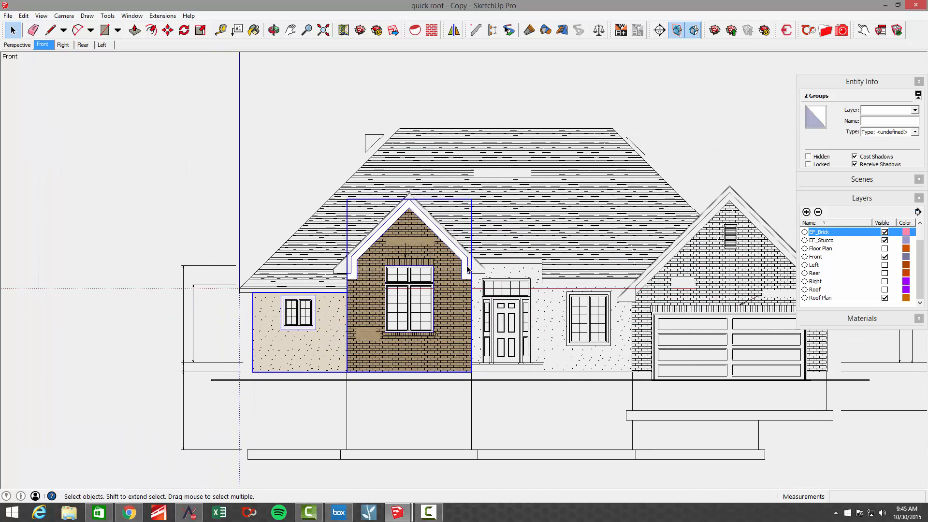
{"action": "mouse_move", "coordinate": [548, 278]}
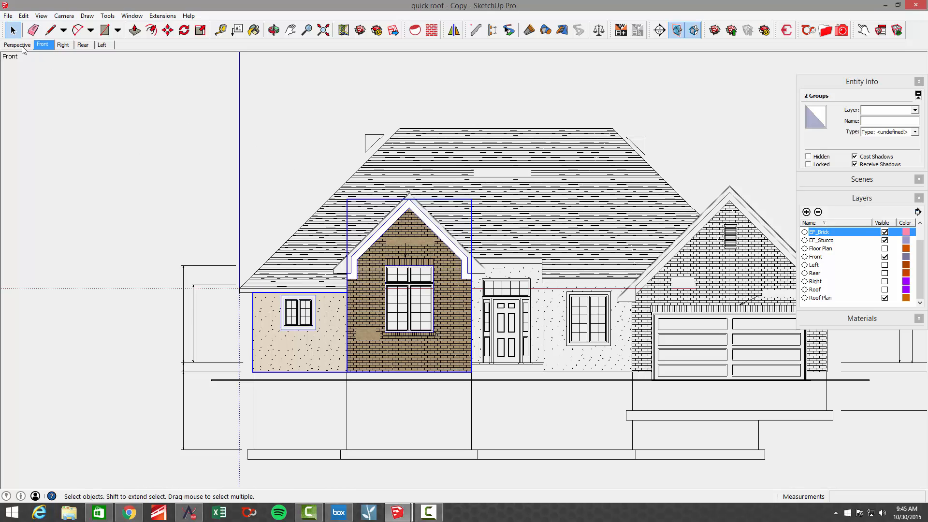
- Switch to the Perspective scene, make EF_Stucco and EF_Brick visible, and orbit to the front
{"action": "left_click", "coordinate": [16, 44]}
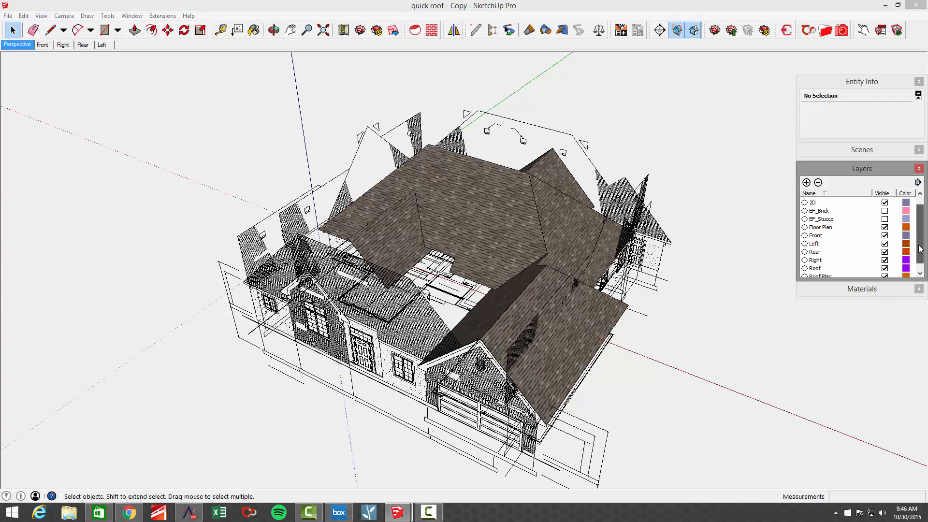
{"action": "left_click", "coordinate": [883, 219]}
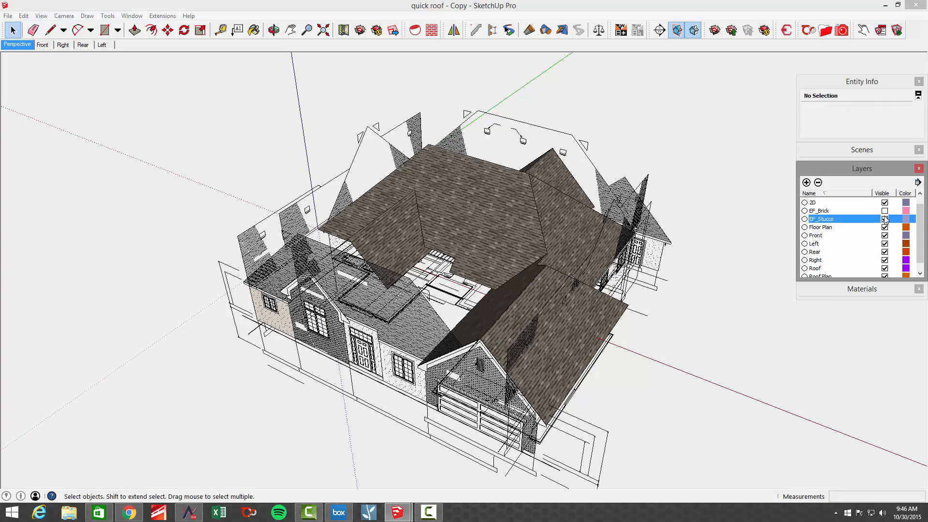
{"action": "left_click", "coordinate": [884, 210]}
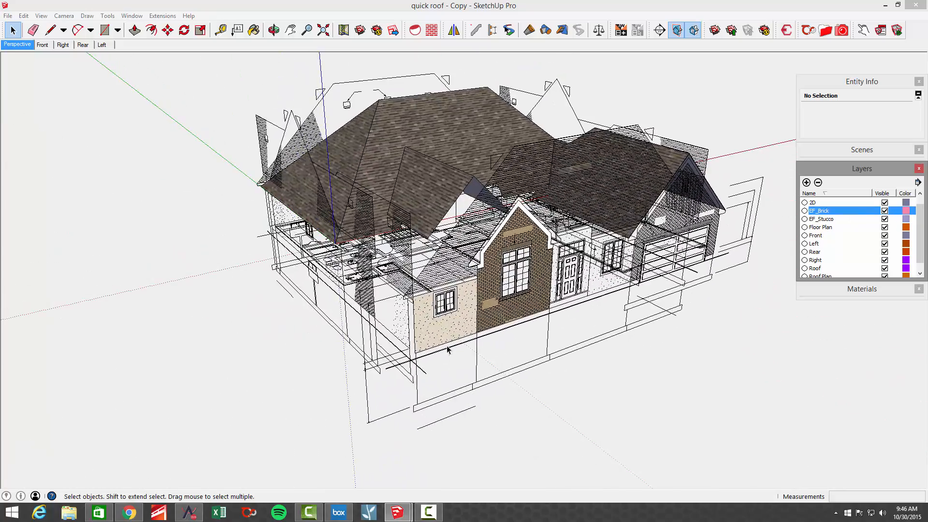
{"action": "left_click_drag", "start_coordinate": [448, 350], "coordinate": [579, 305]}
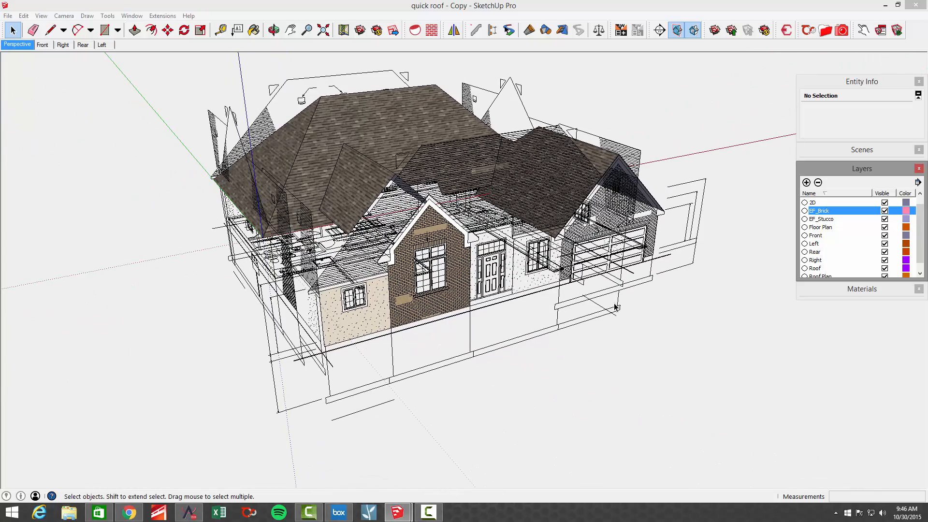
{"action": "mouse_move", "coordinate": [696, 340]}
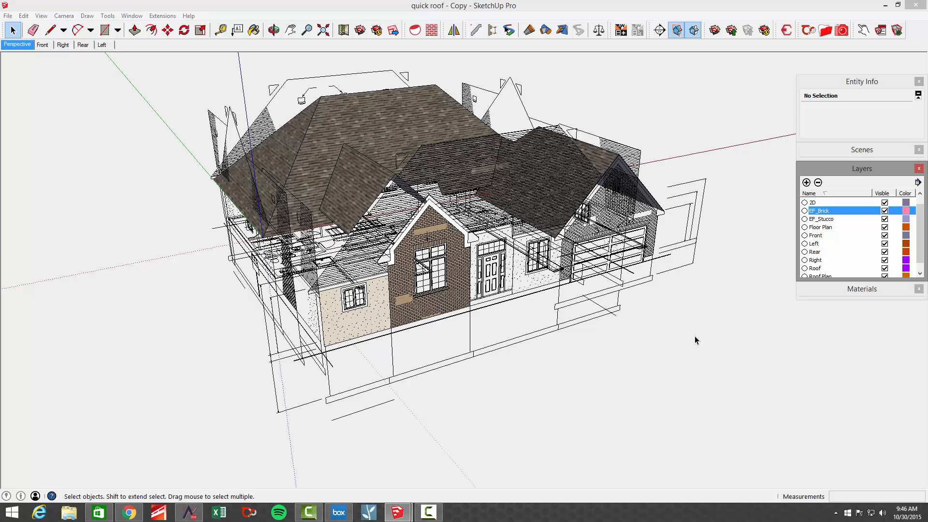
{"action": "mouse_move", "coordinate": [597, 339]}
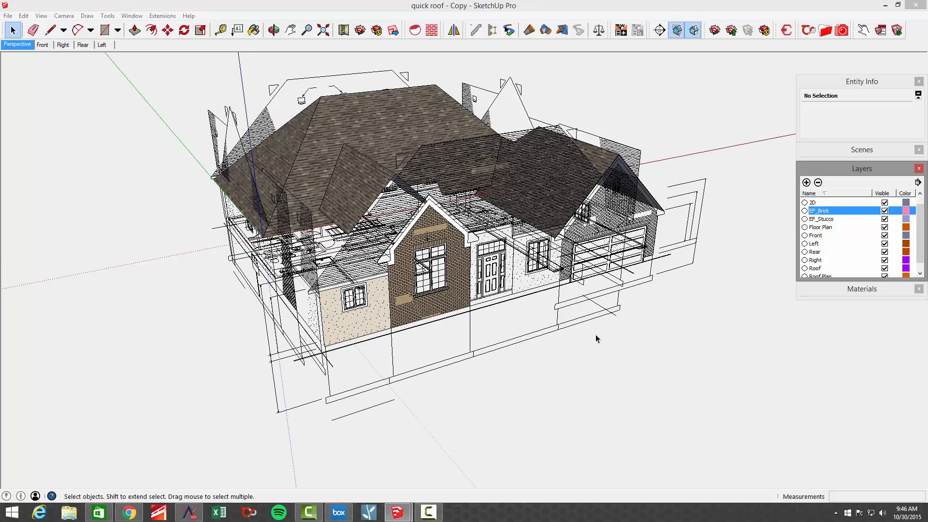
{"action": "mouse_move", "coordinate": [608, 360]}
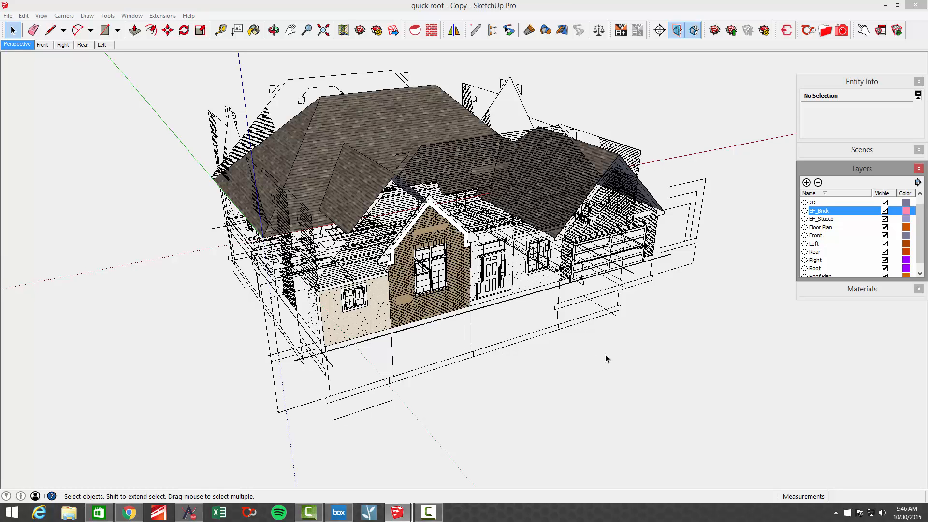
{"action": "mouse_move", "coordinate": [673, 384]}
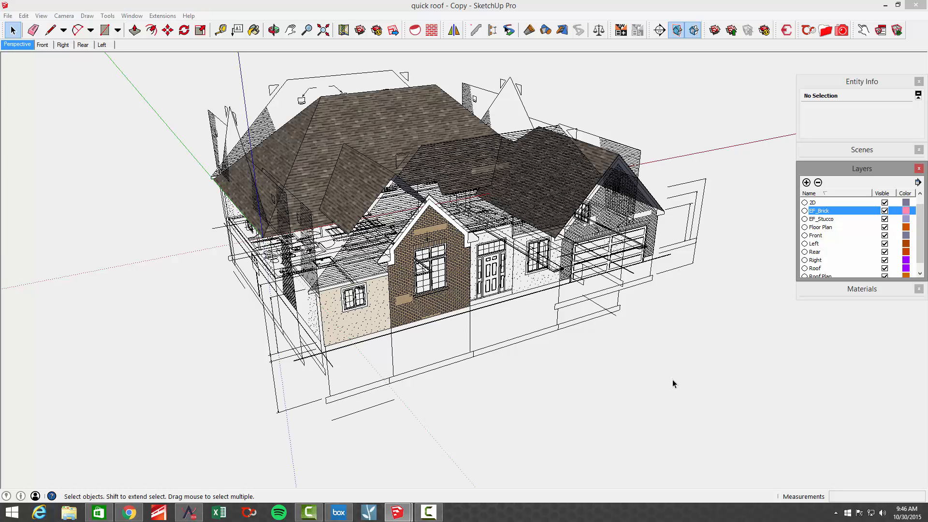